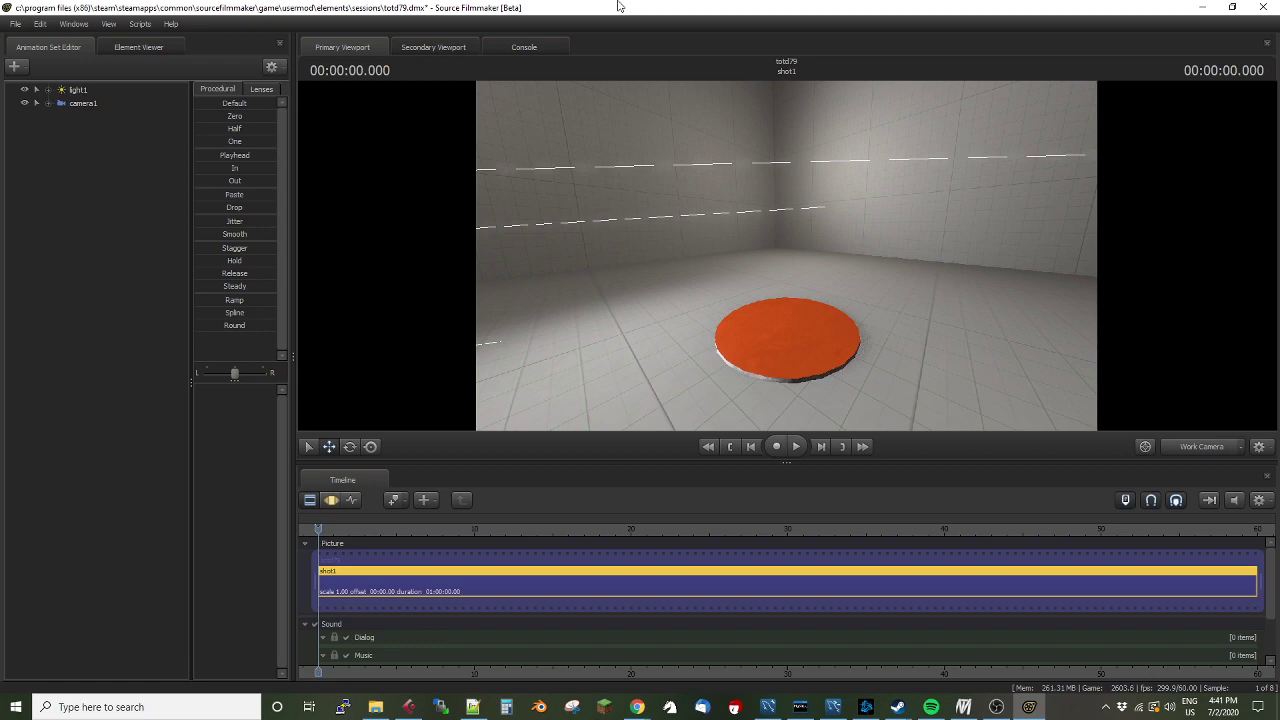
mouse_move(291, 139)
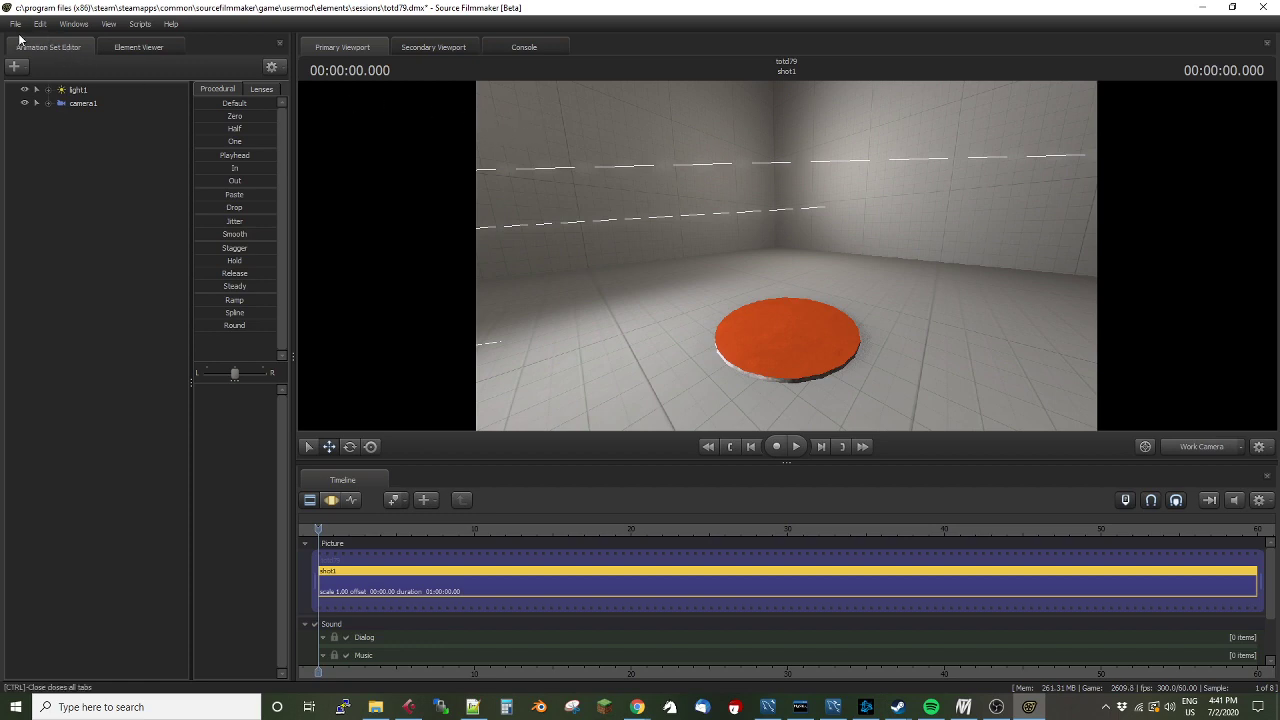
mouse_move(82, 44)
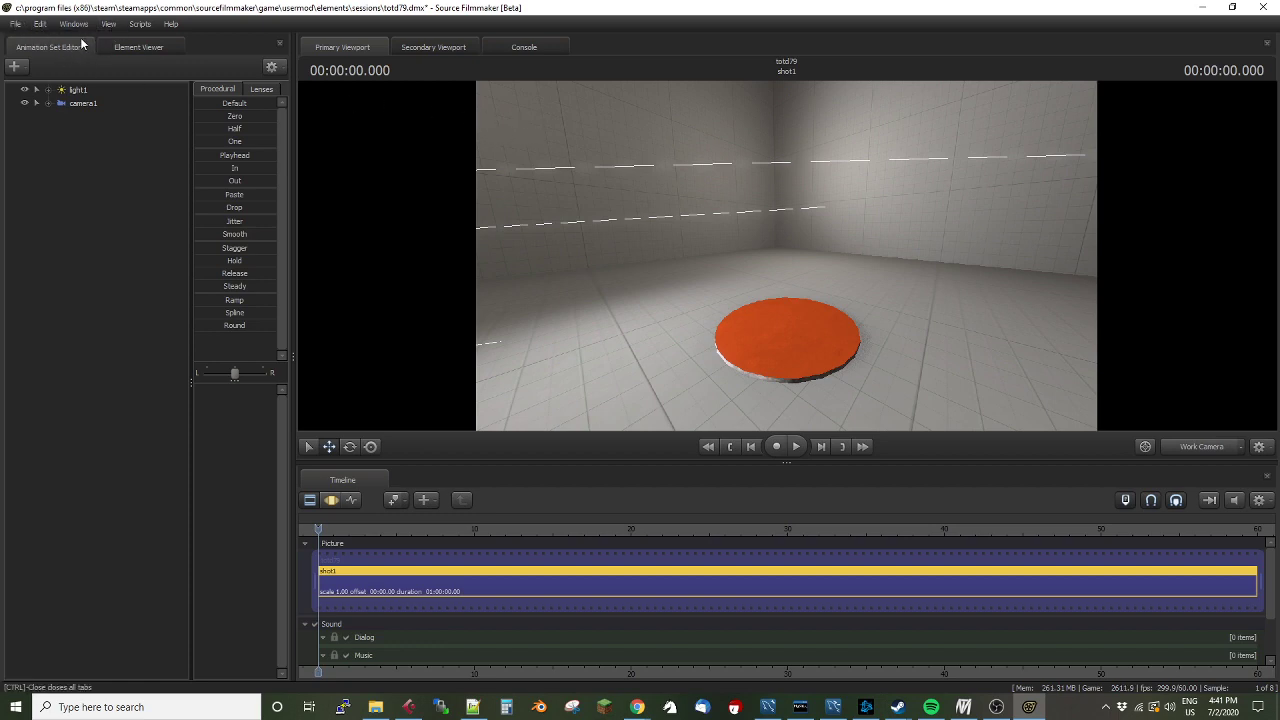
Start a new particle file and create a particle system named totd_demo
click(73, 23)
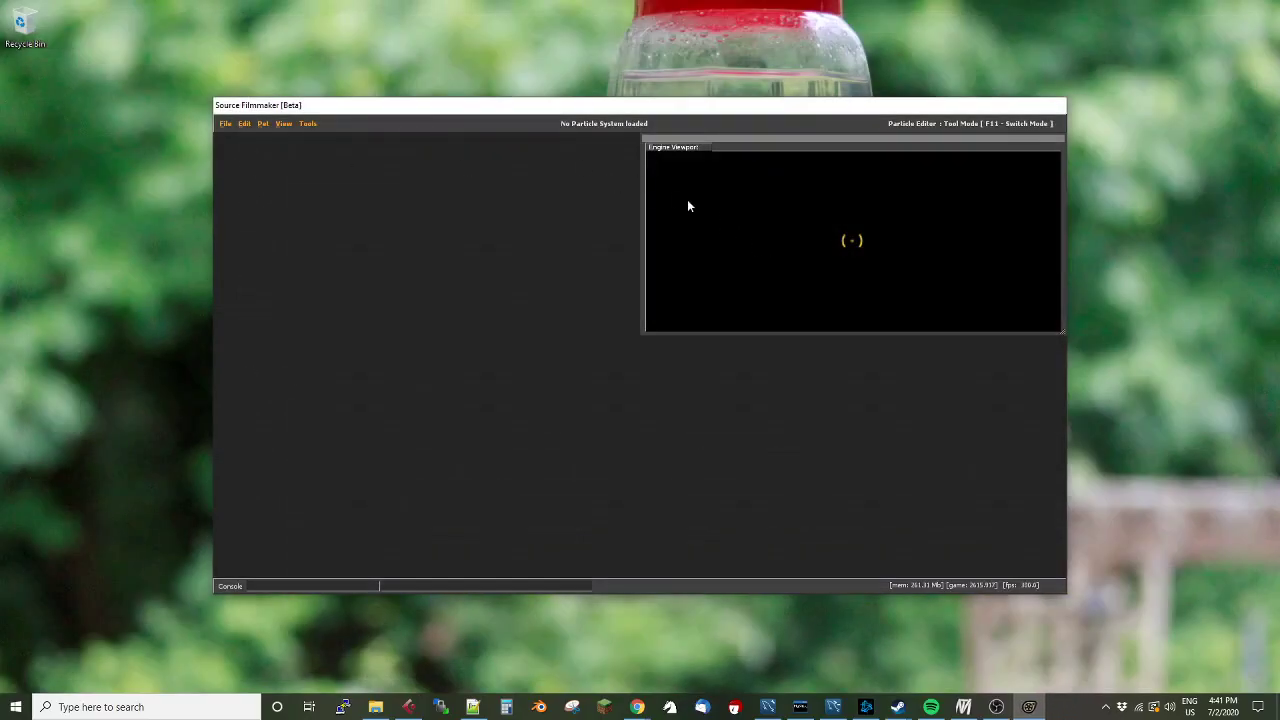
click(225, 123)
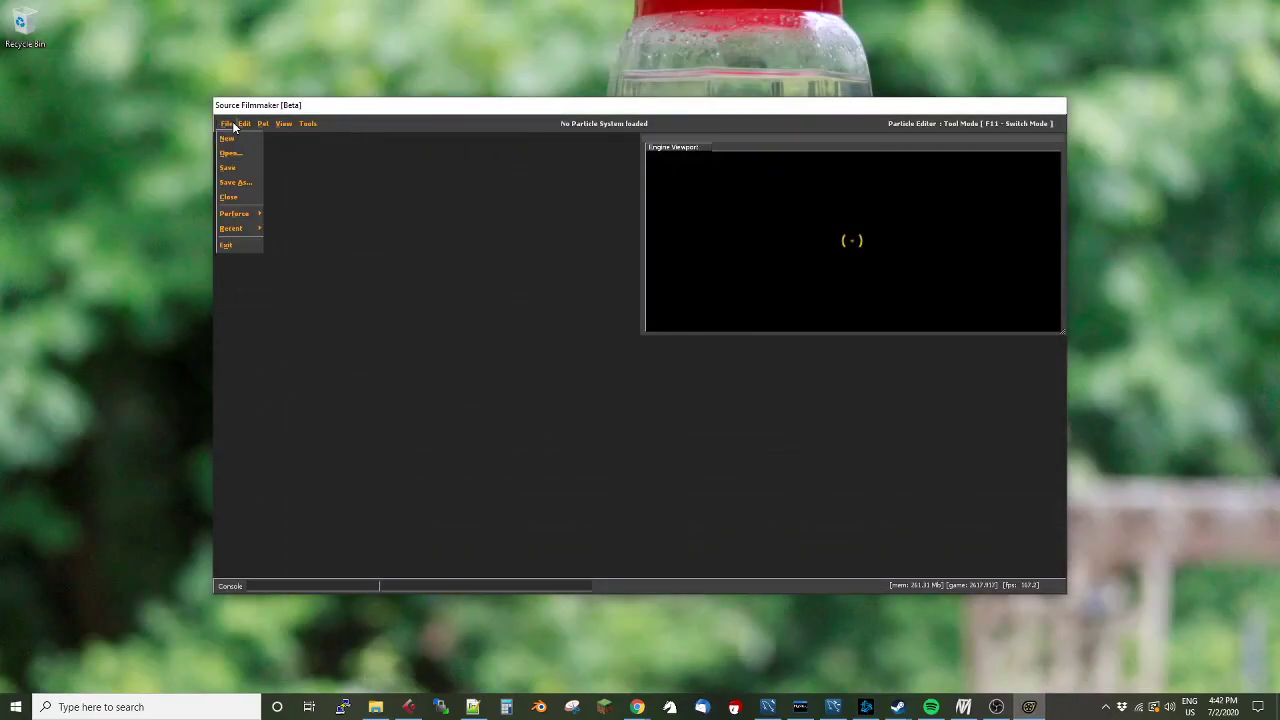
click(227, 138)
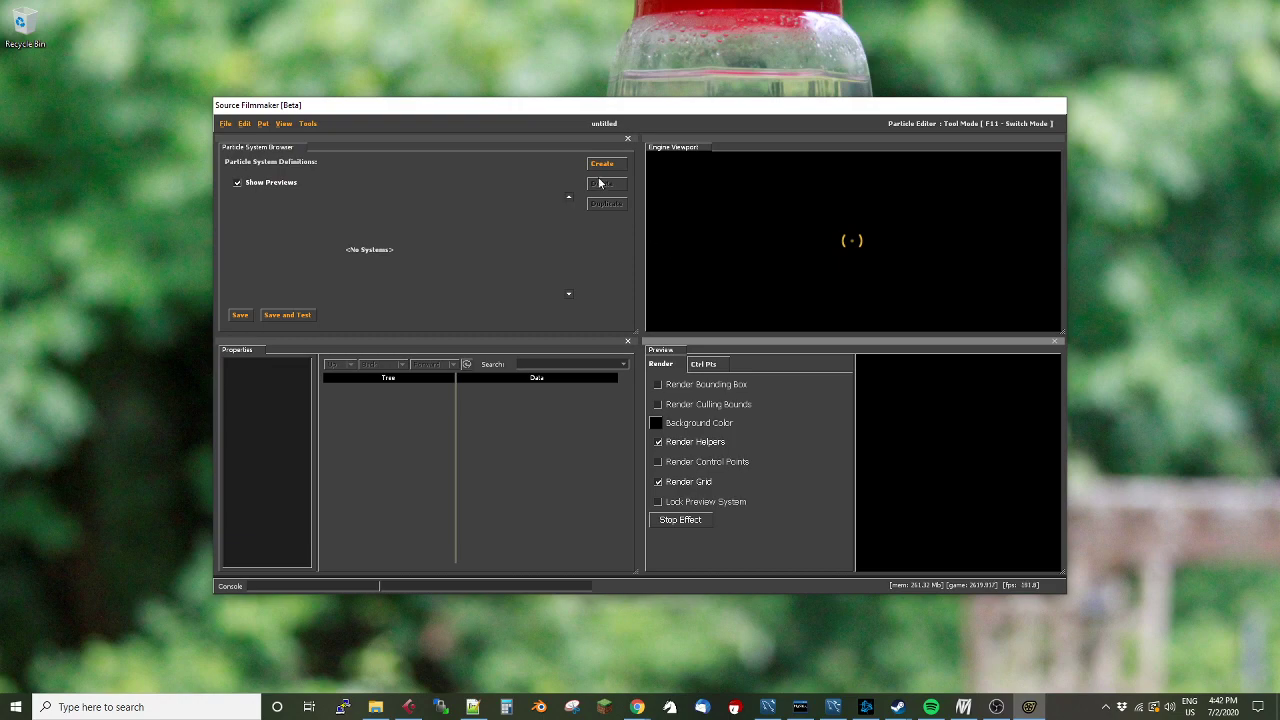
click(602, 163)
text(test1)
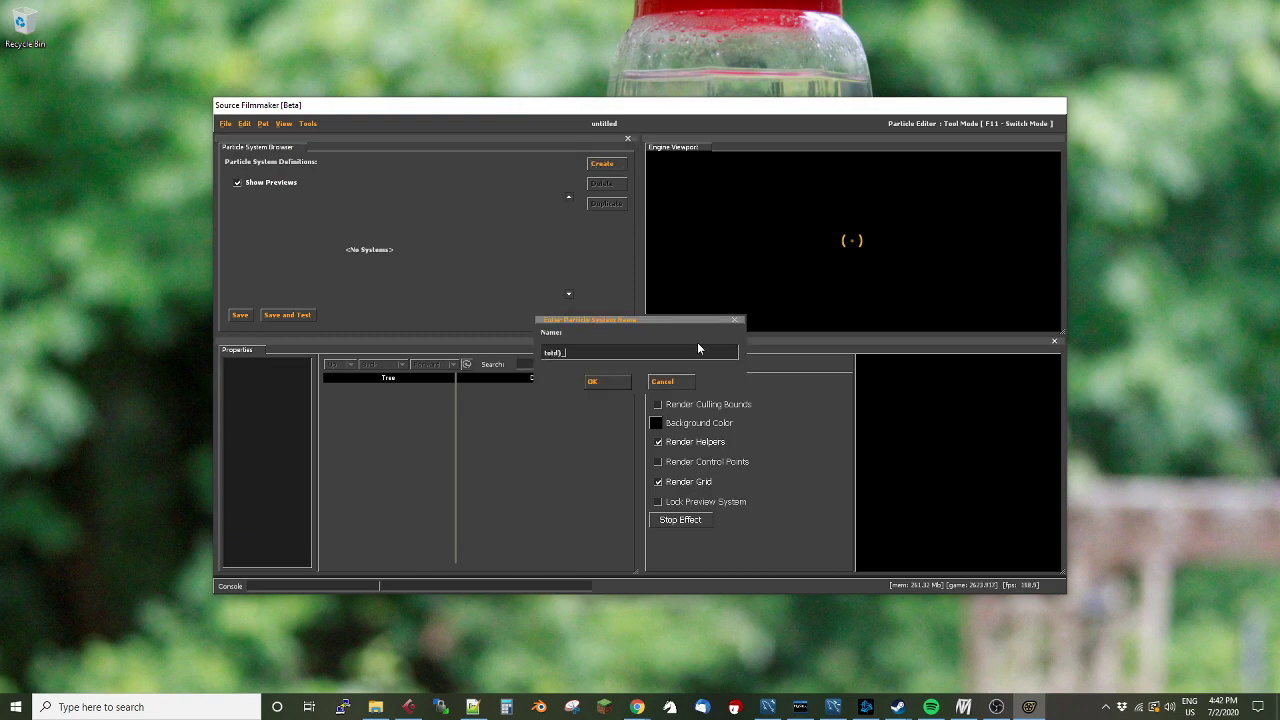
text(_demo)
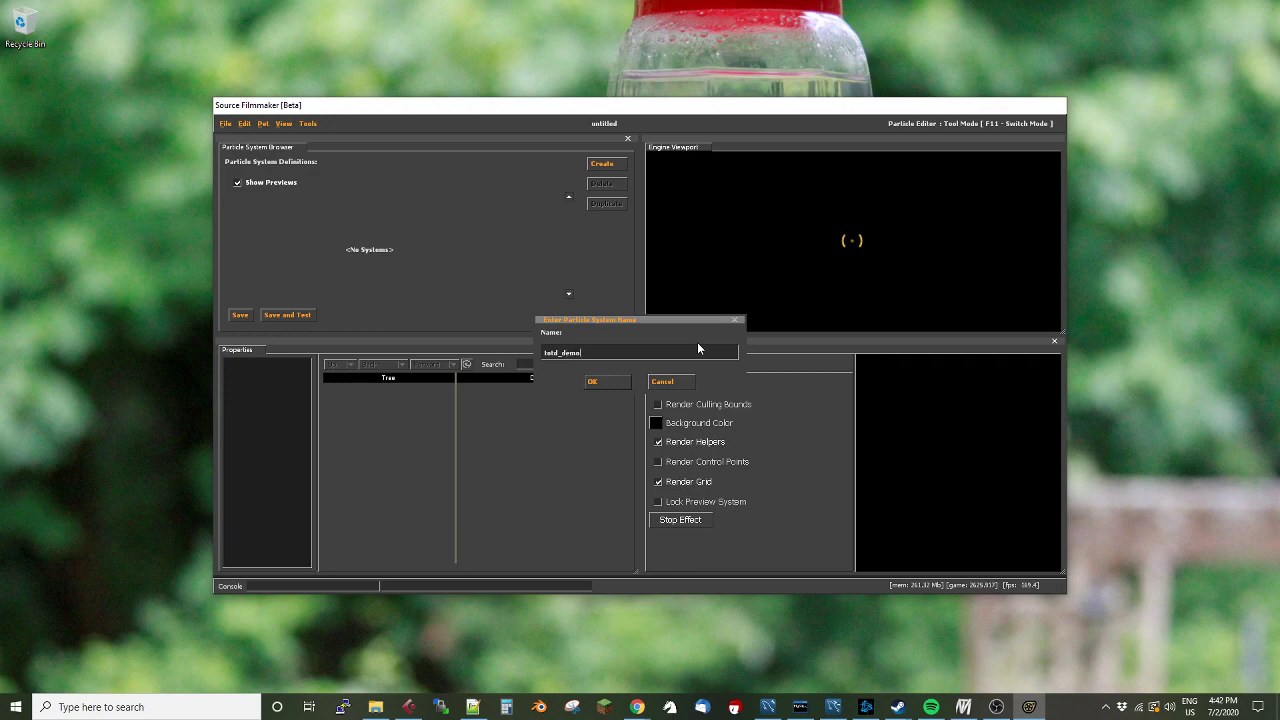
click(592, 381)
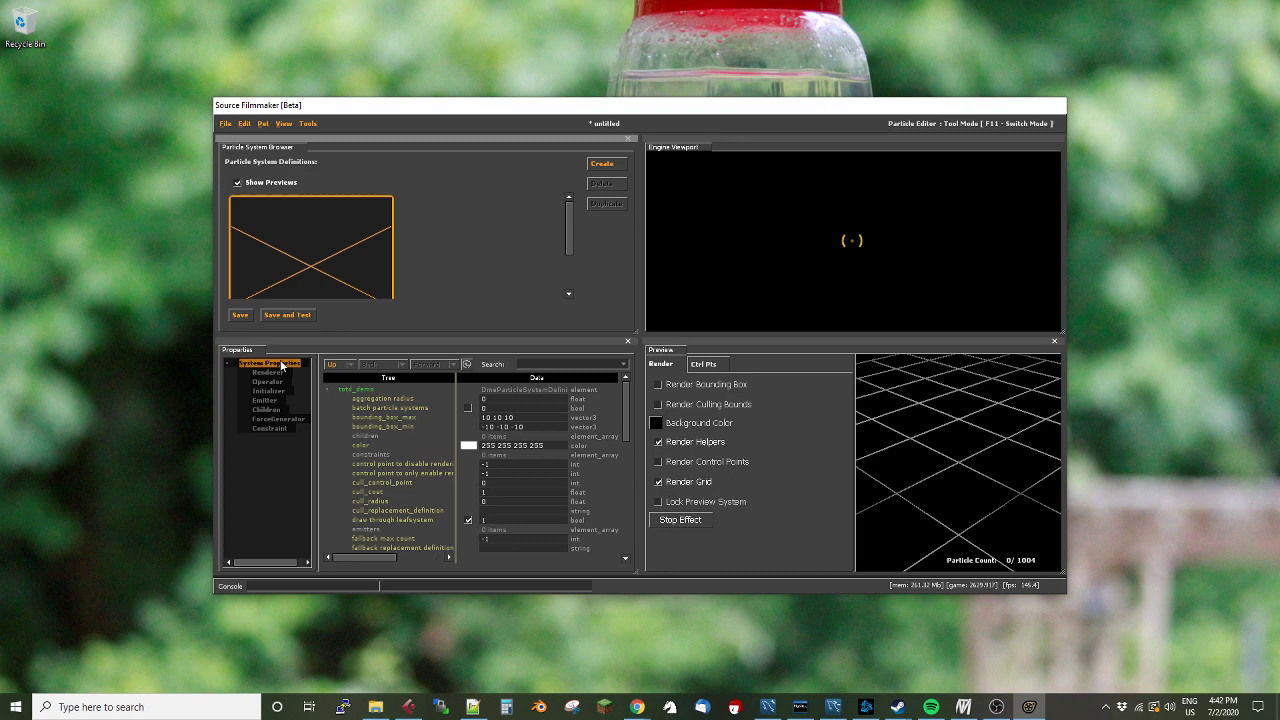
Add a Render models renderer to totd_demo and select its sequence 0 model field
click(268, 372)
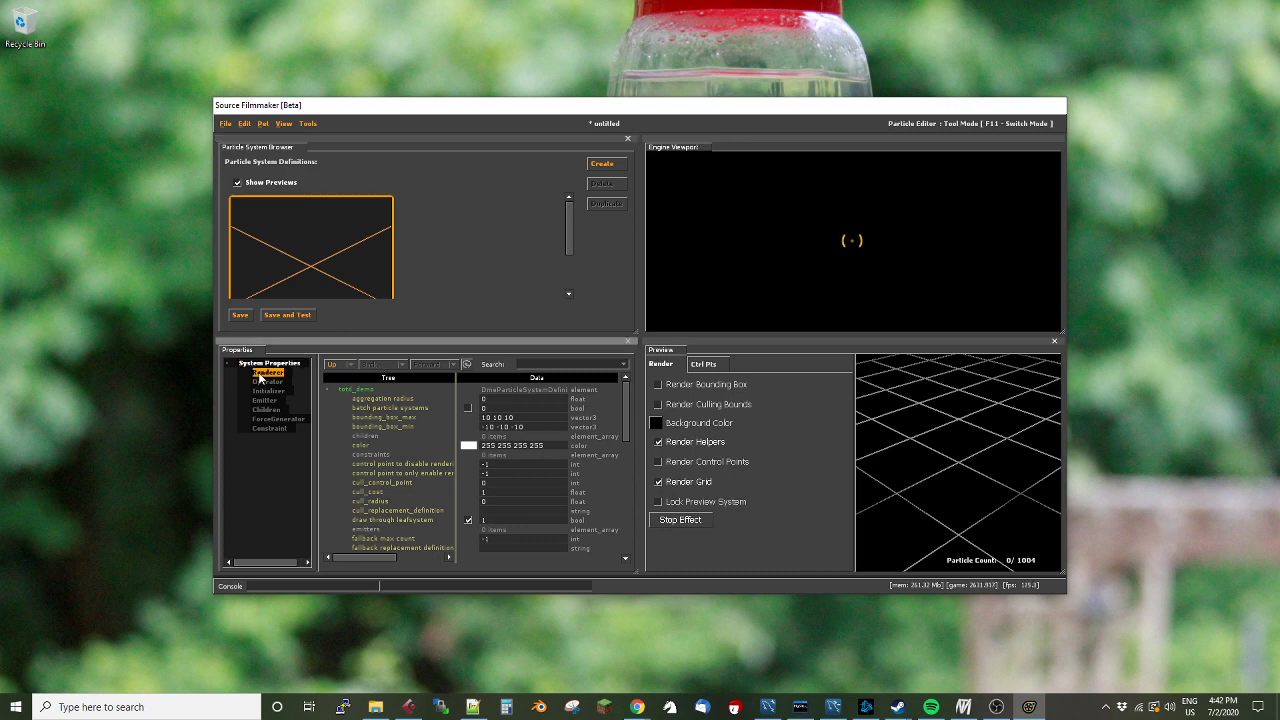
right_click(268, 371)
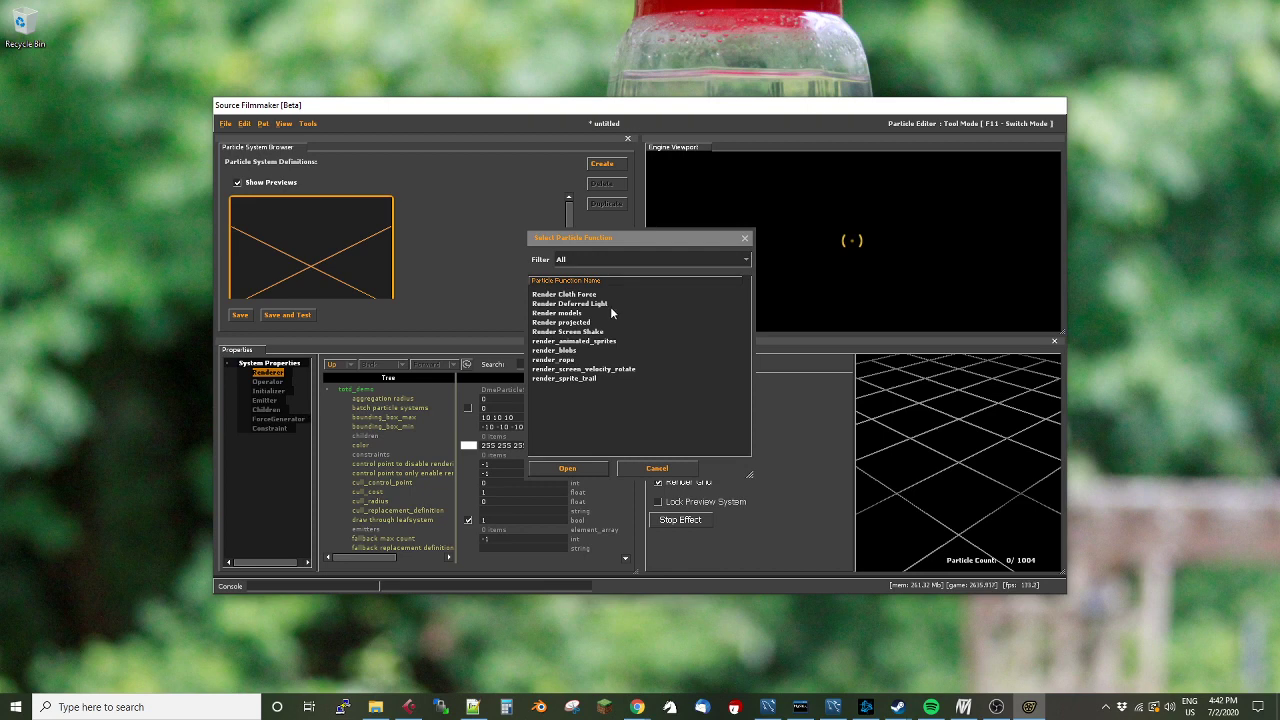
mouse_move(607, 330)
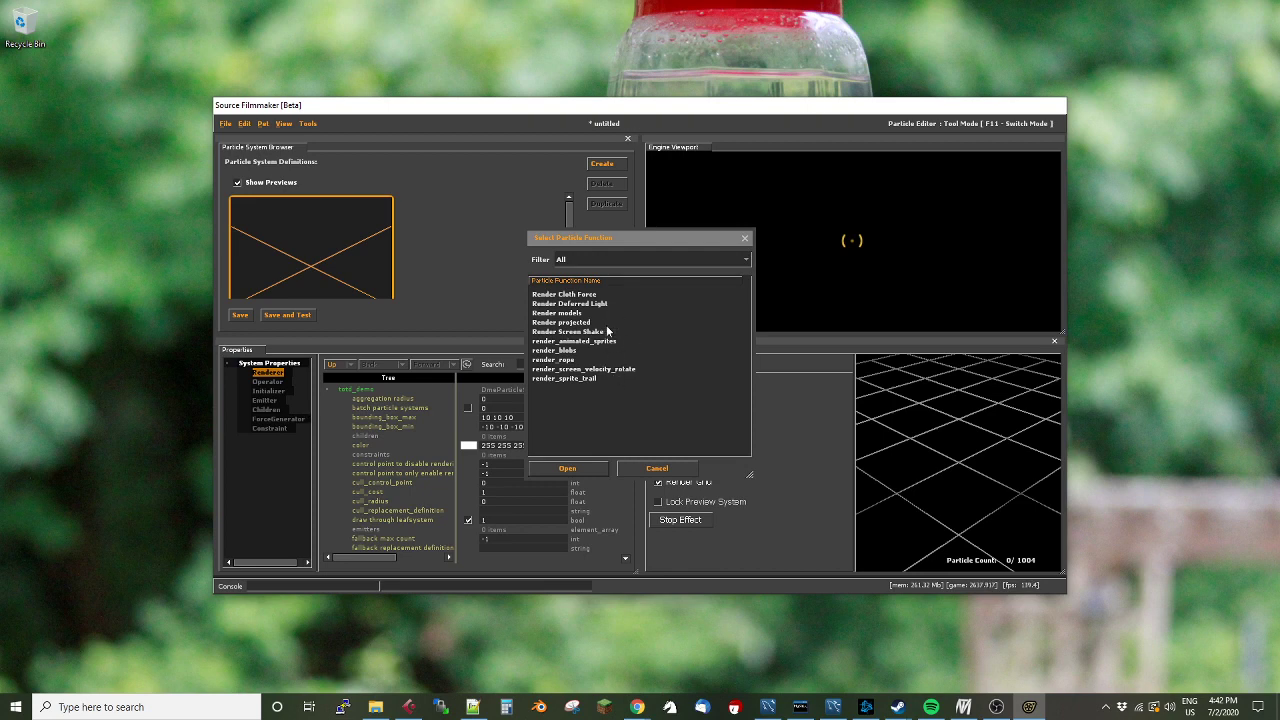
click(557, 313)
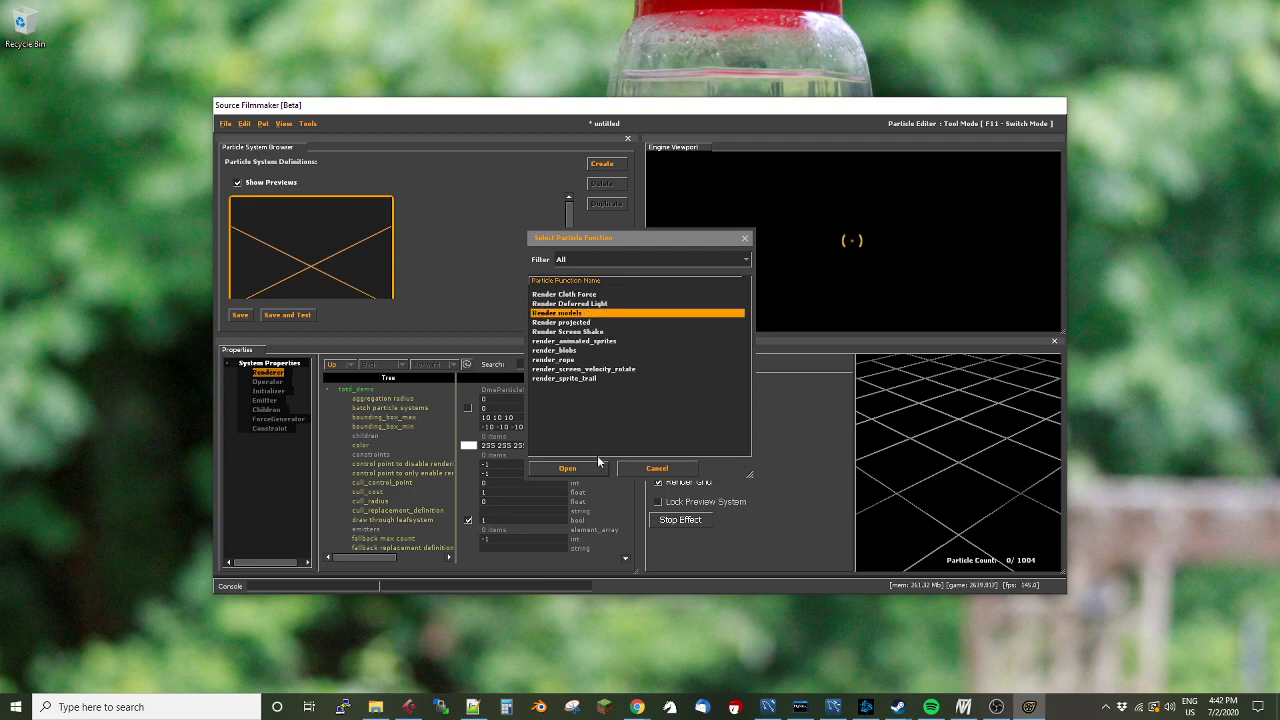
click(567, 468)
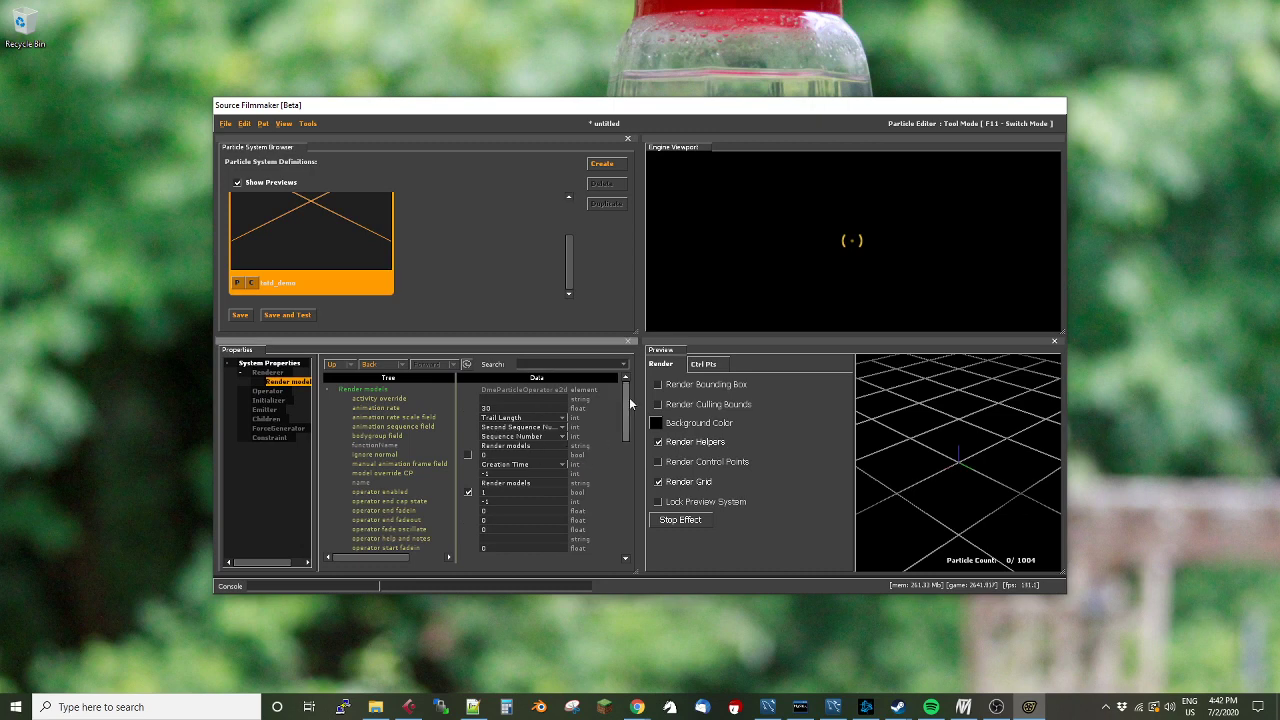
scroll(down, 3)
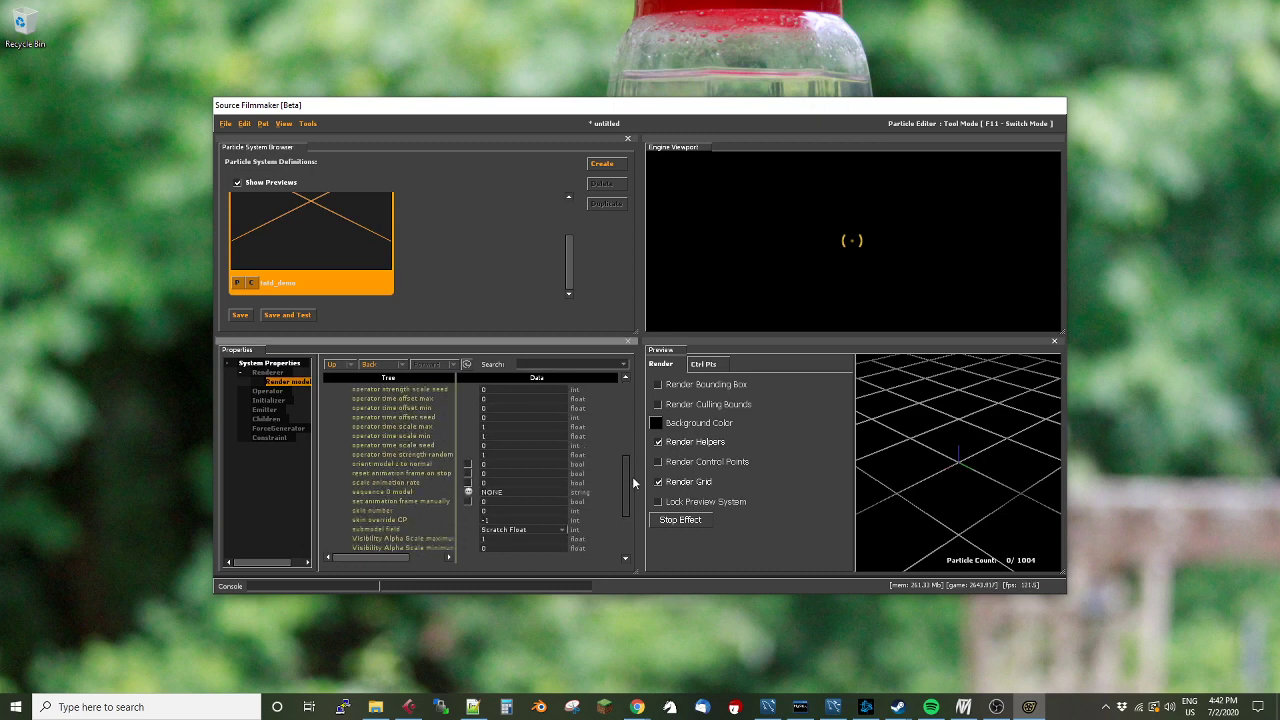
scroll(down, 3)
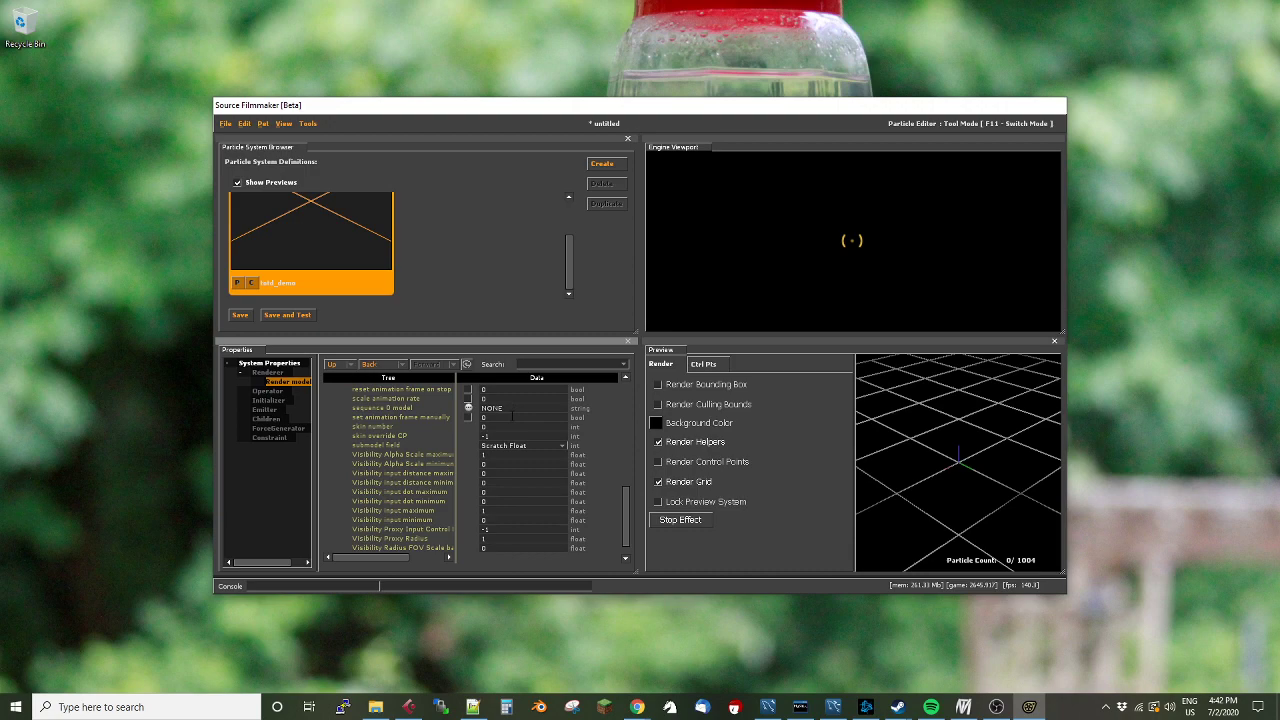
click(382, 408)
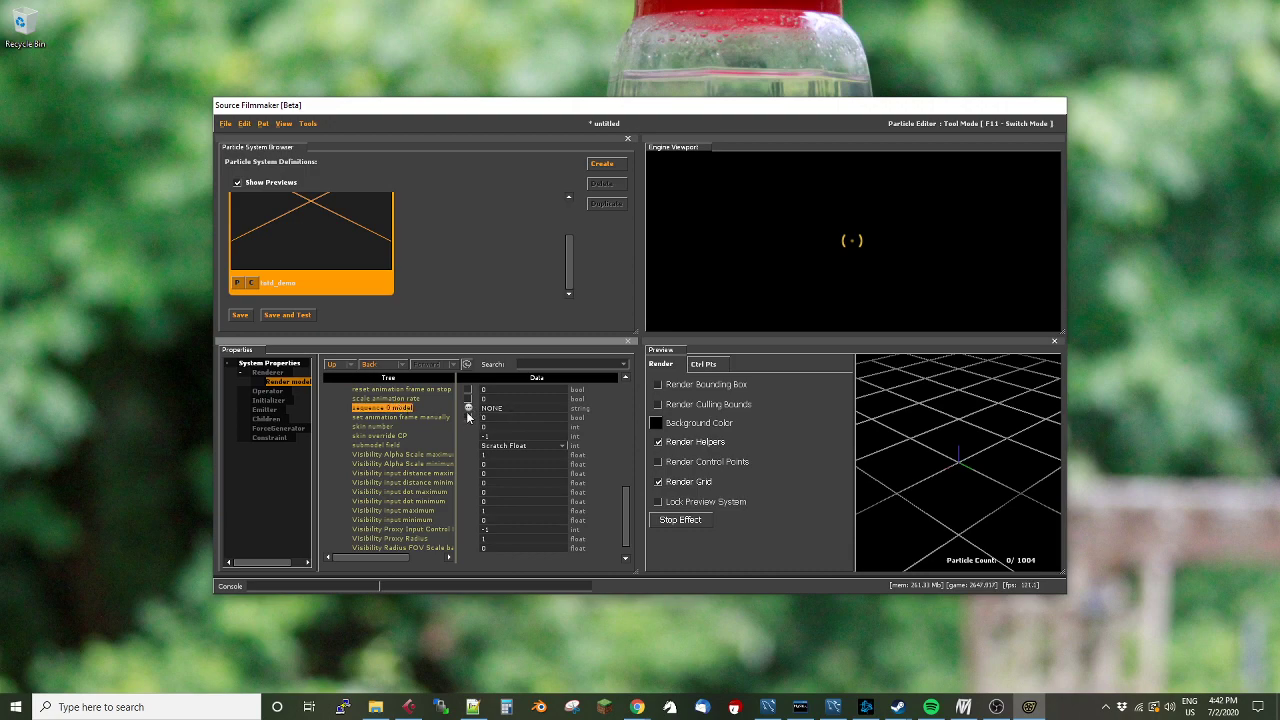
mouse_move(426, 449)
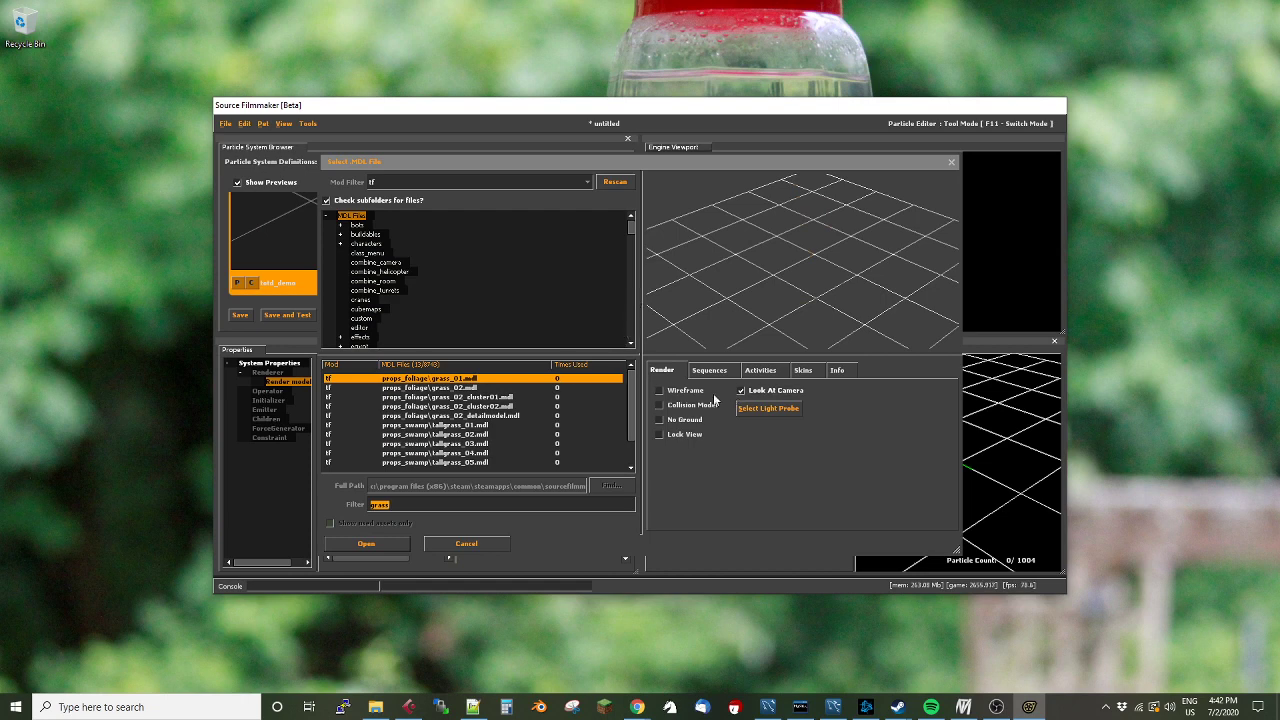
Choose props_swamp\tallgrass_01.mdl as the sequence 0 model, previewed in wireframe
click(659, 390)
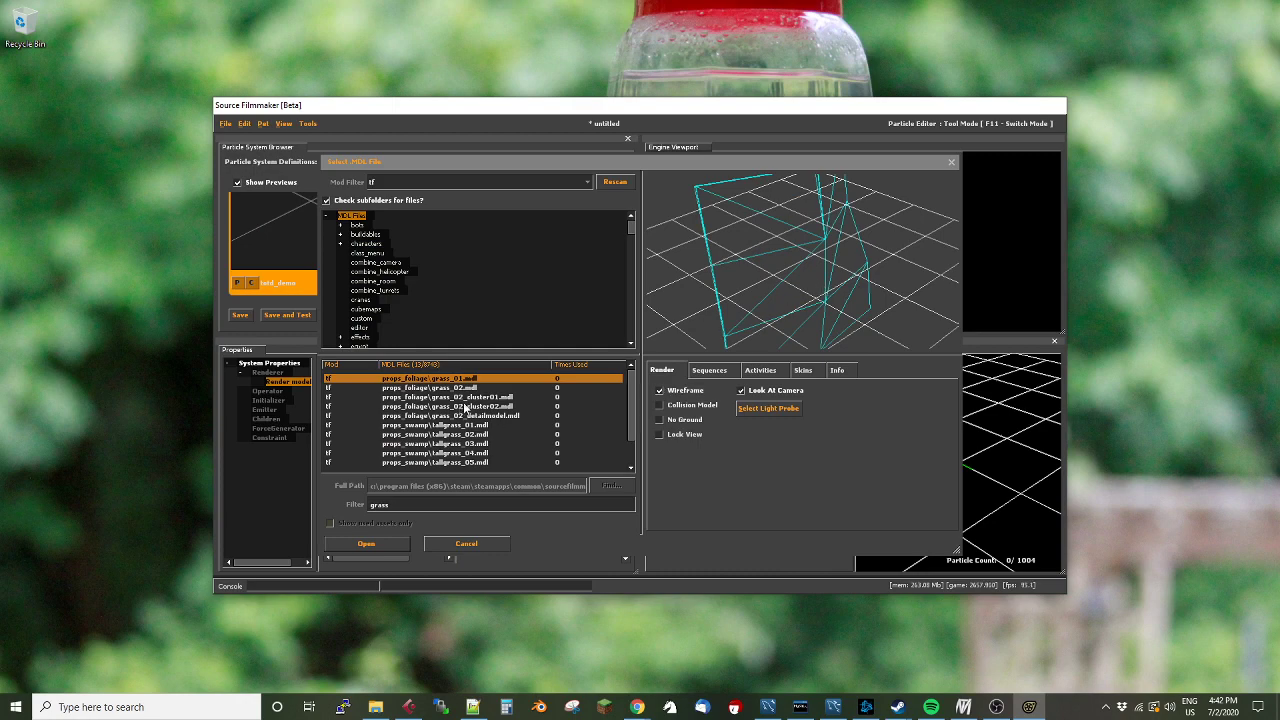
click(445, 425)
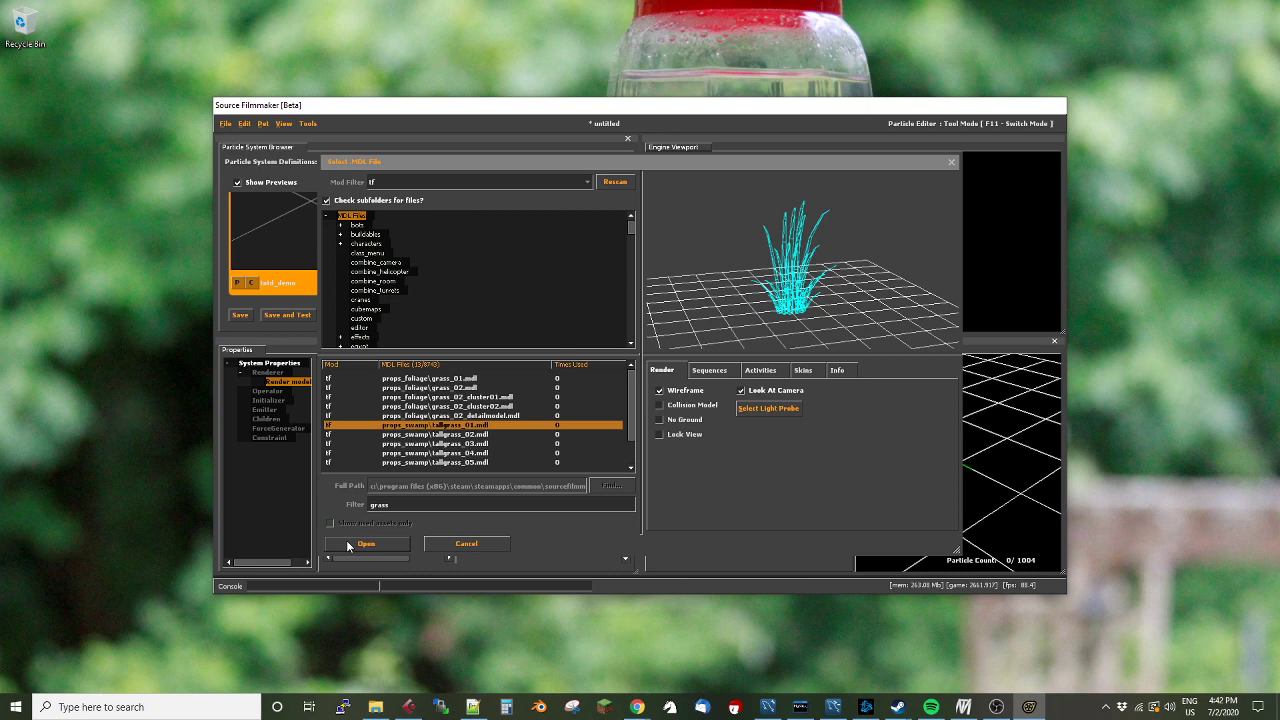
click(366, 543)
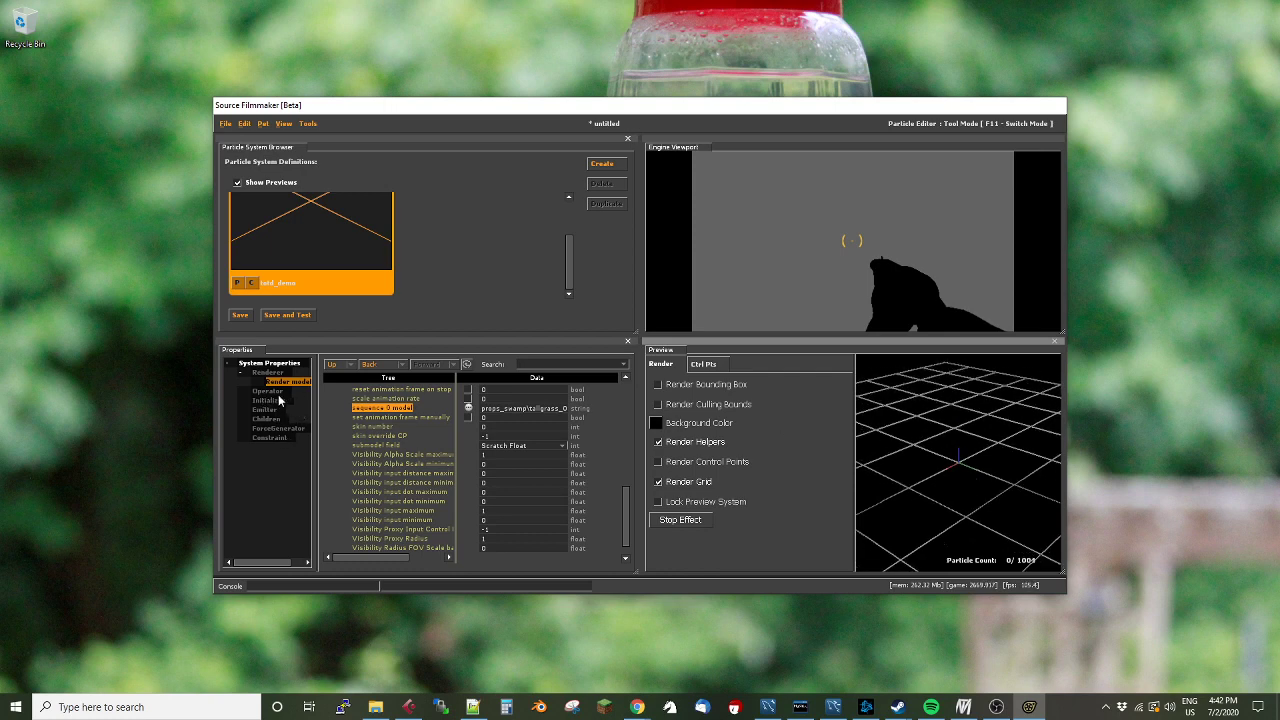
Add an emit_instantaneously emitter that spawns 100 tall grass particles
click(264, 409)
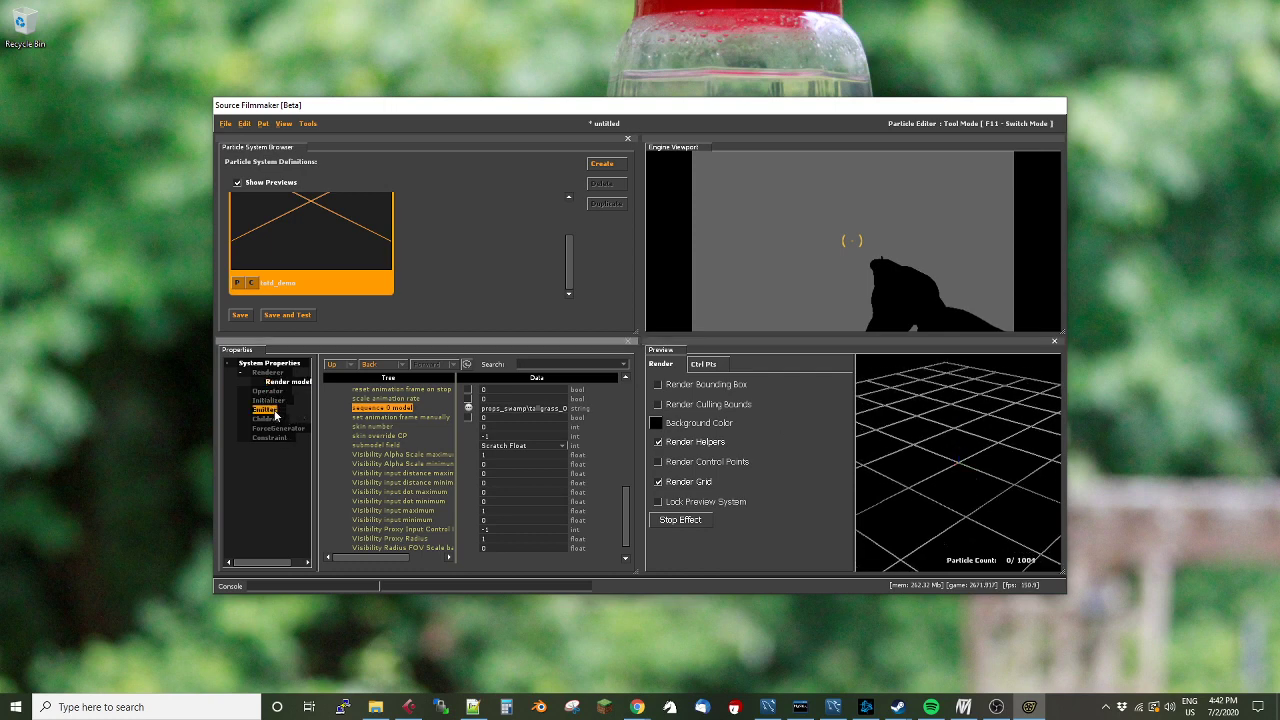
right_click(265, 410)
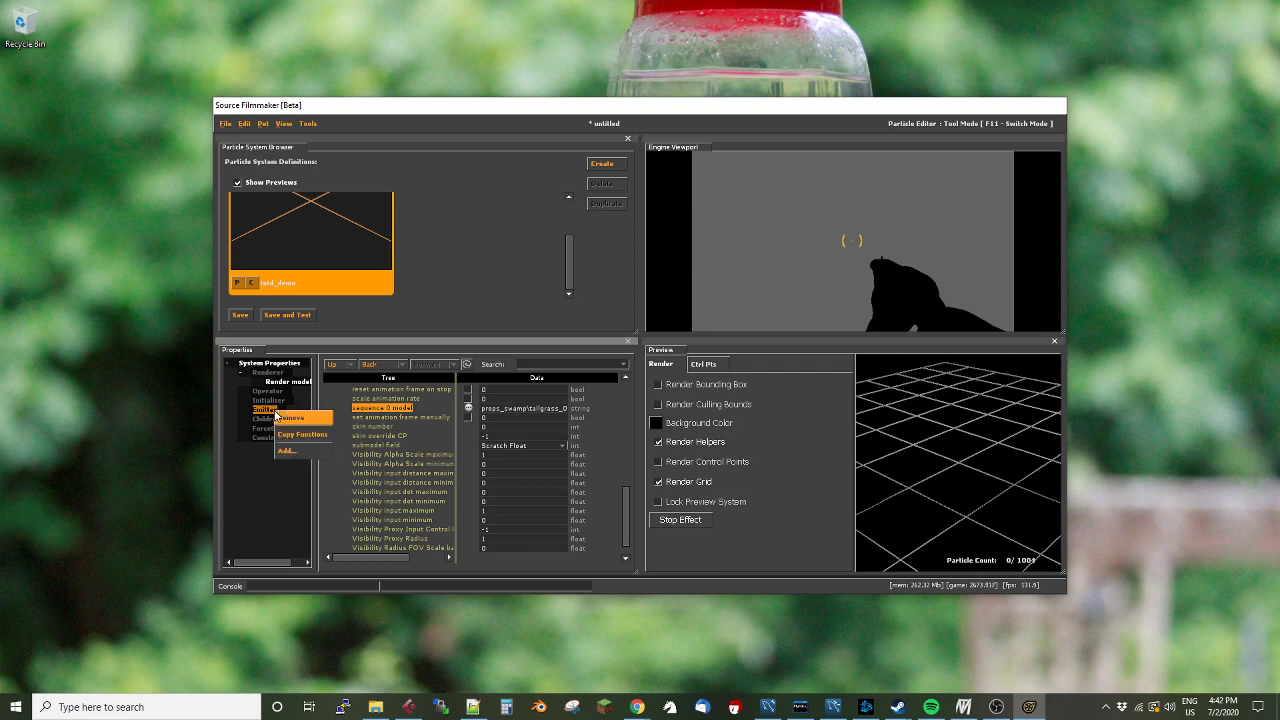
click(287, 450)
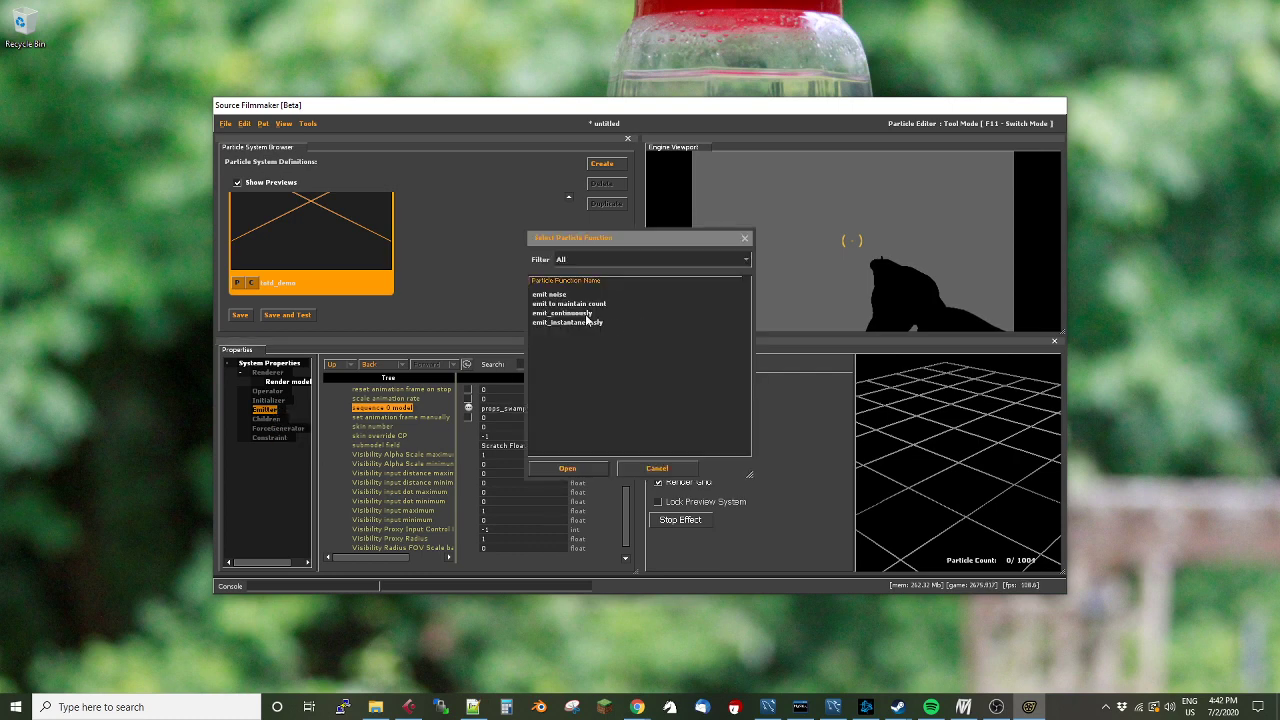
click(568, 322)
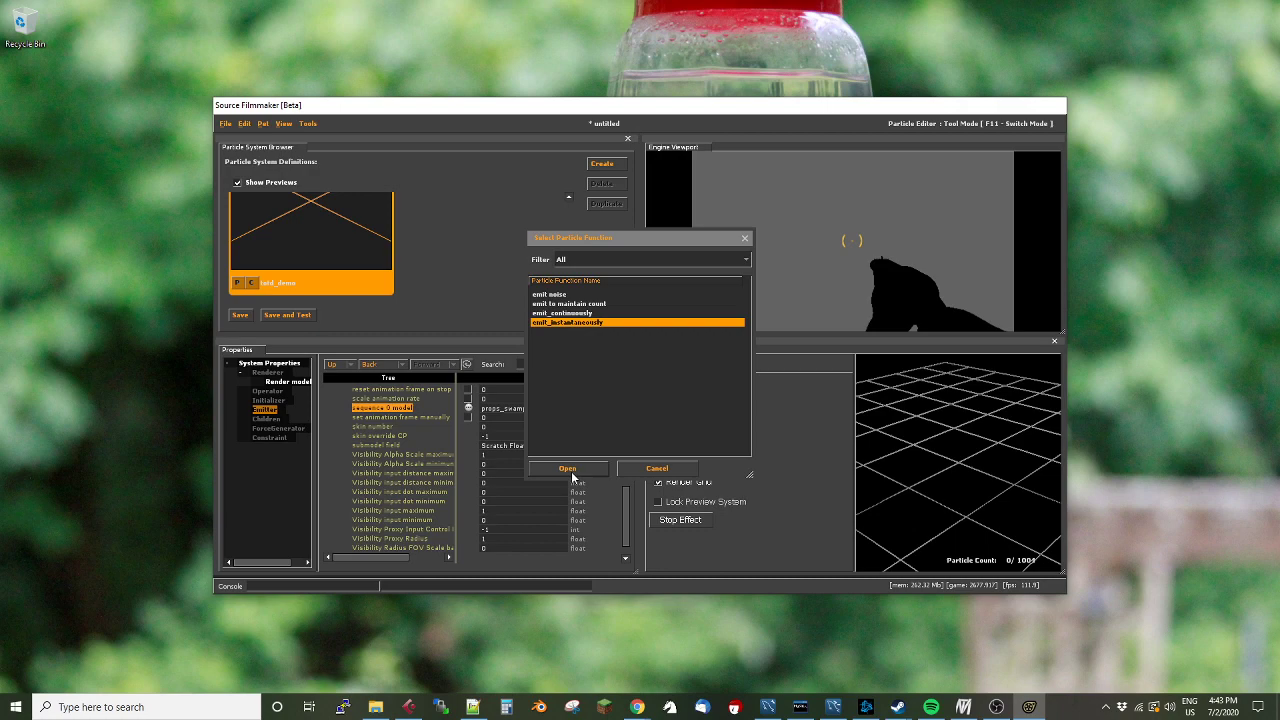
click(567, 468)
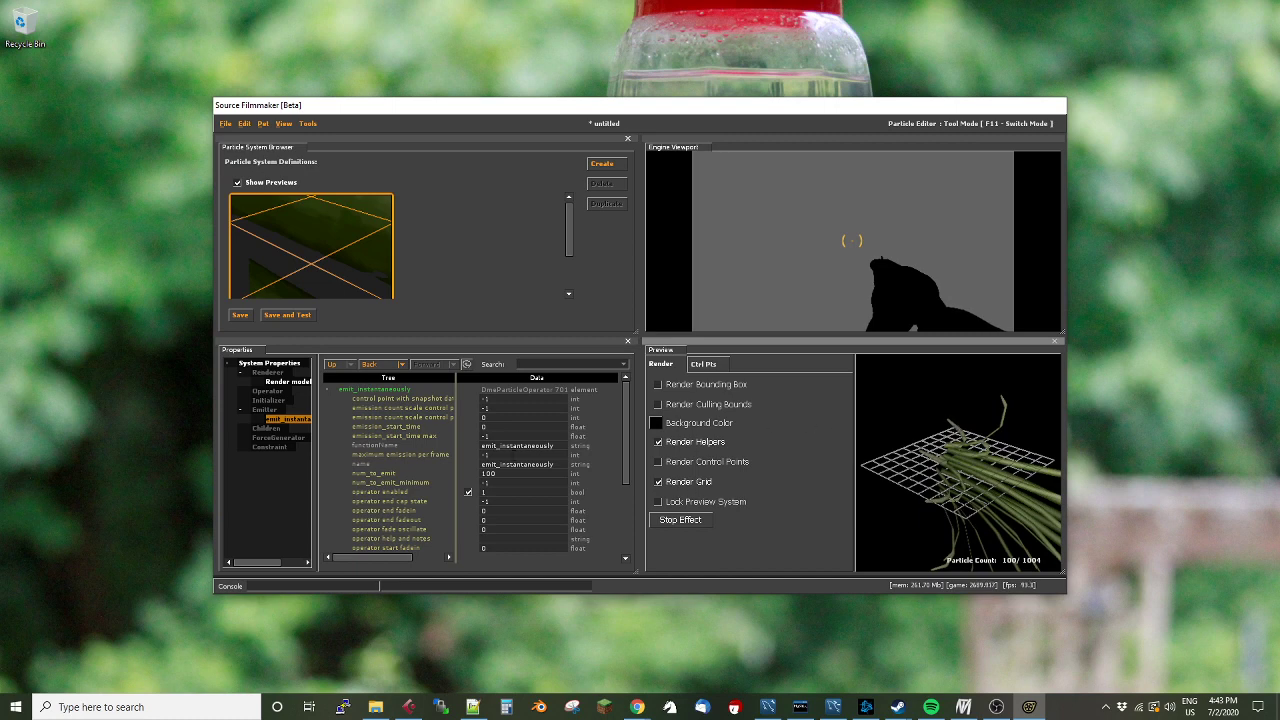
Review the Render models renderer's grass model and orient-model-z-to-normal setting
click(283, 381)
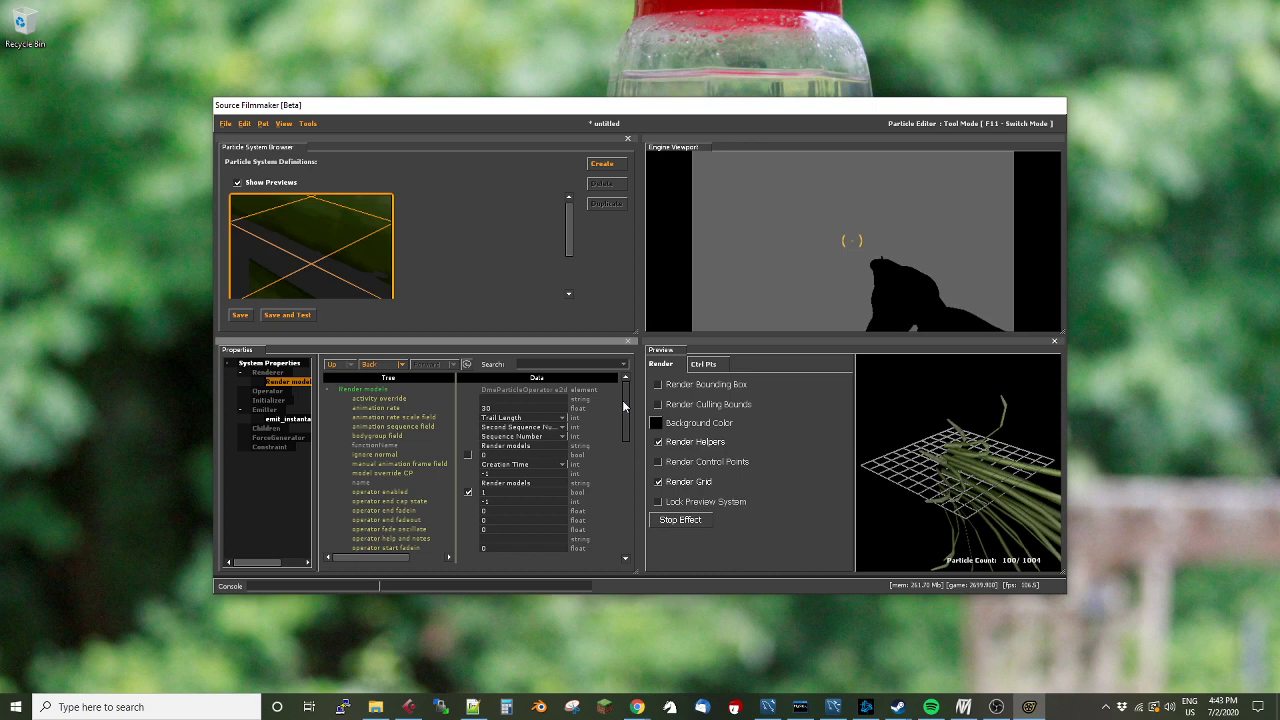
scroll(down, 3)
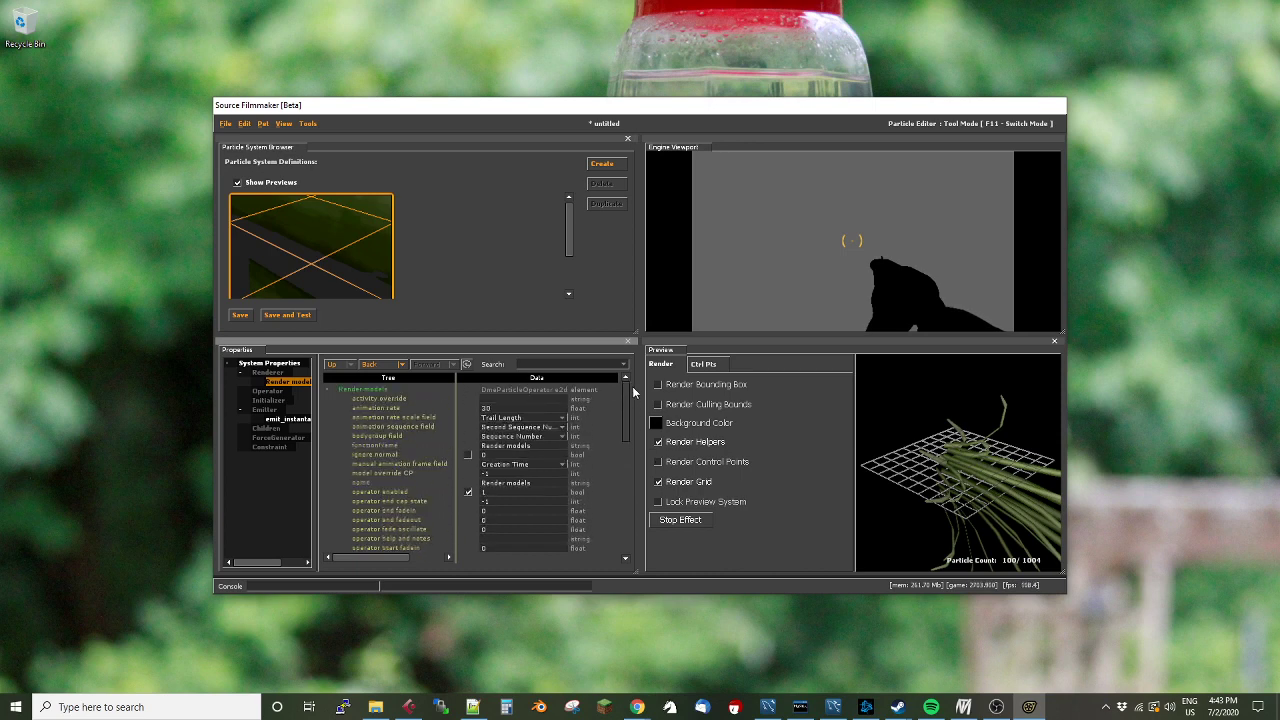
scroll(down, 3)
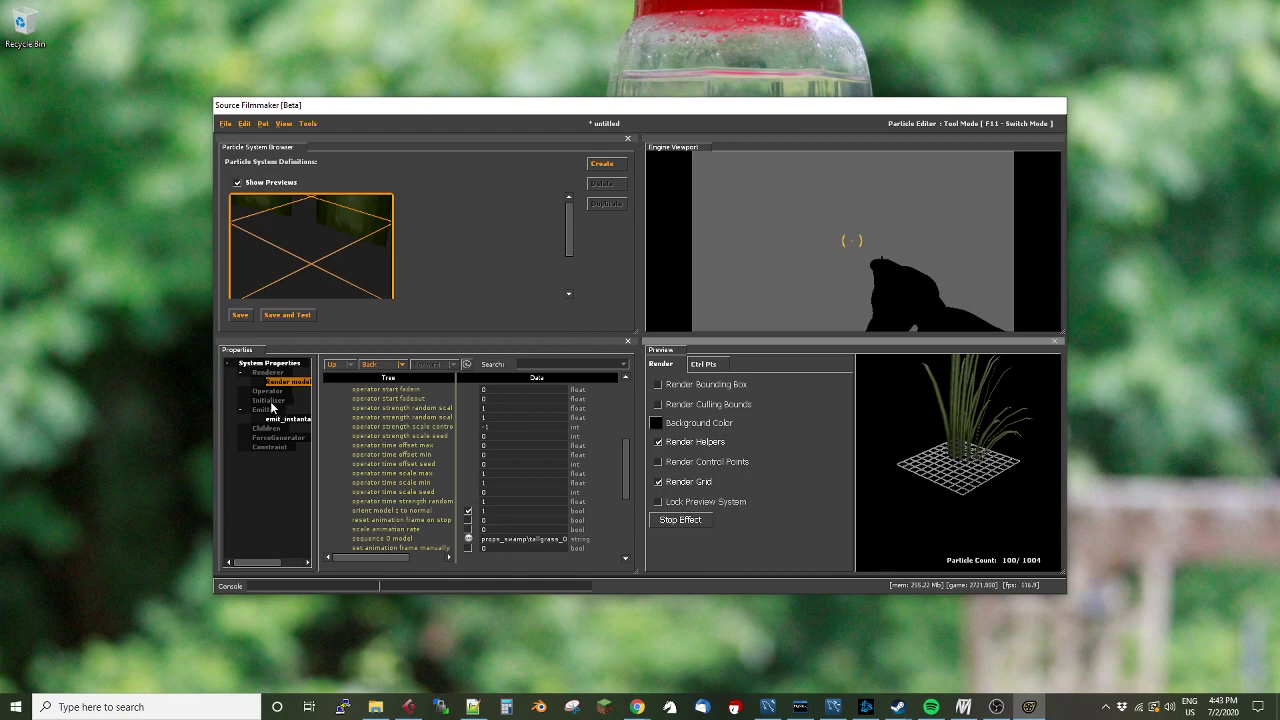
Add a Radius Random initializer scaling grass particles between 0.2 and 0.5
click(268, 400)
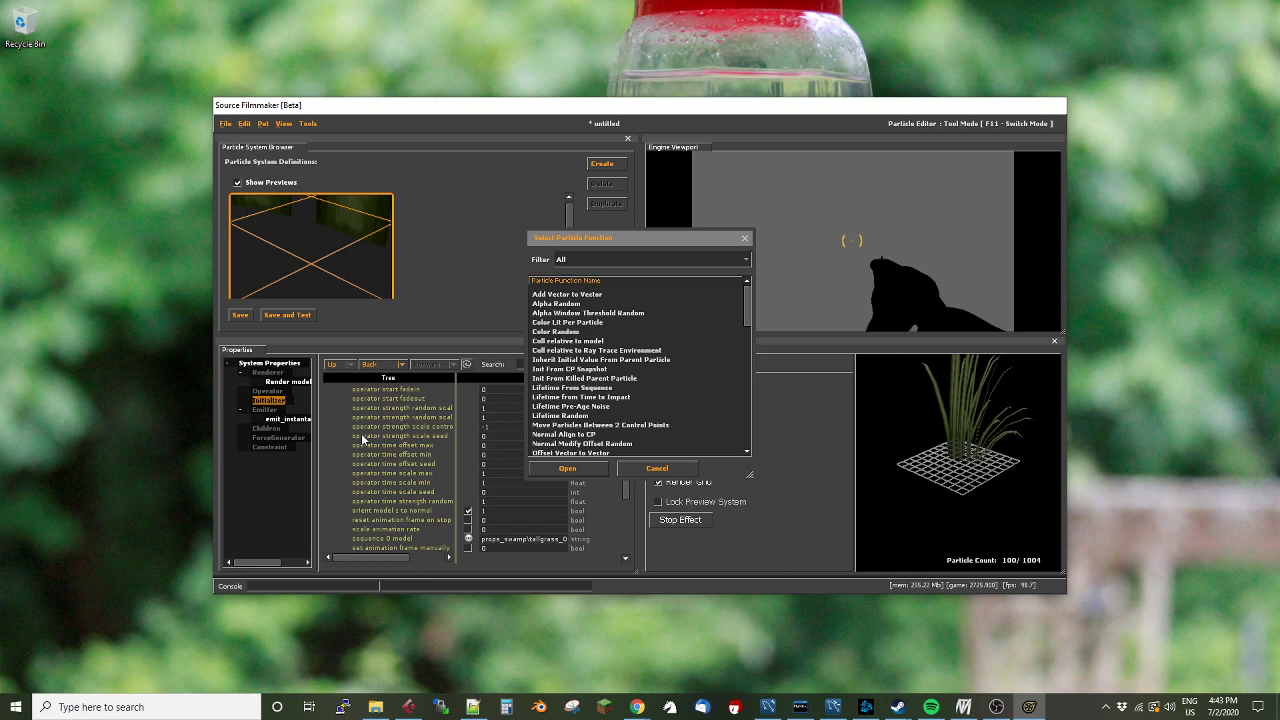
scroll(down, 3)
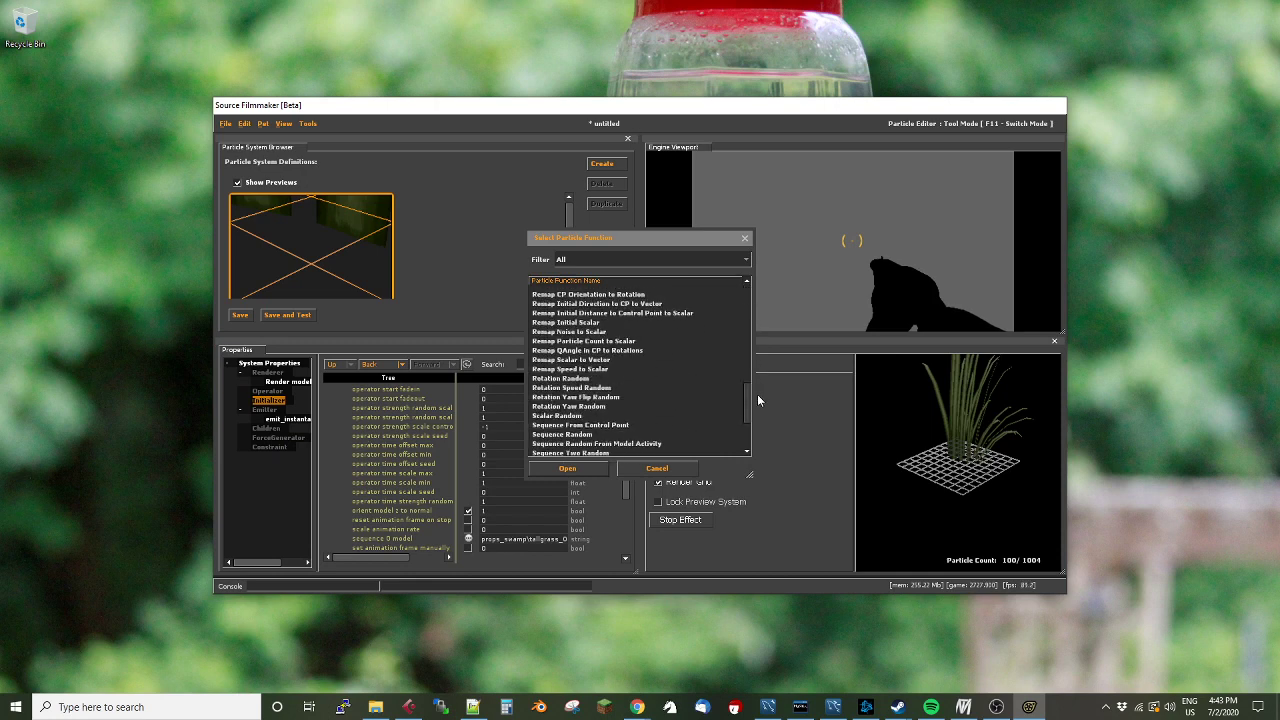
scroll(down, 3)
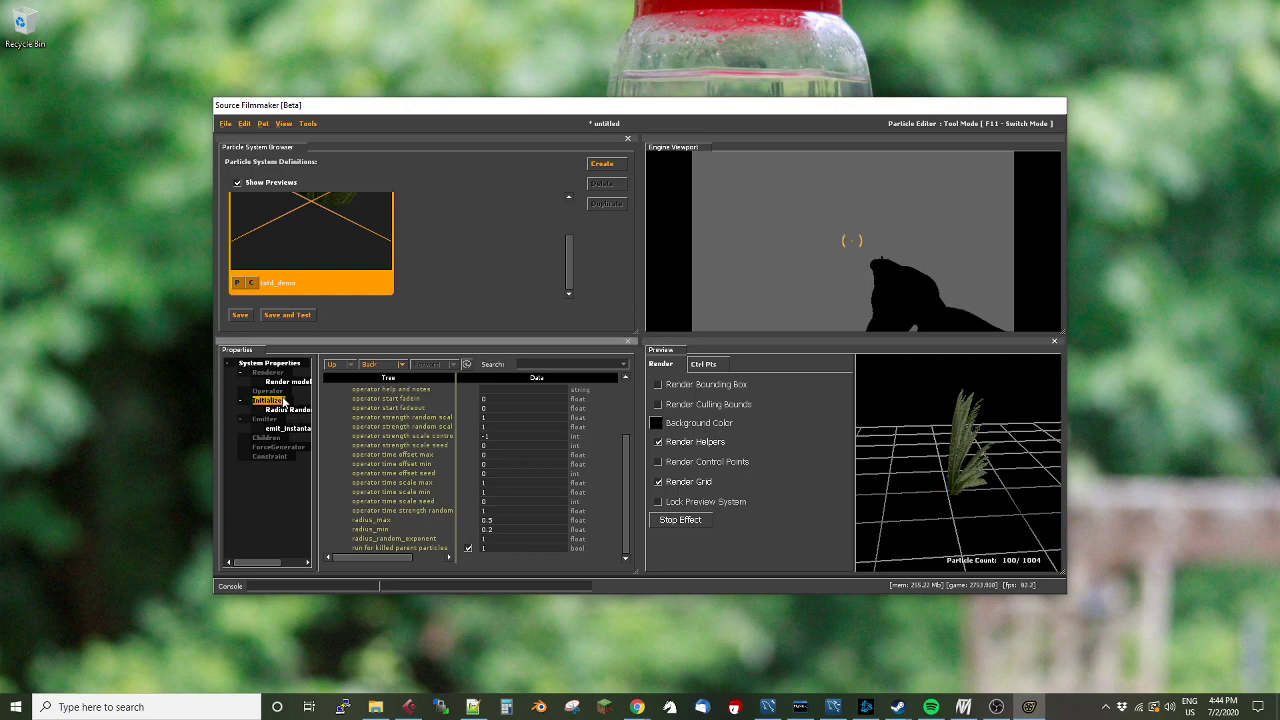
Add a Position Within Box Random initializer to the system
right_click(268, 400)
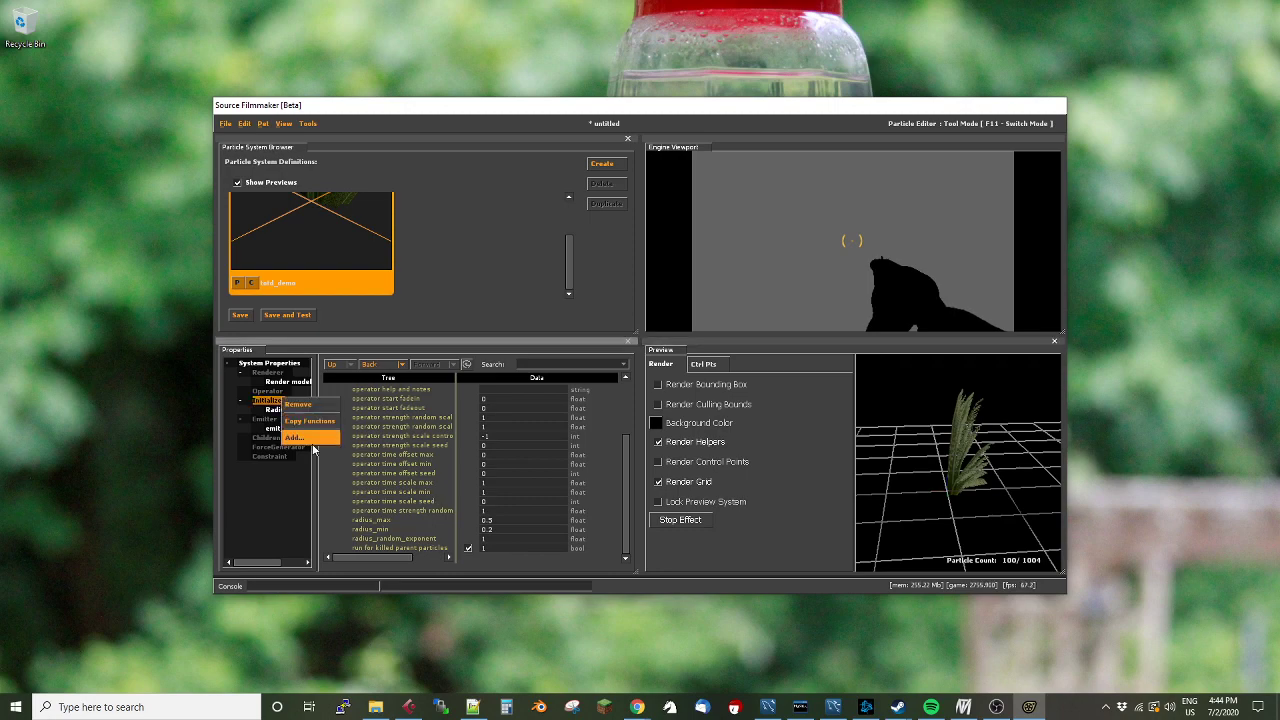
click(296, 437)
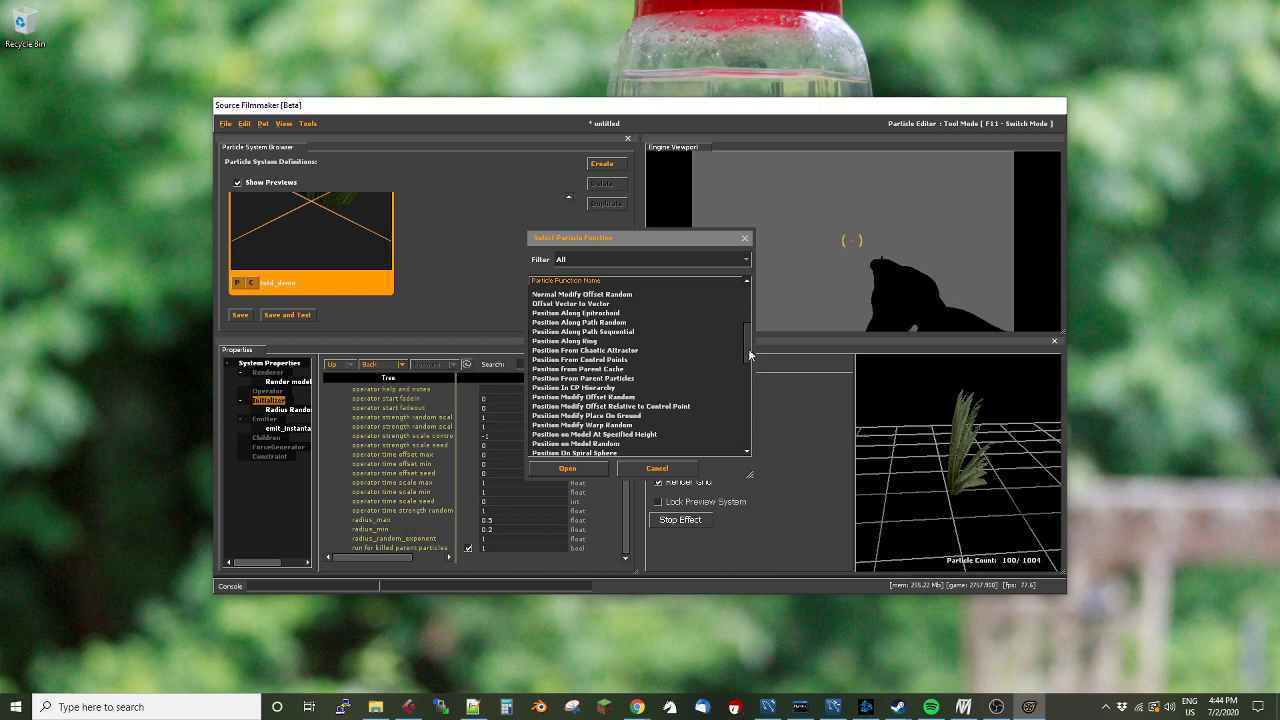
scroll(down, 3)
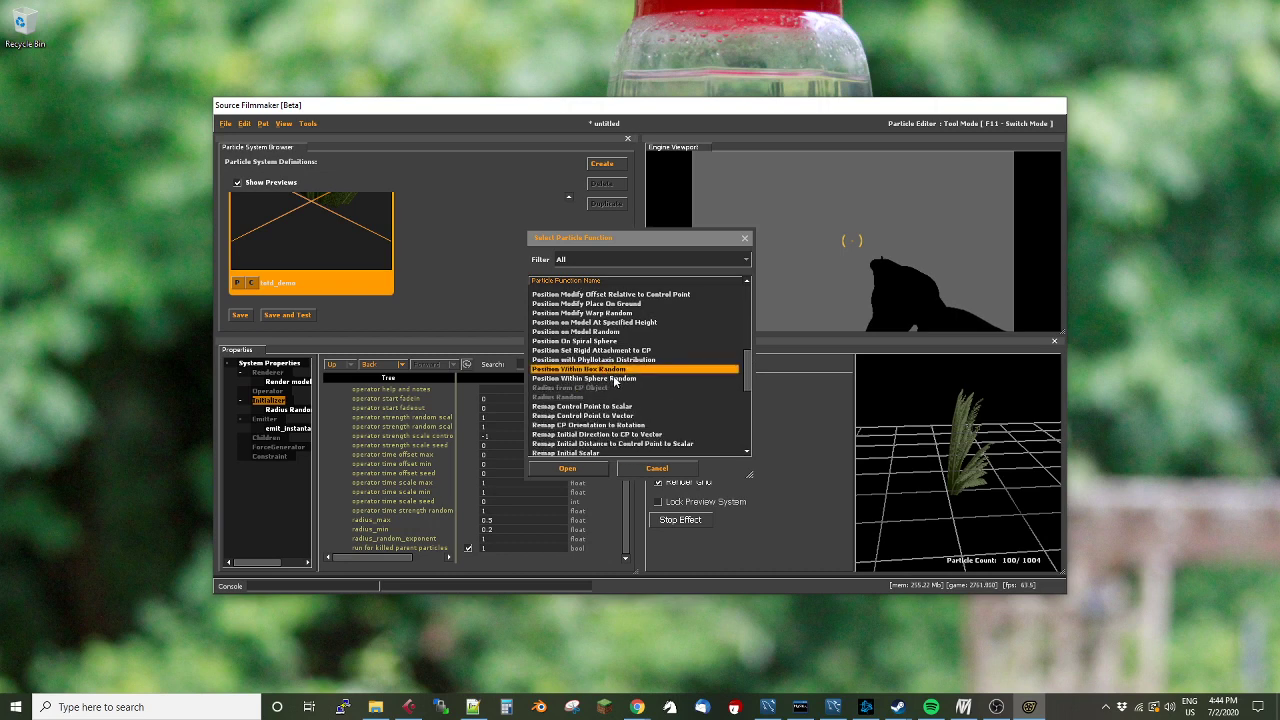
click(567, 468)
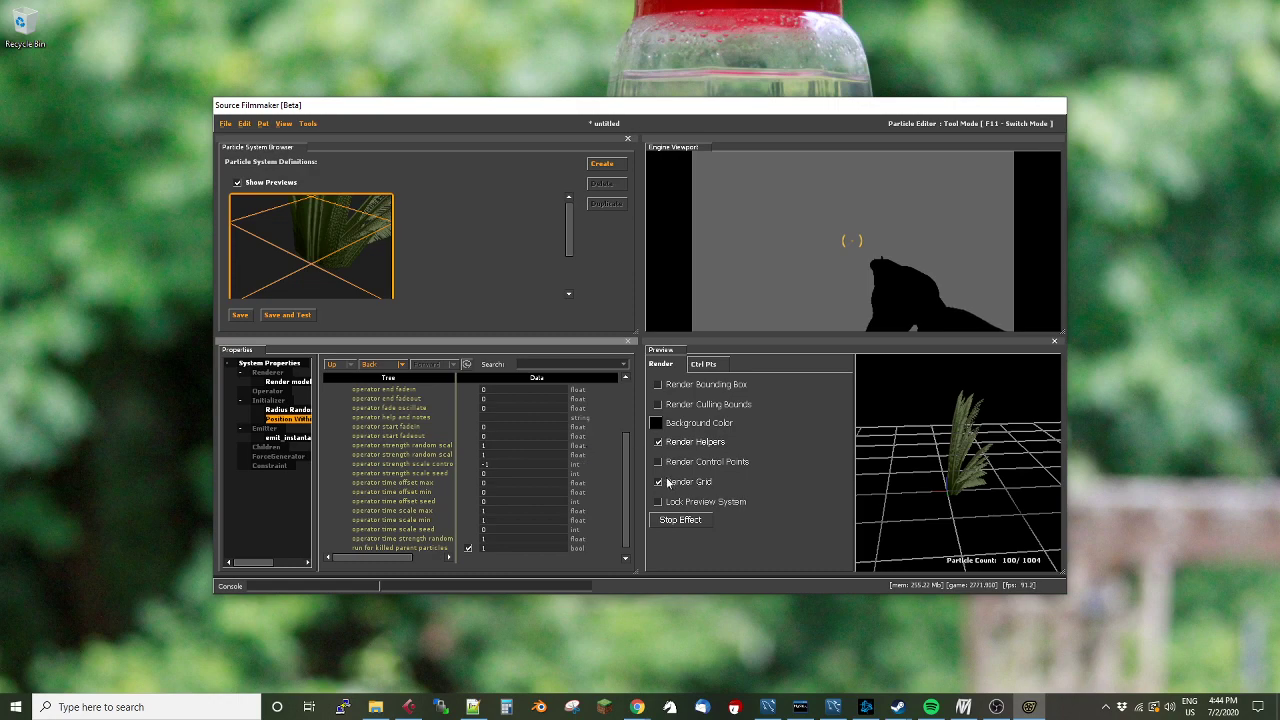
Set the spawn box minimum to -100 -100 0 and maximum to 100 100 0
scroll(down, 3)
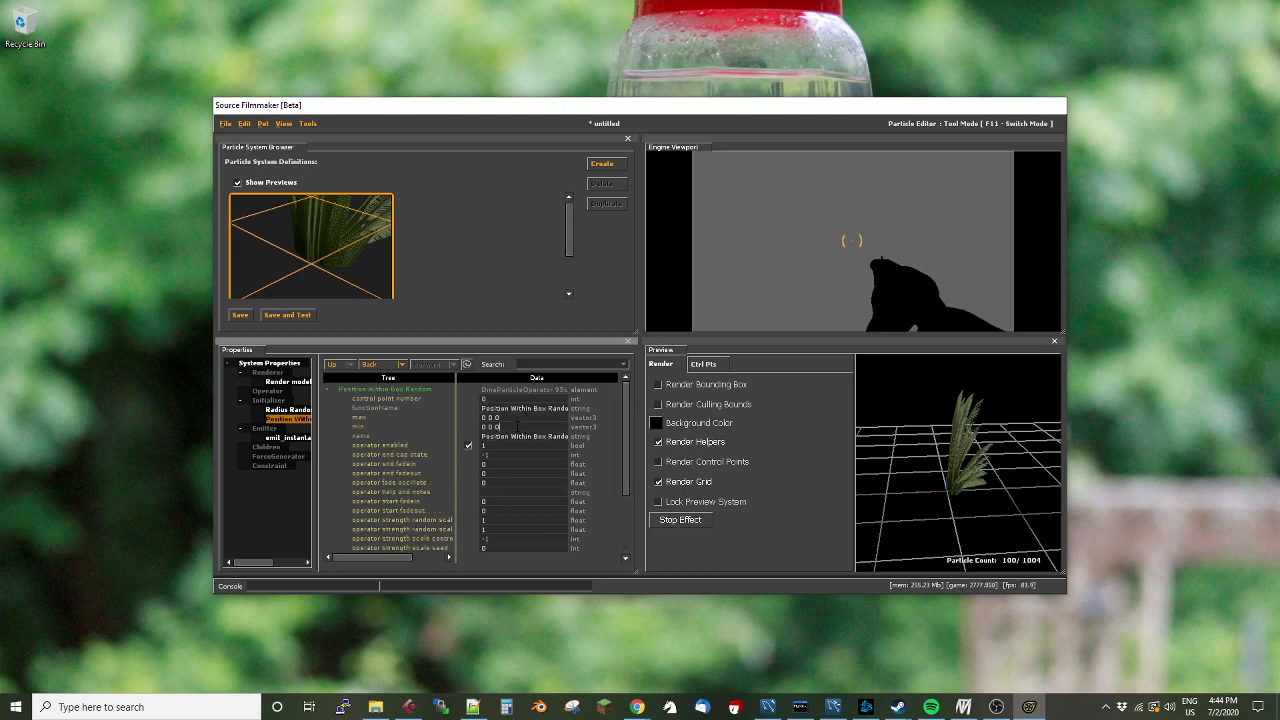
click(490, 426)
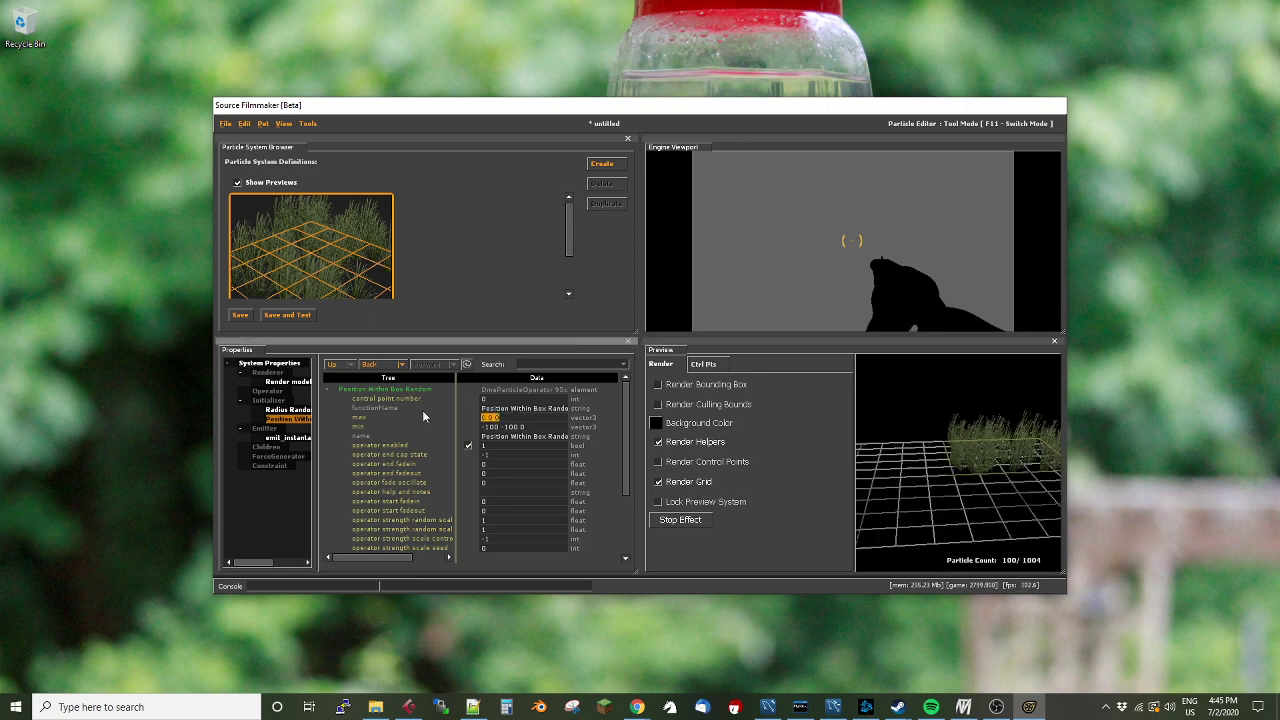
click(530, 417)
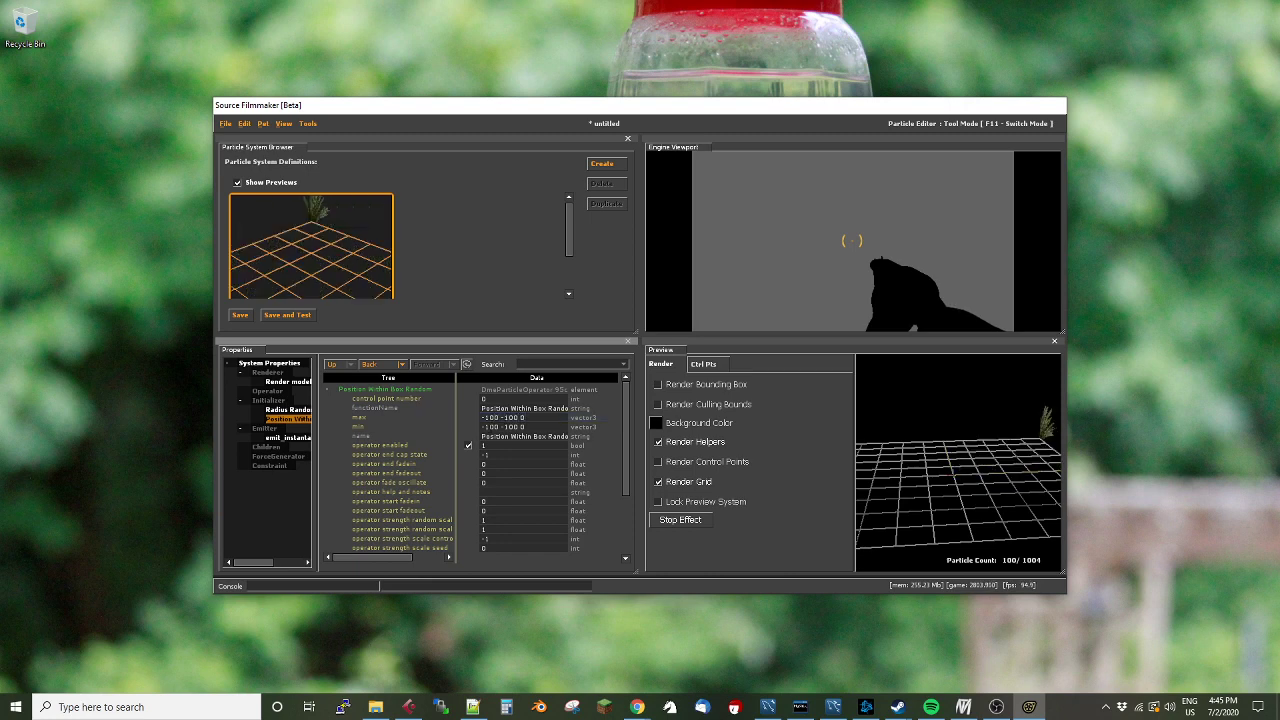
click(530, 417)
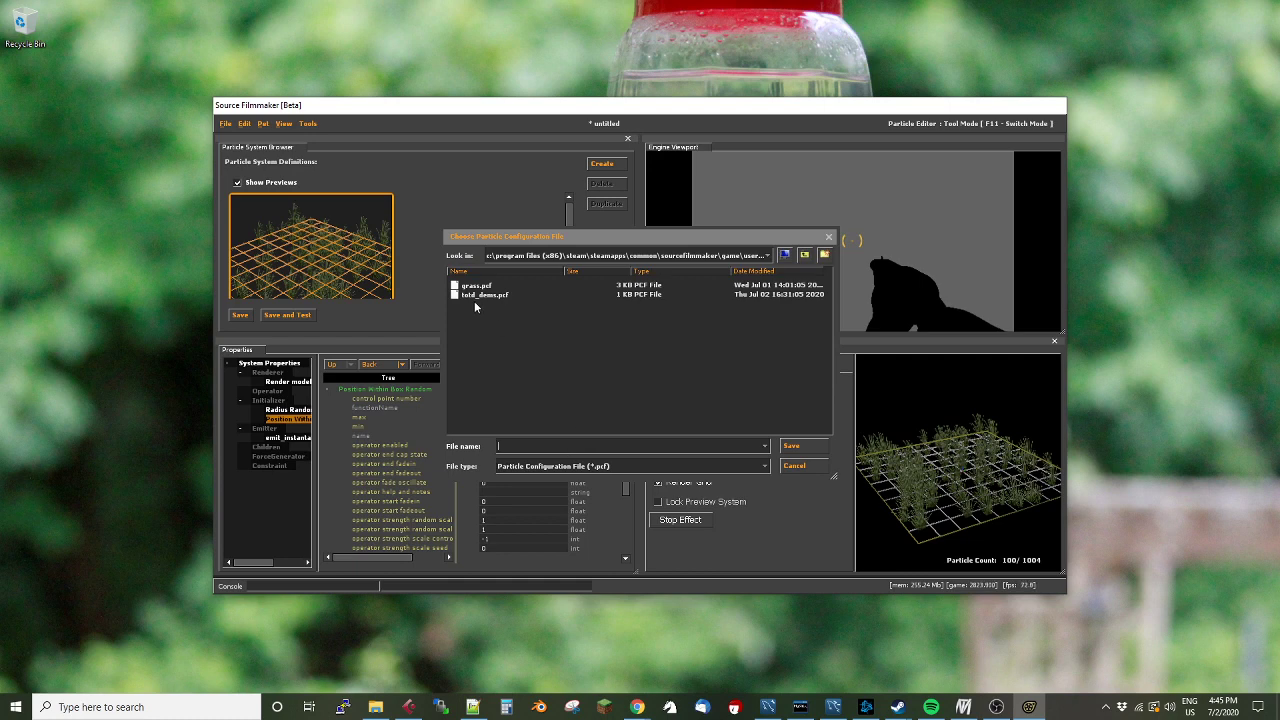
Overwrite totd_demo.pcf with the grass system, declining to add it to Perforce
click(487, 294)
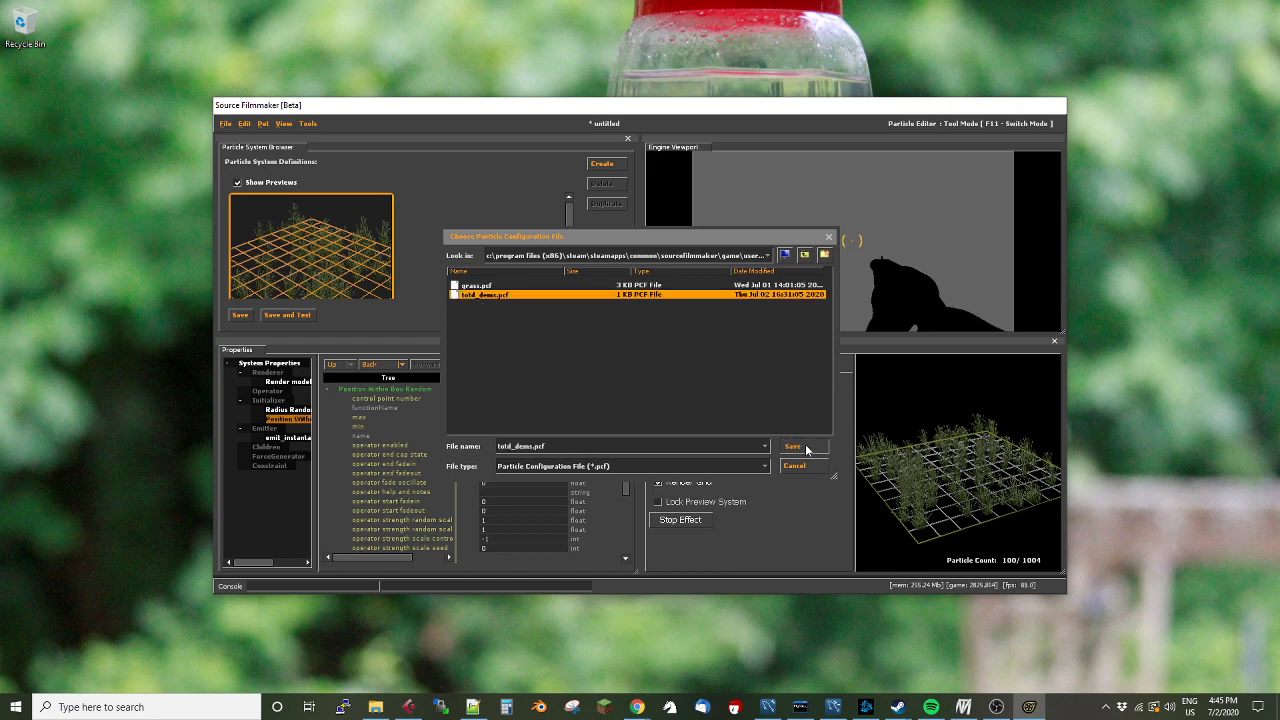
click(792, 446)
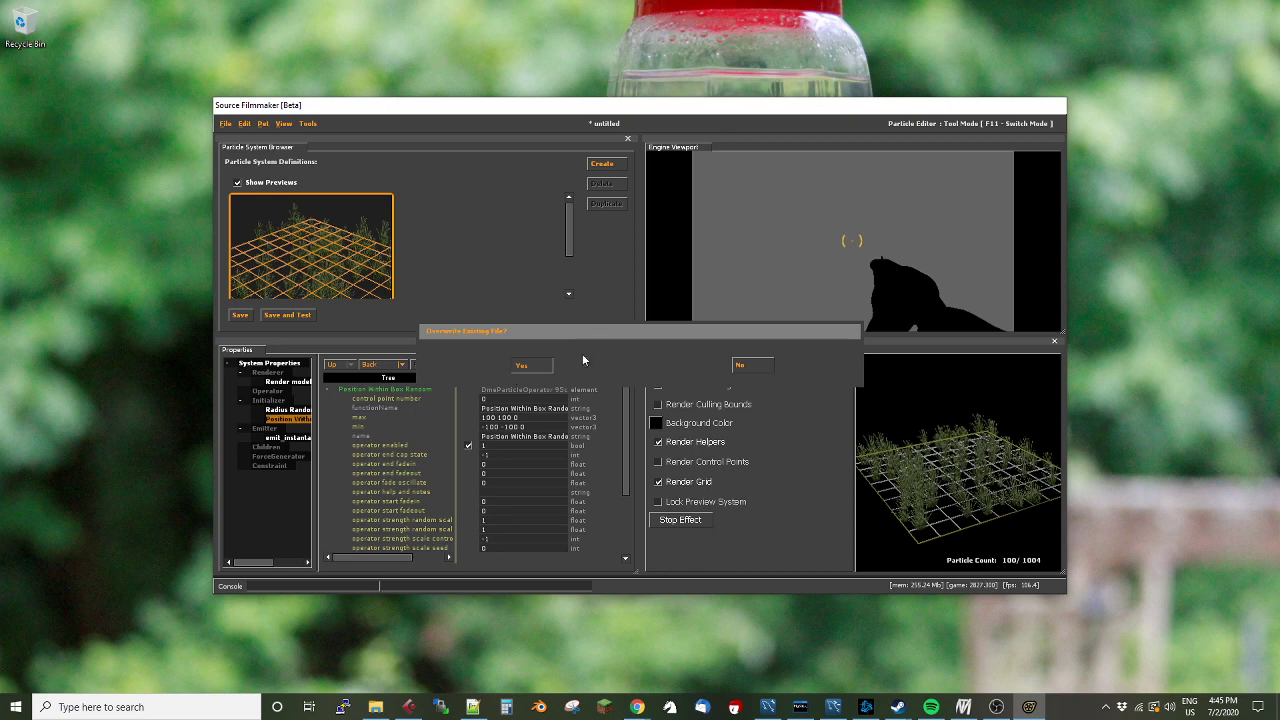
mouse_move(501, 278)
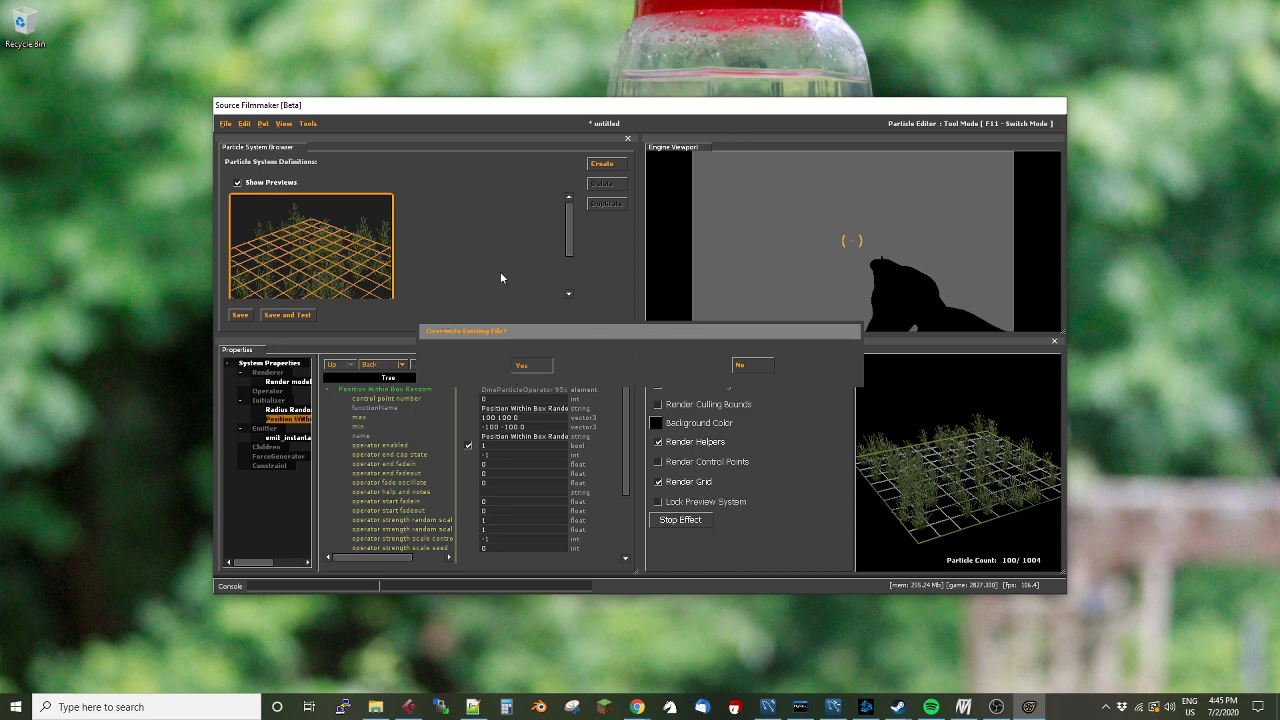
click(521, 365)
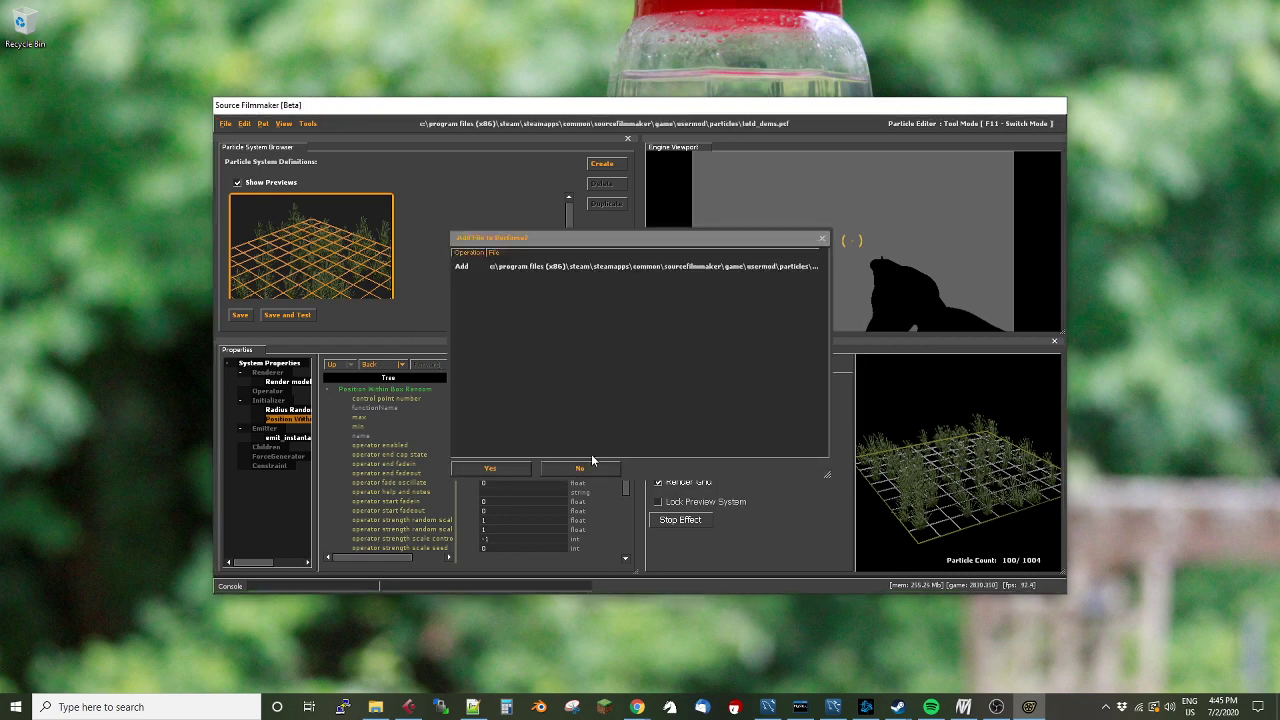
click(489, 468)
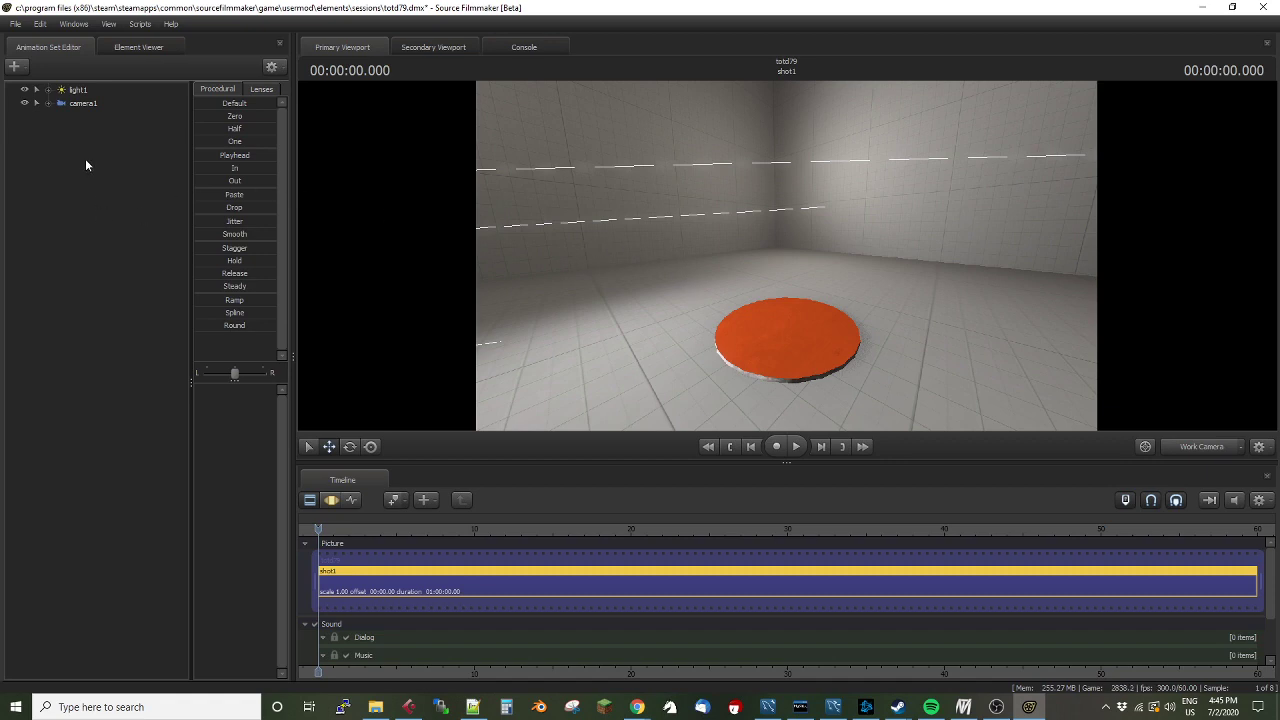
Create a particle system animation set from totd_demo with Emission Duration 60
right_click(87, 165)
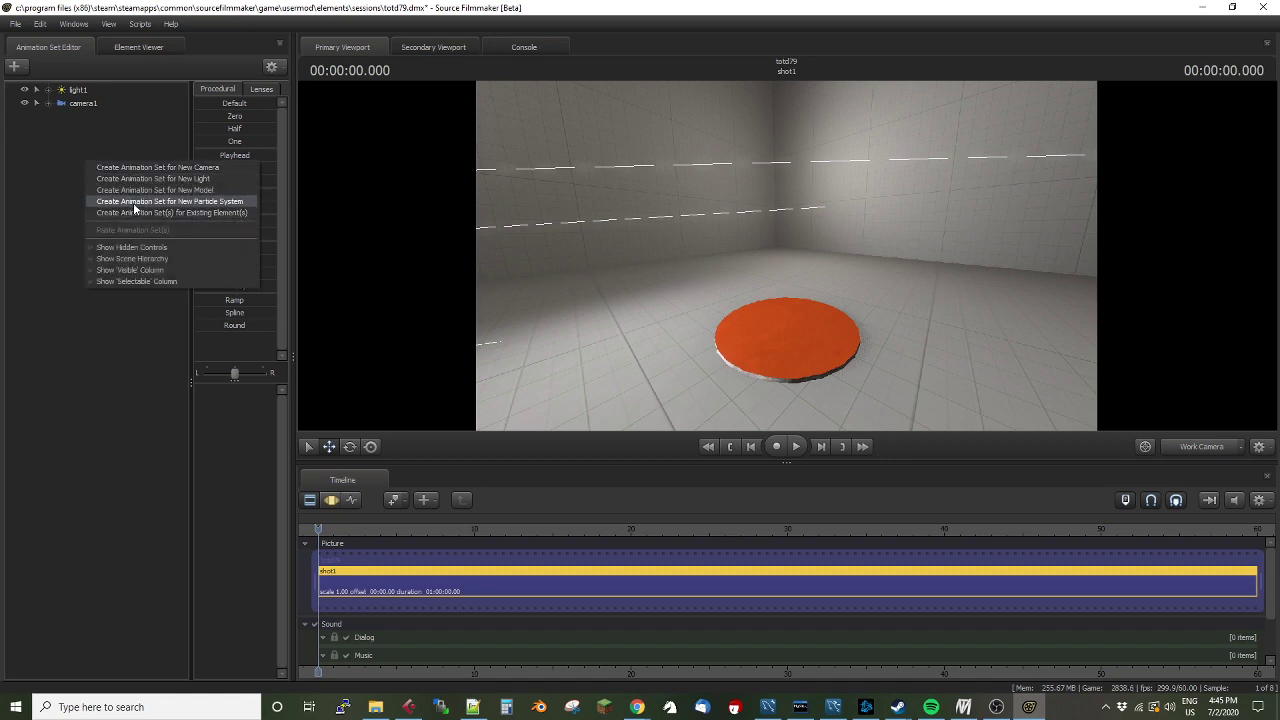
click(169, 201)
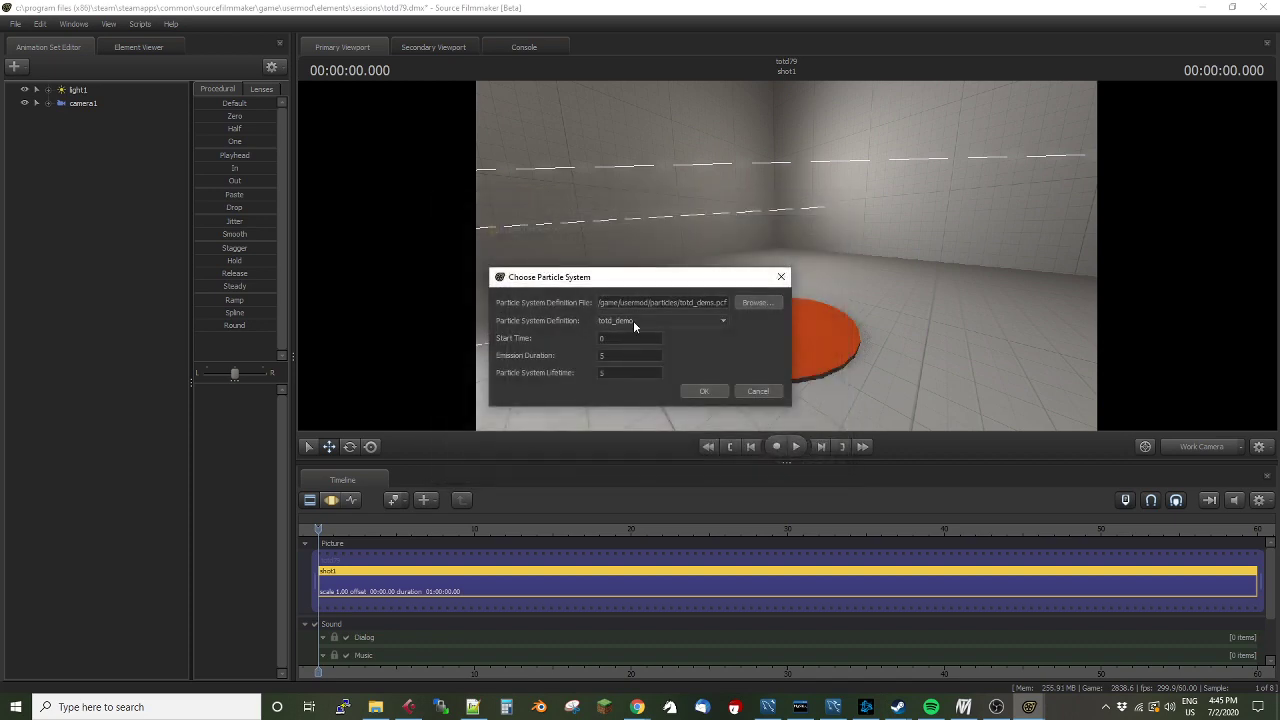
click(630, 355)
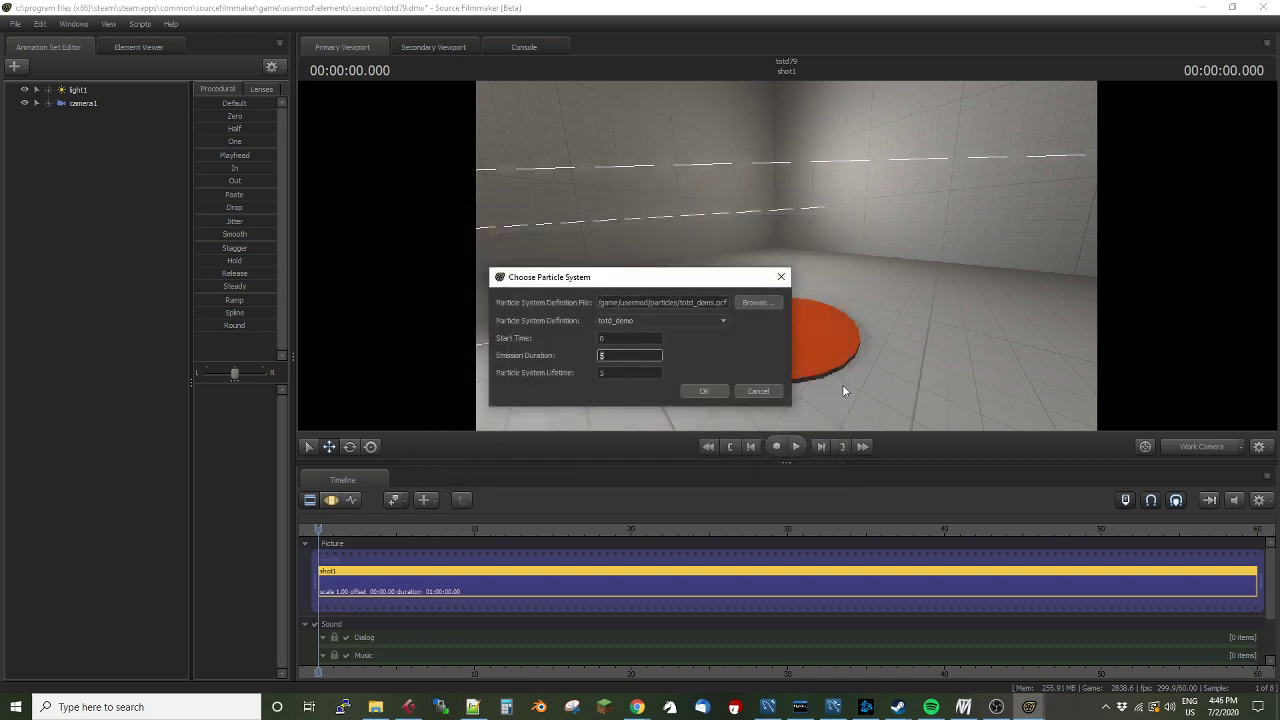
text(60)
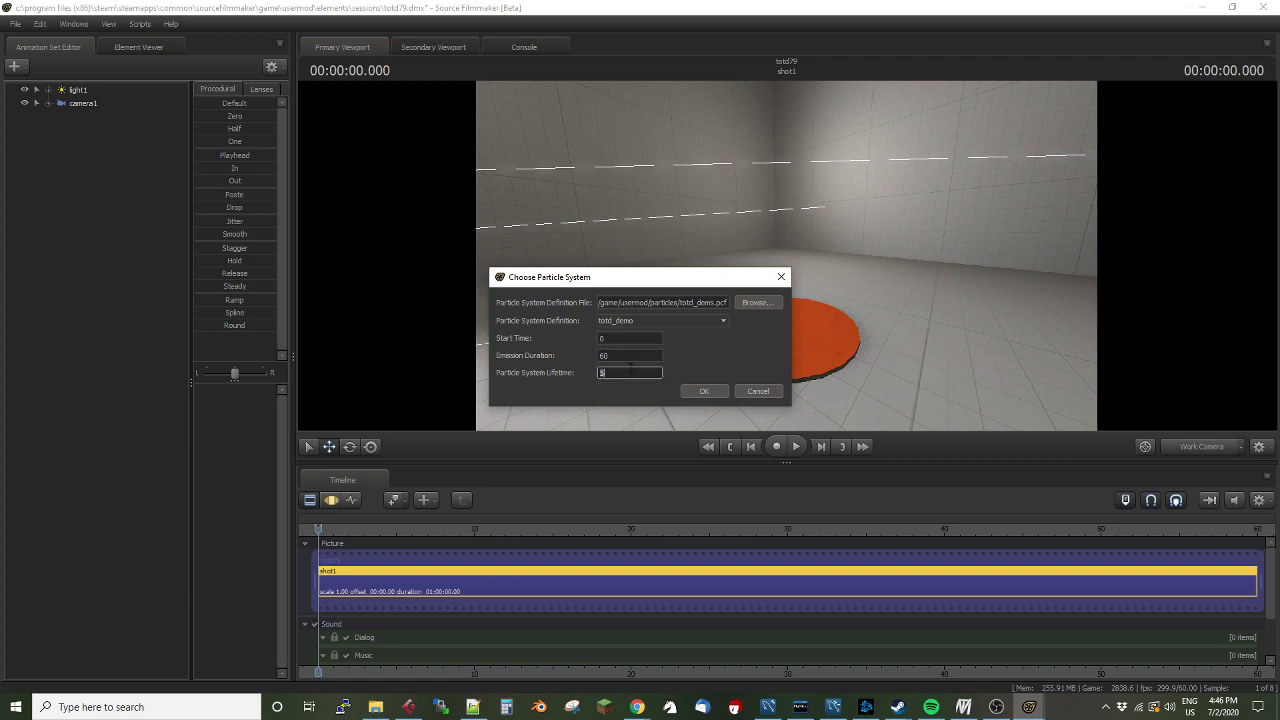
click(703, 391)
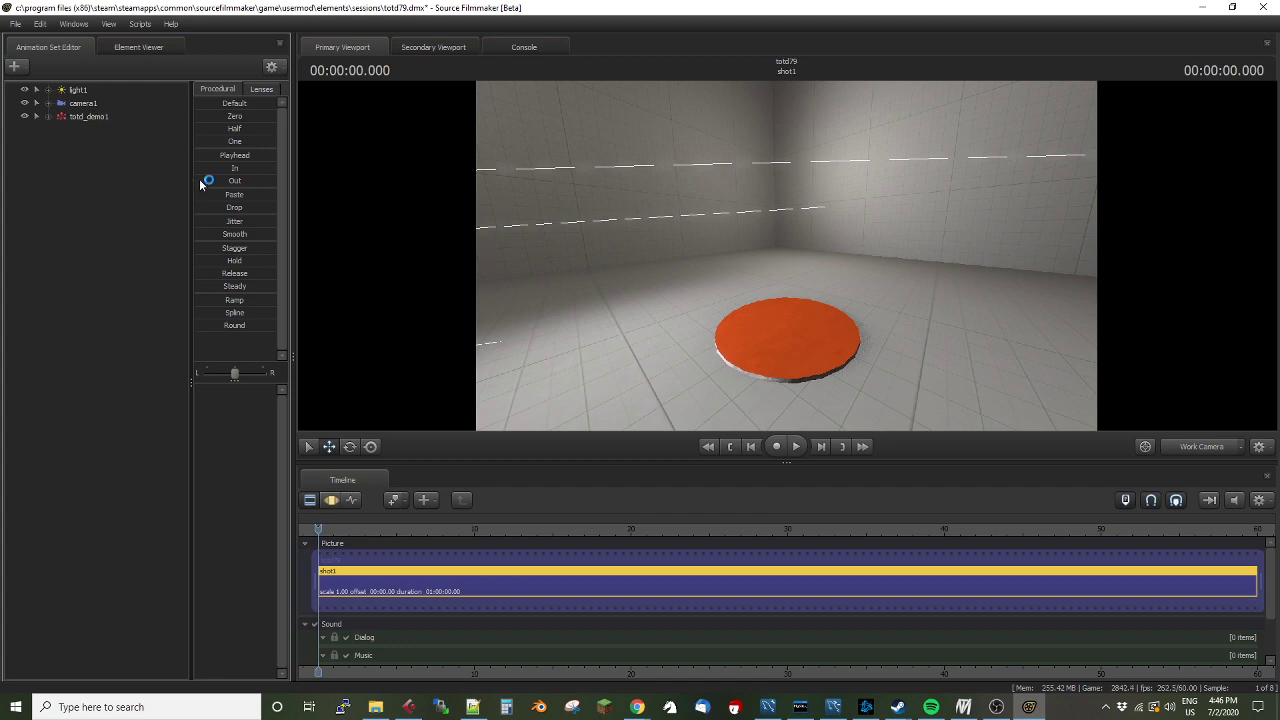
mouse_move(323, 553)
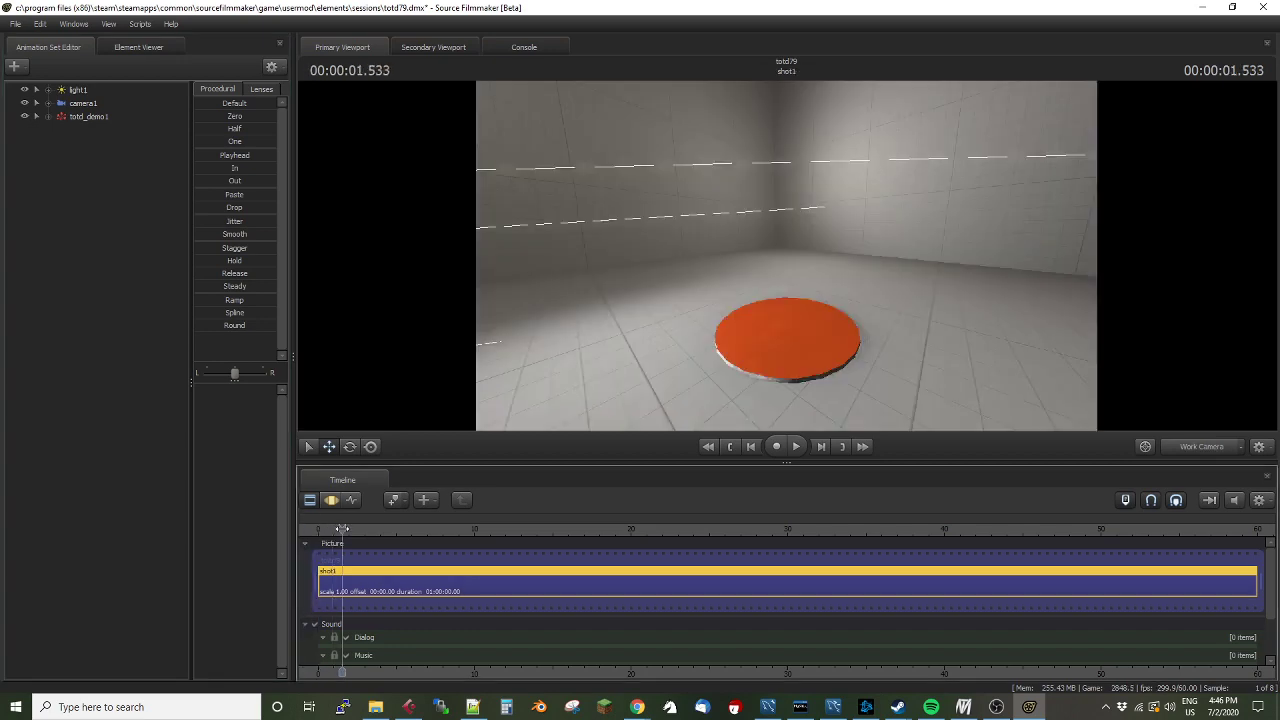
Move totd_demo1 onto the orange disc and delete its recorded control point samples
click(88, 116)
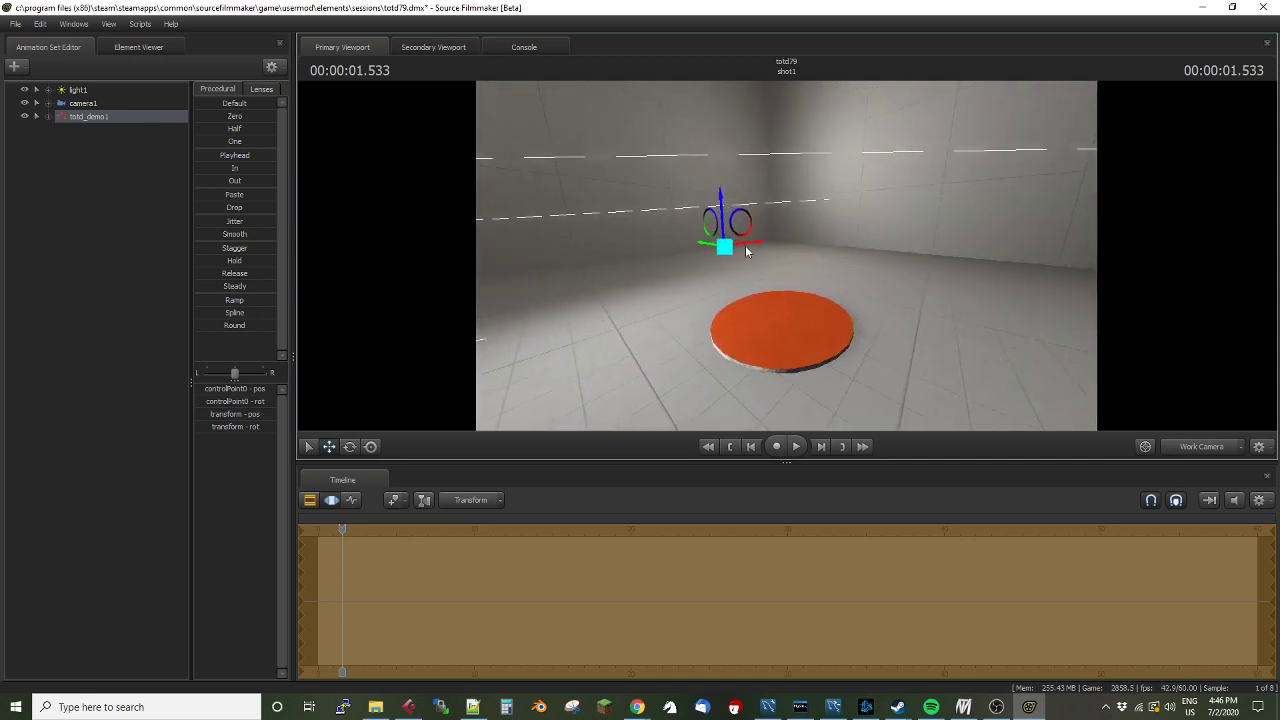
drag(725, 247, 800, 237)
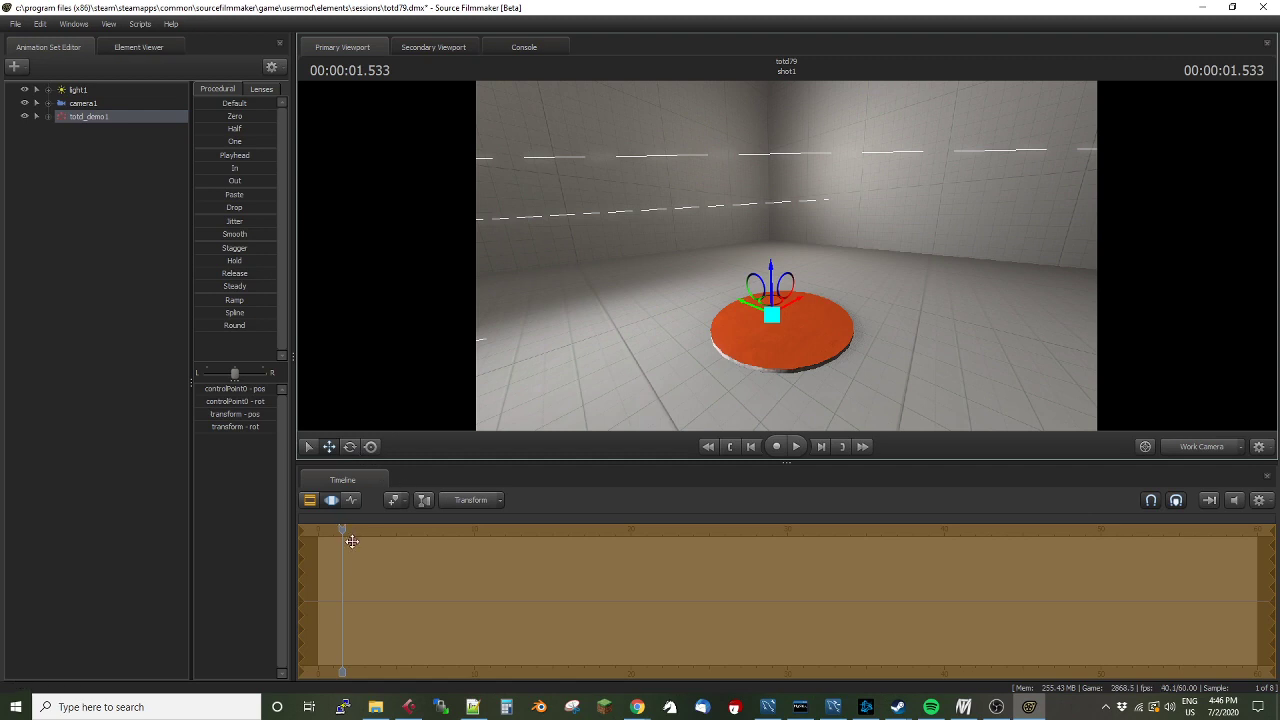
drag(342, 530, 332, 530)
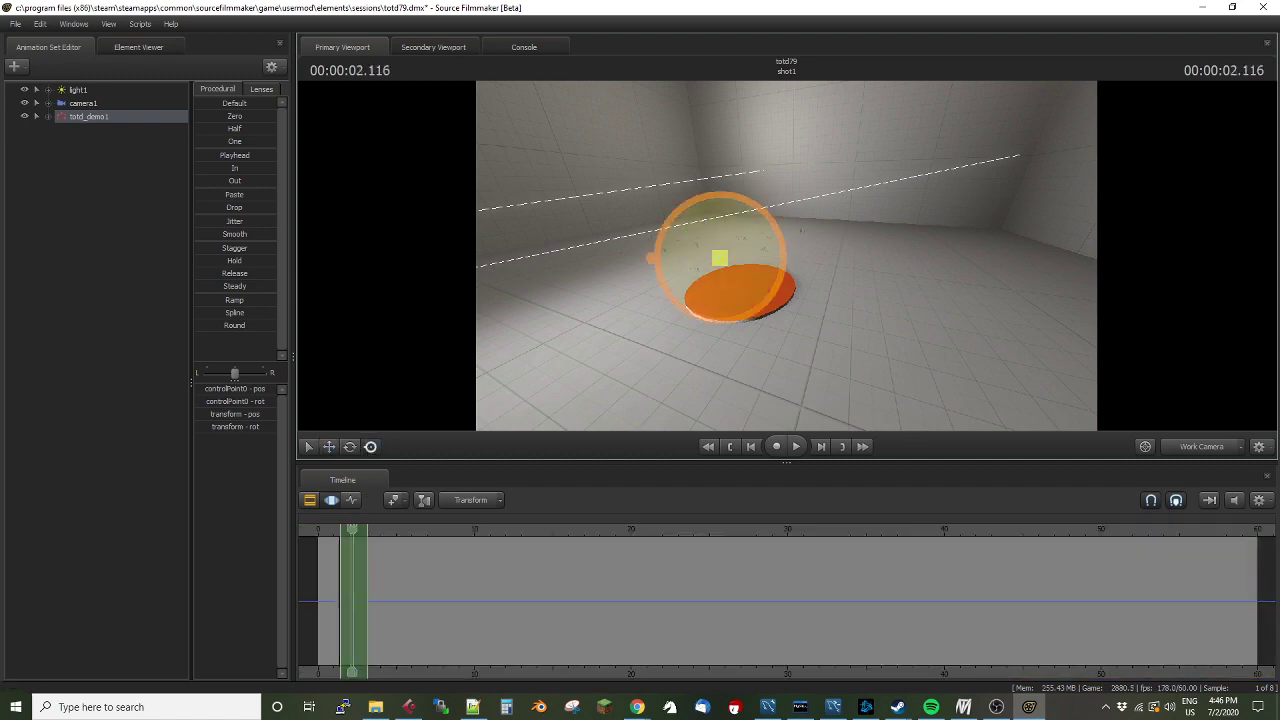
click(331, 500)
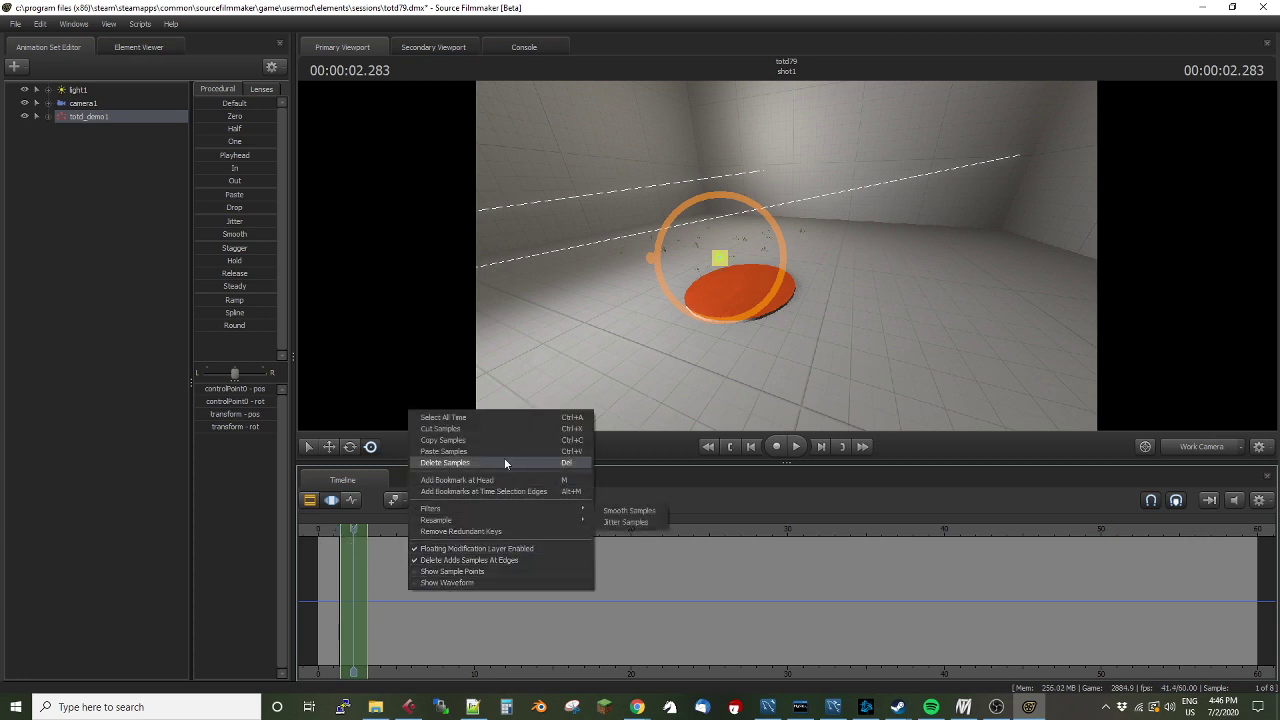
click(444, 462)
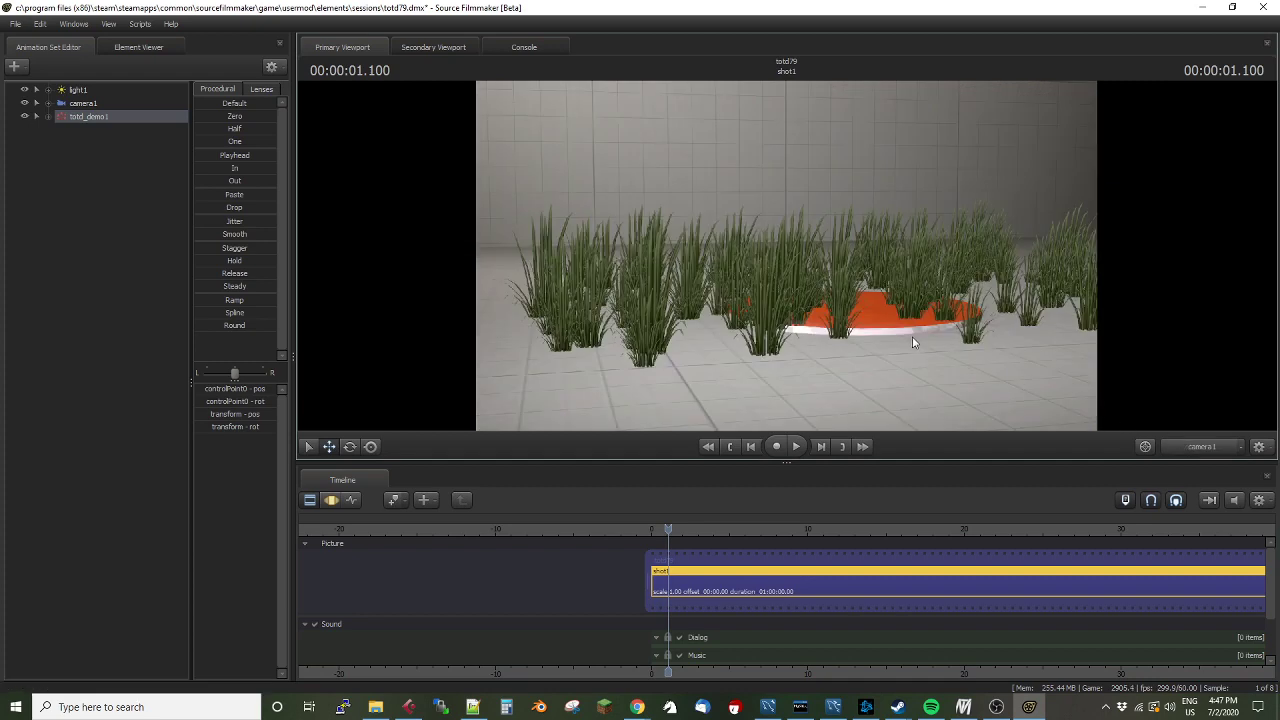
mouse_move(340, 510)
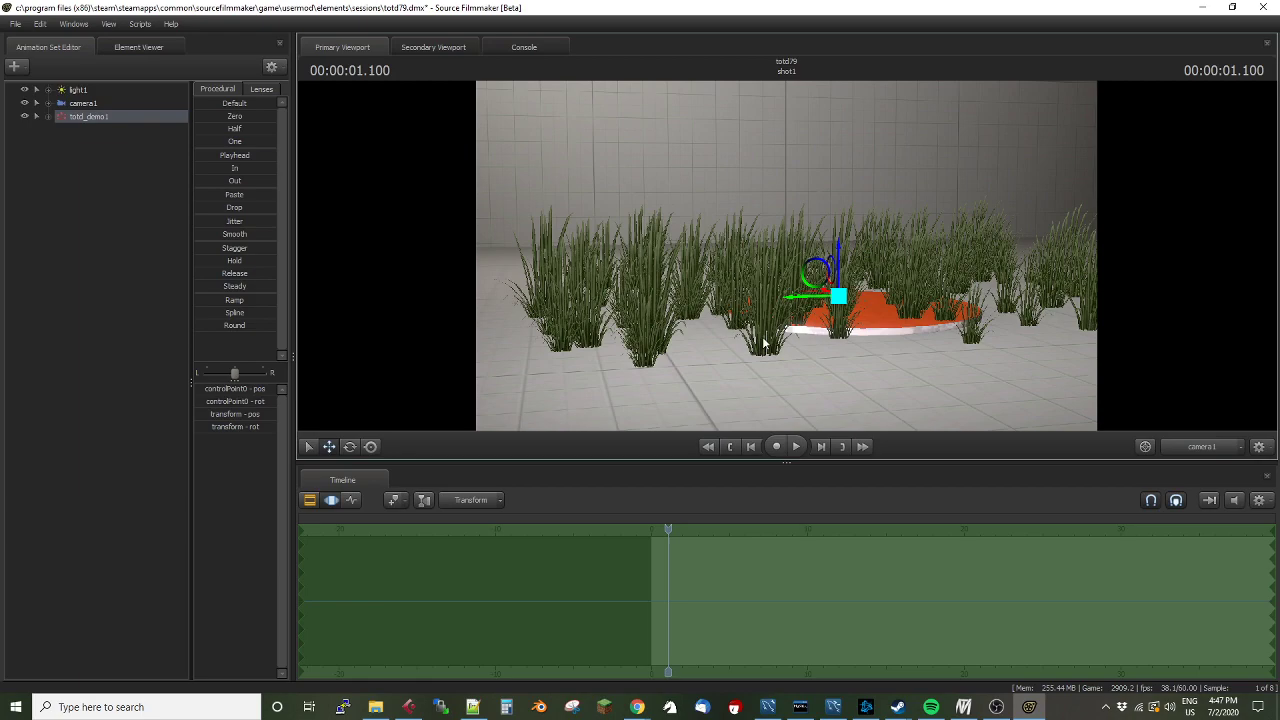
Frame camera1 above the grass field, preview playback, then select totd_demo1
click(83, 103)
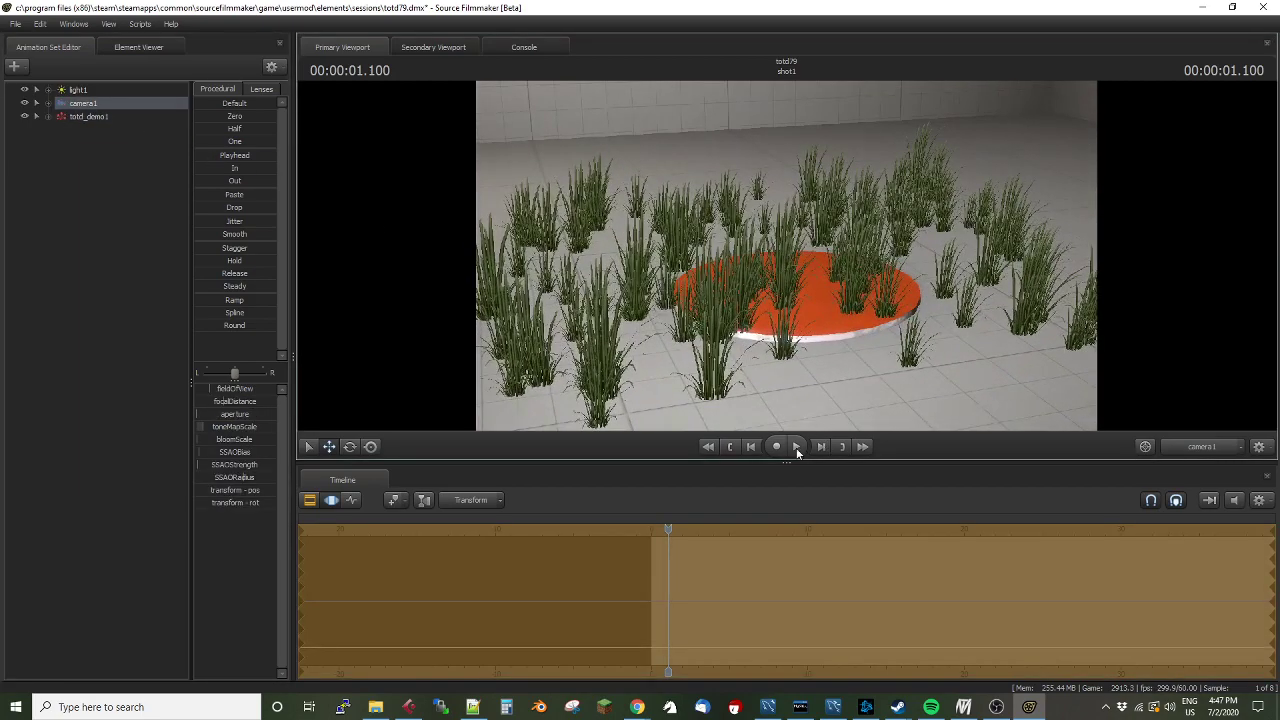
click(776, 446)
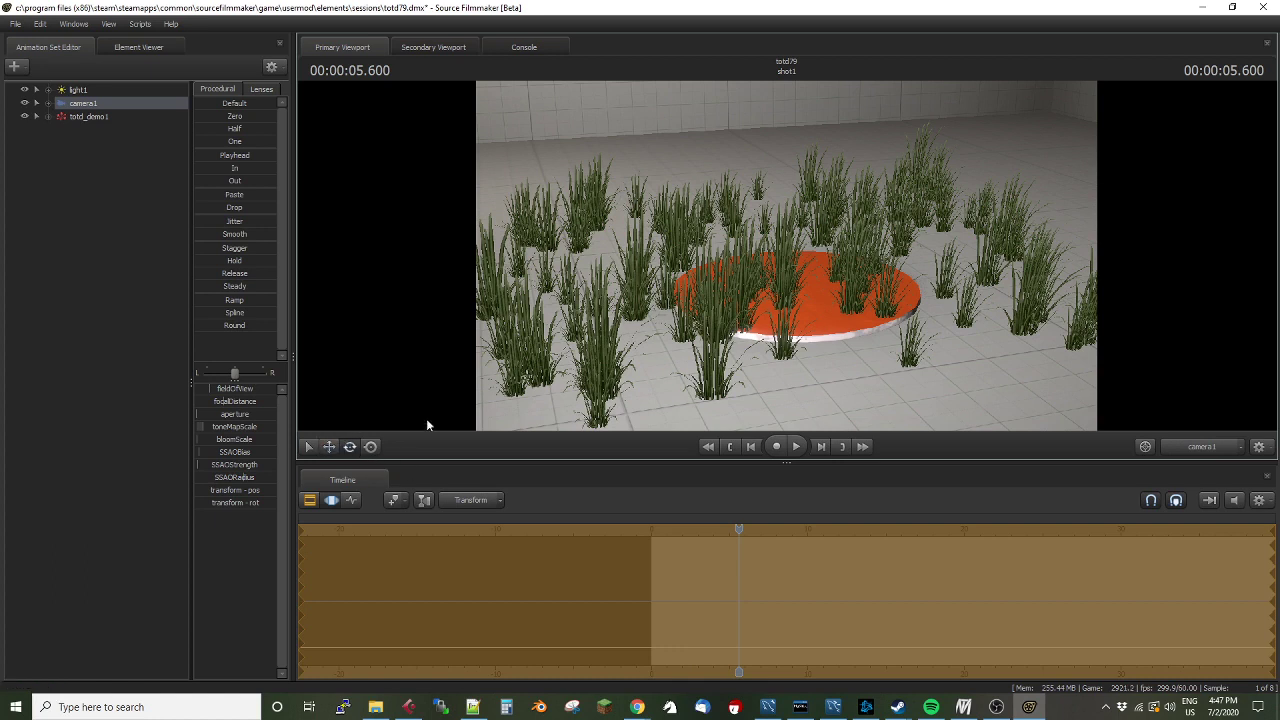
mouse_move(635, 280)
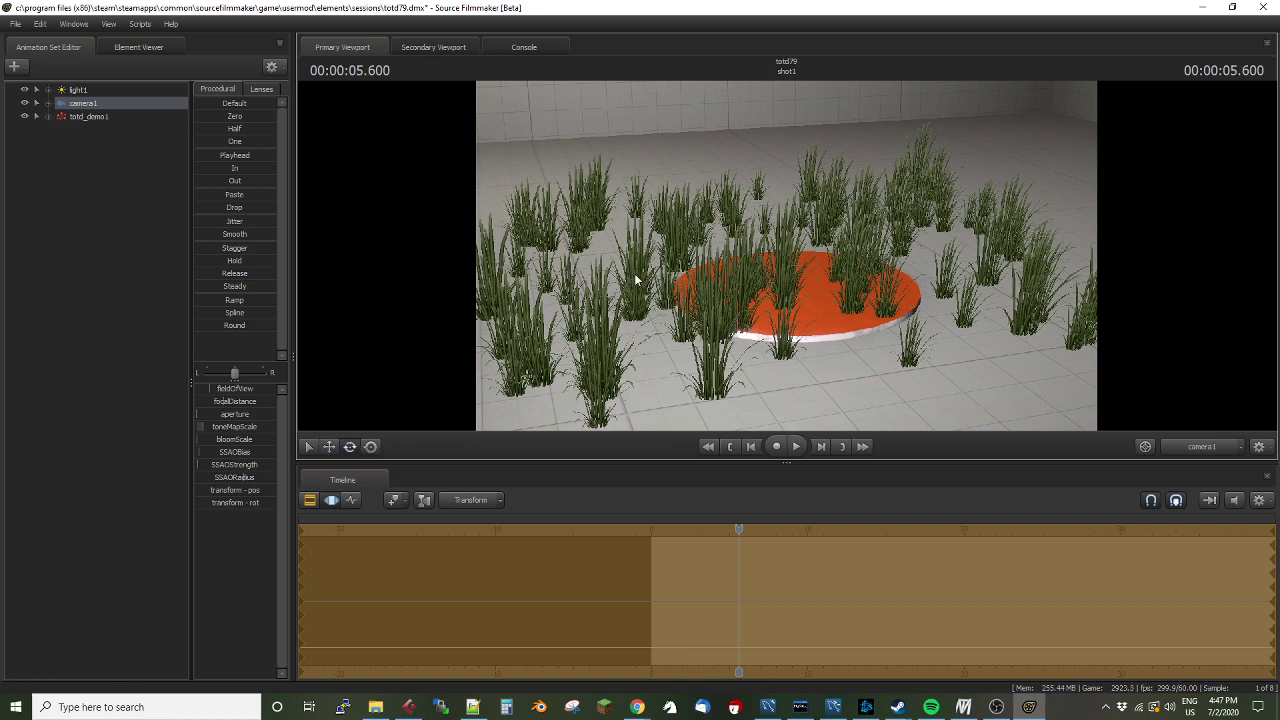
click(88, 116)
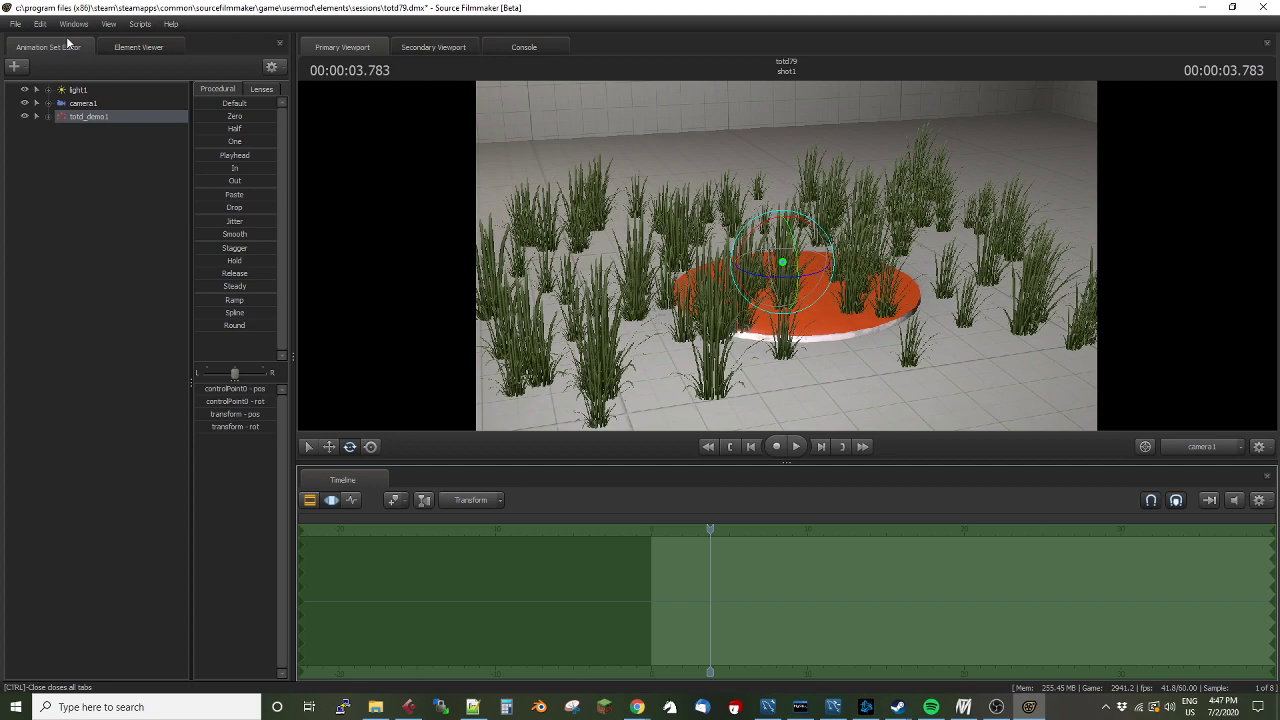
Open the Particle Editor Tool from the Windows menu
click(73, 23)
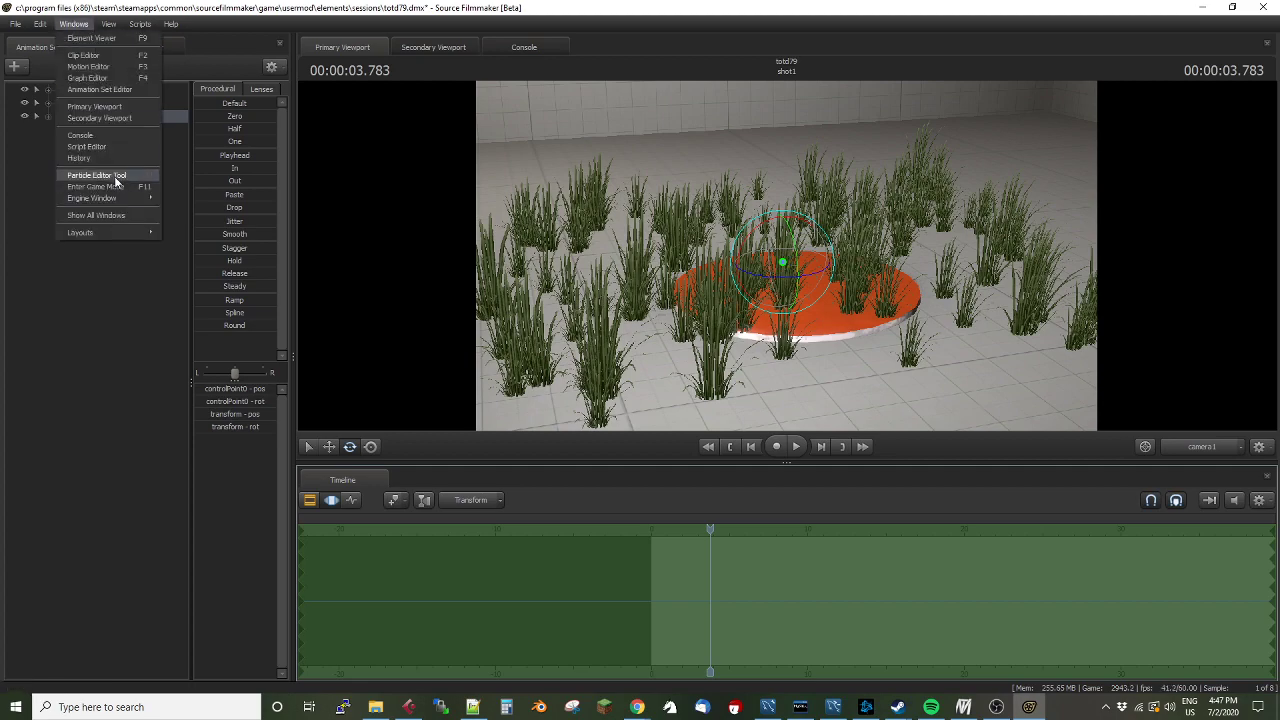
click(96, 174)
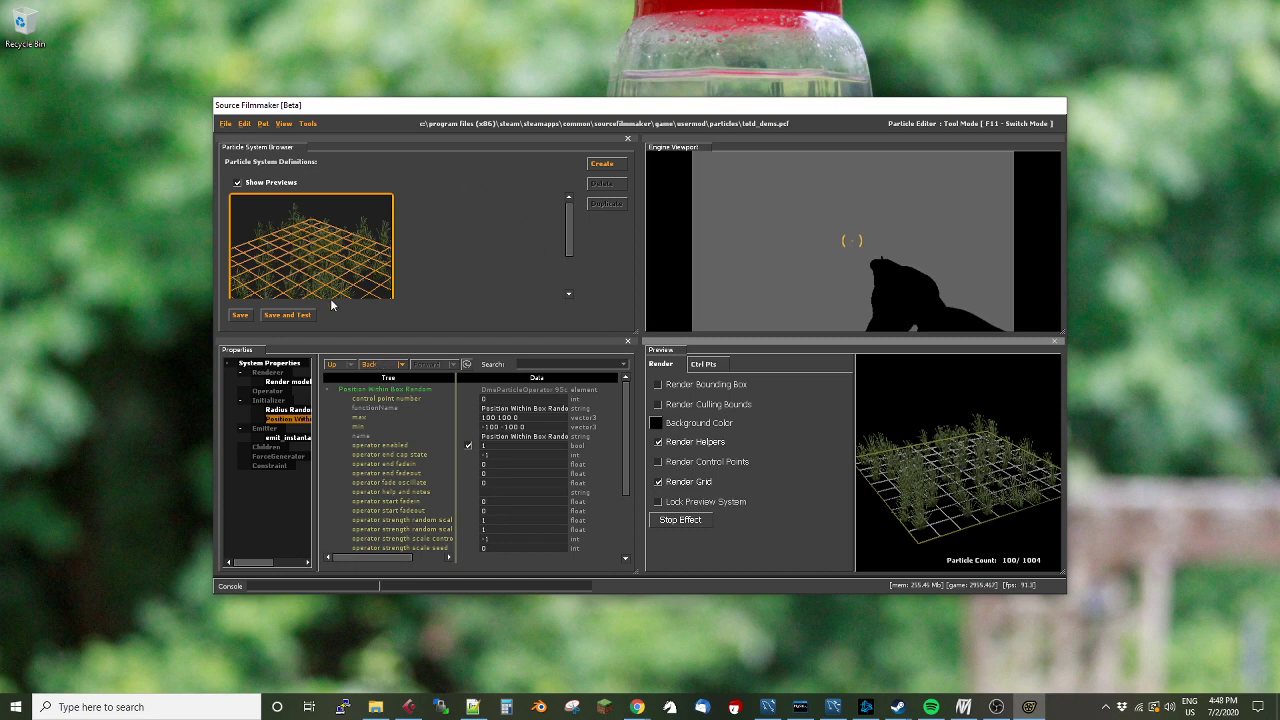
mouse_move(273, 385)
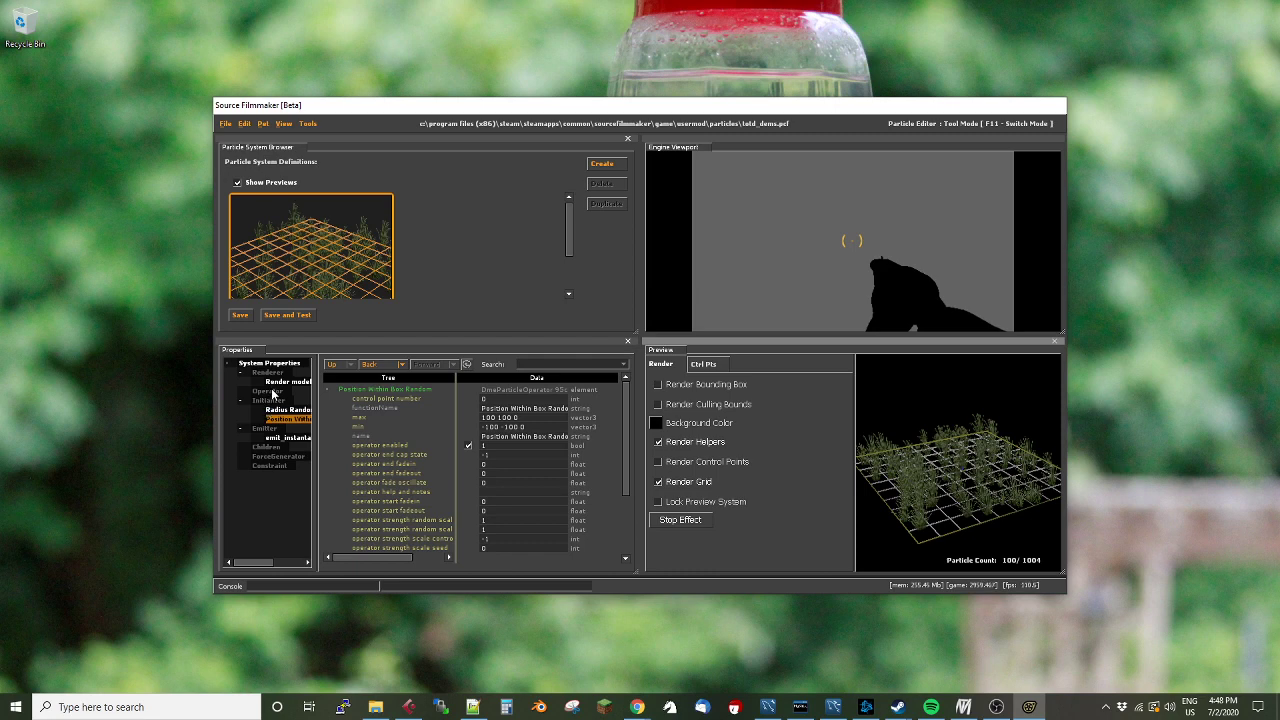
Add a Rotation from CP forward orientation operator to the totd_demo grass system
right_click(268, 391)
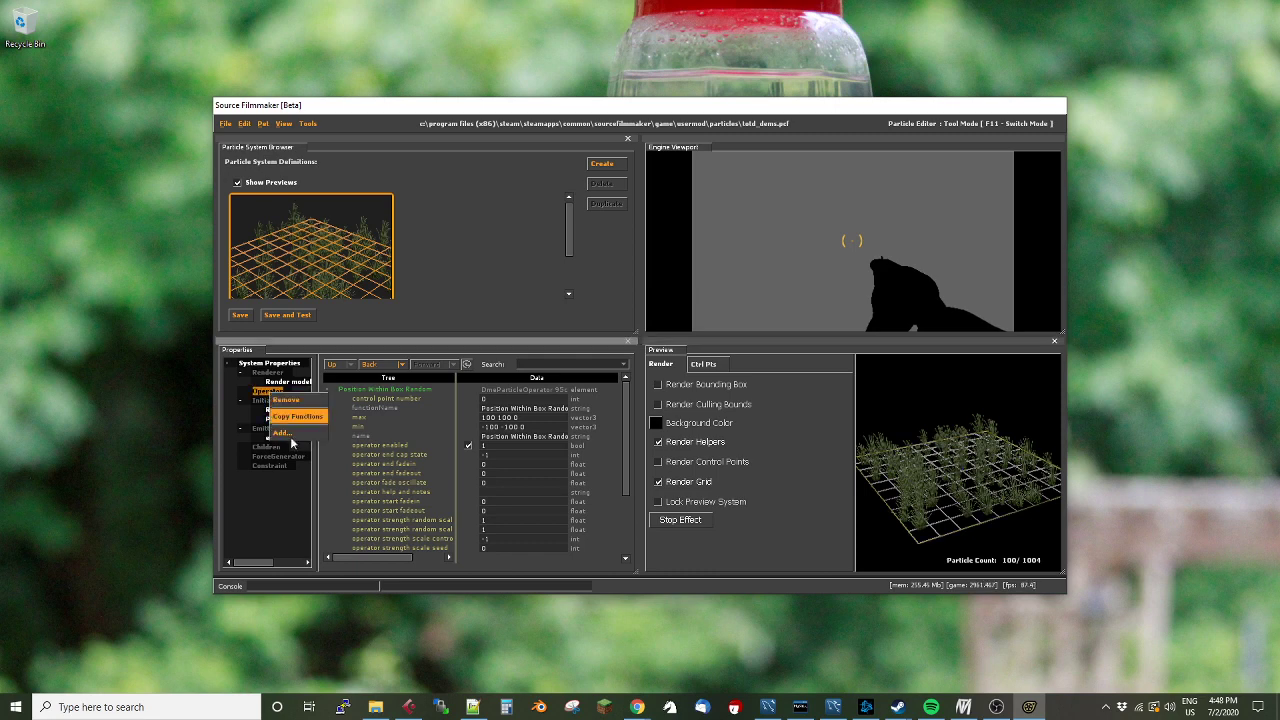
click(282, 432)
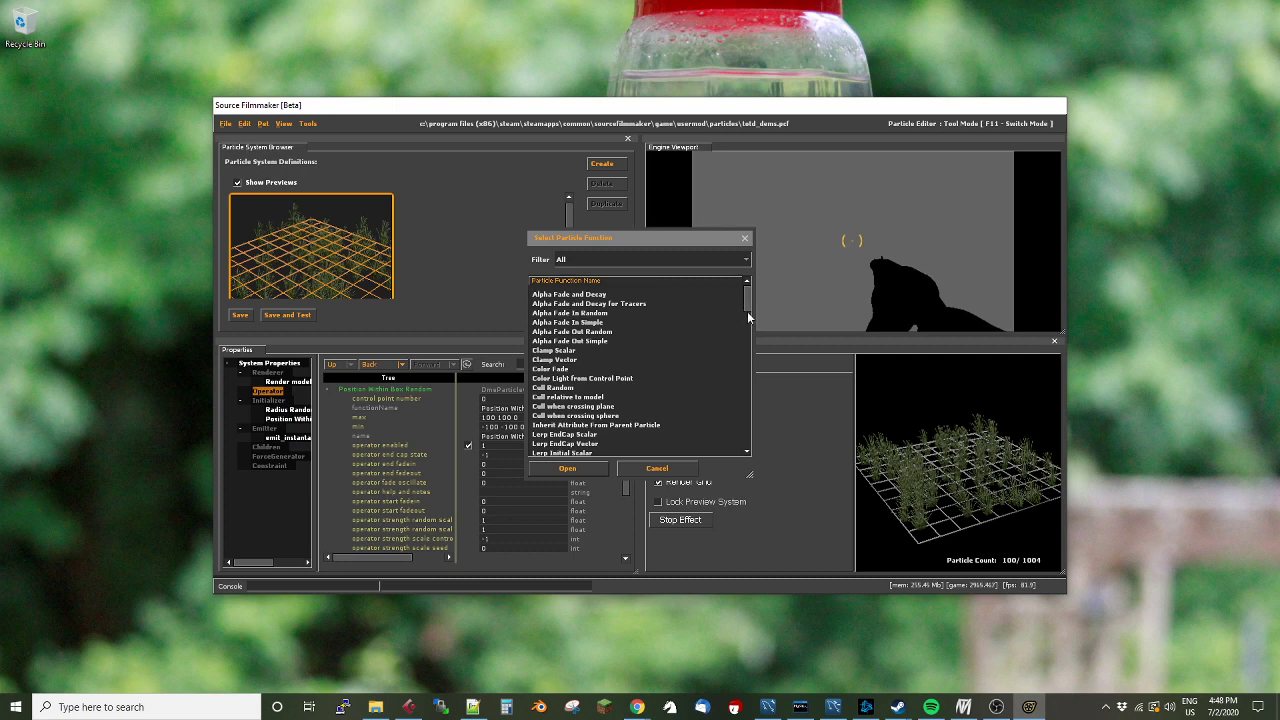
scroll(down, 3)
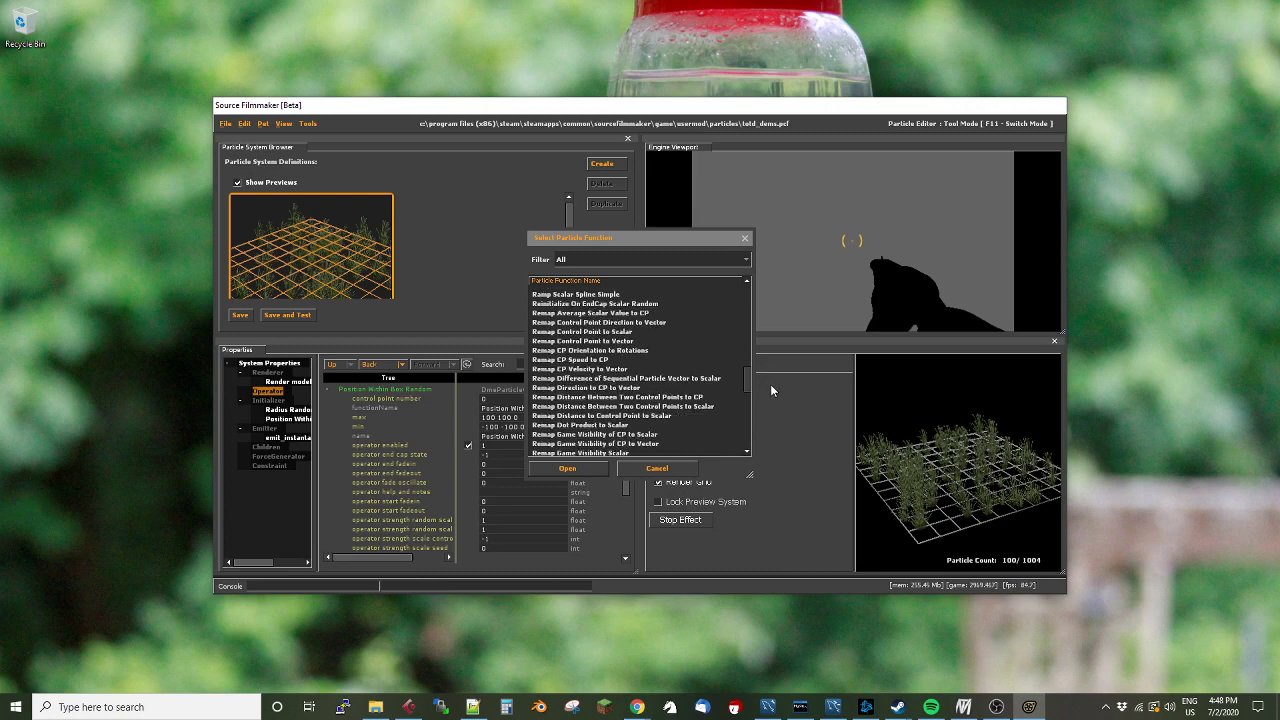
scroll(down, 3)
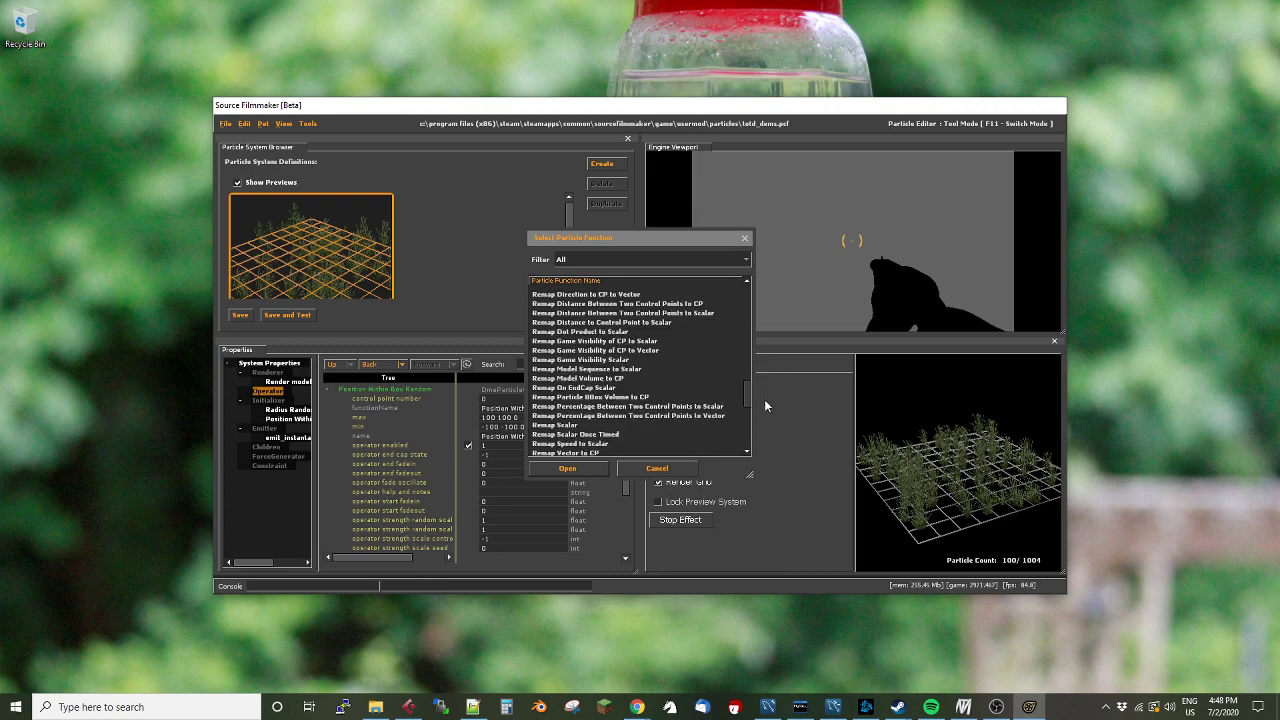
scroll(down, 3)
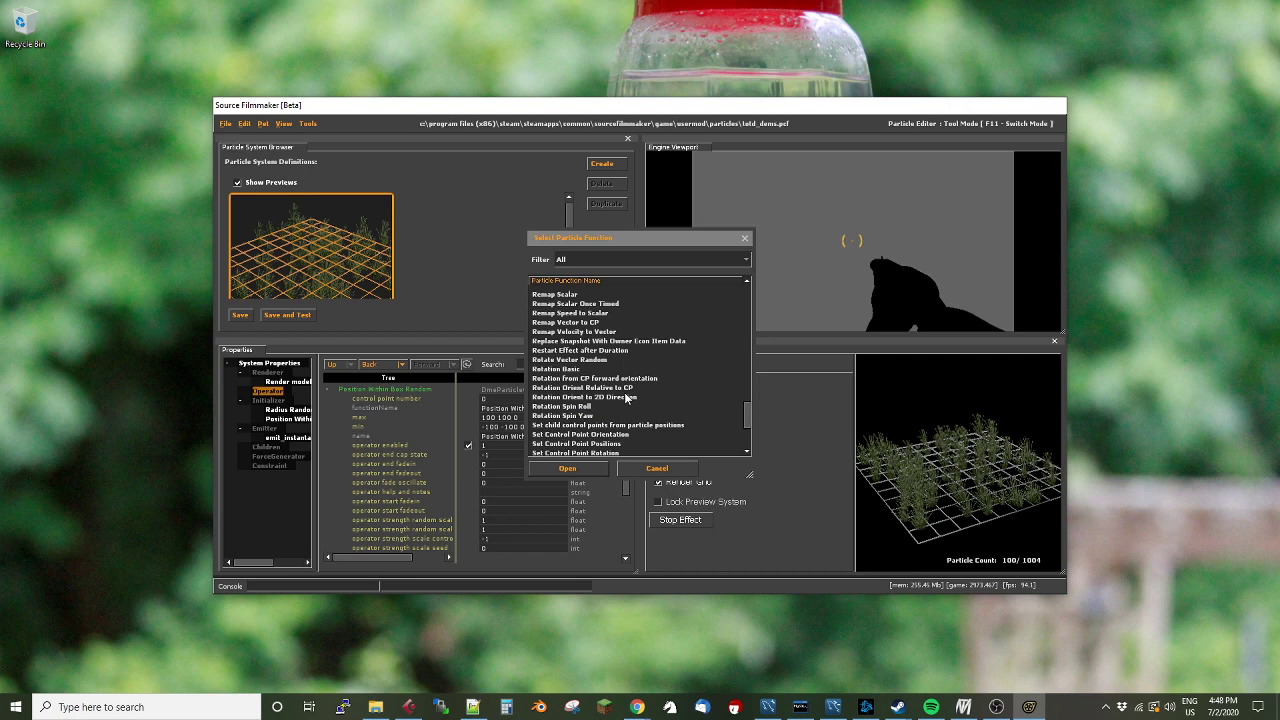
click(594, 378)
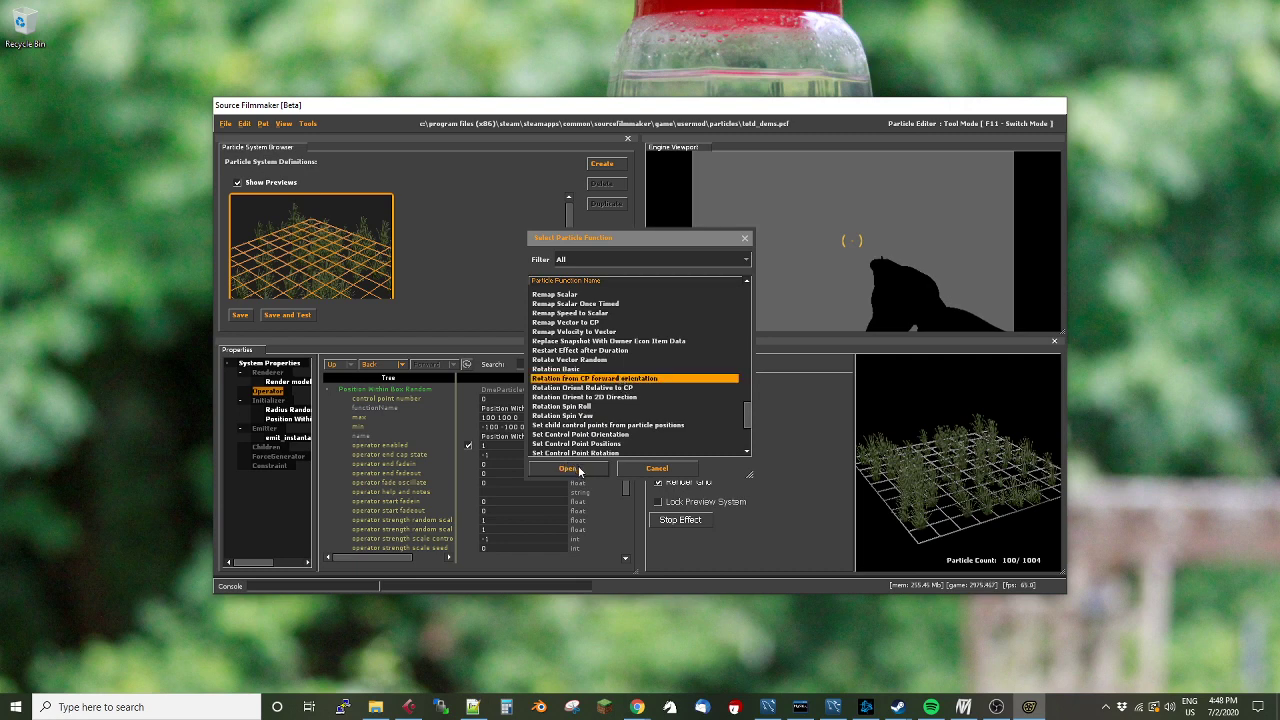
mouse_move(573, 477)
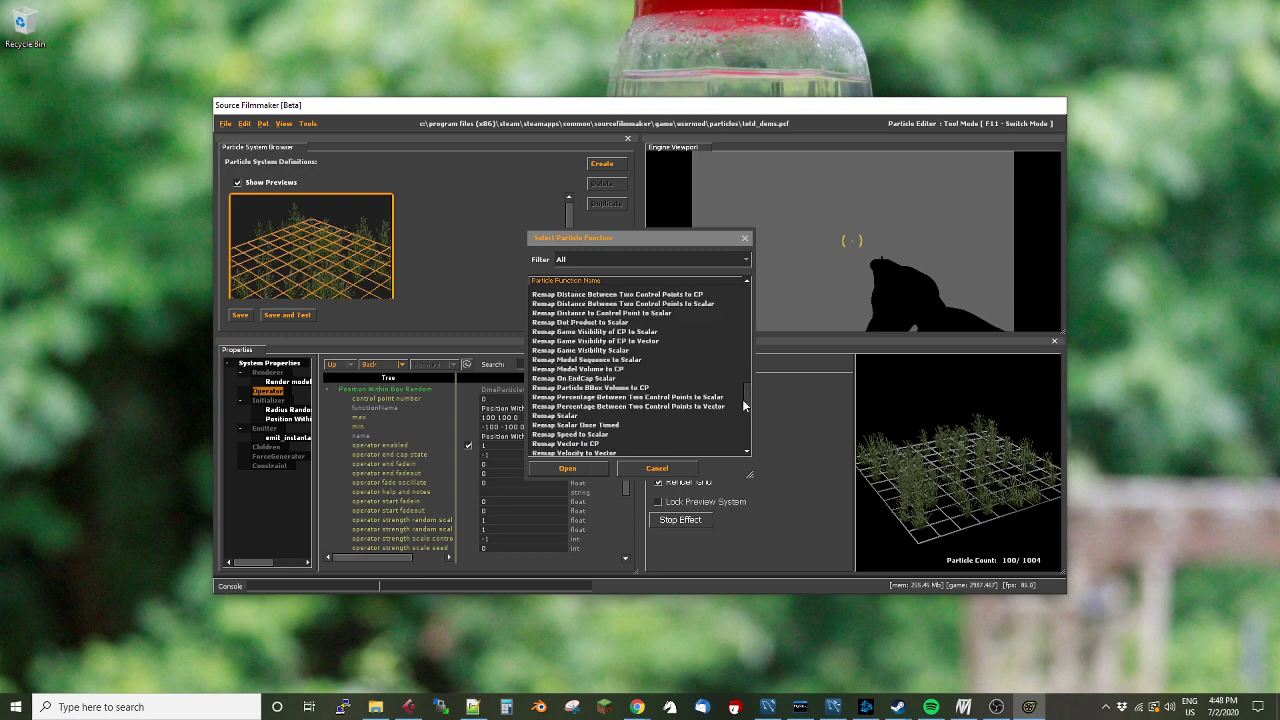
scroll(down, 3)
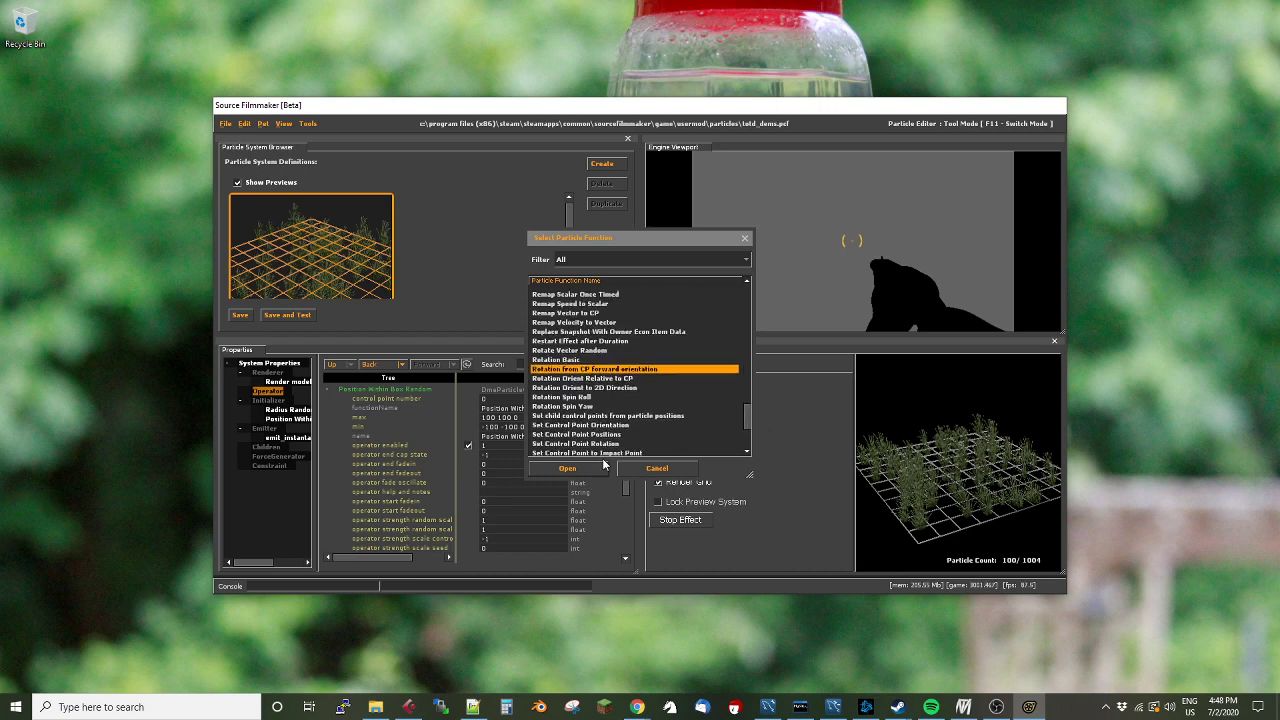
mouse_move(580, 474)
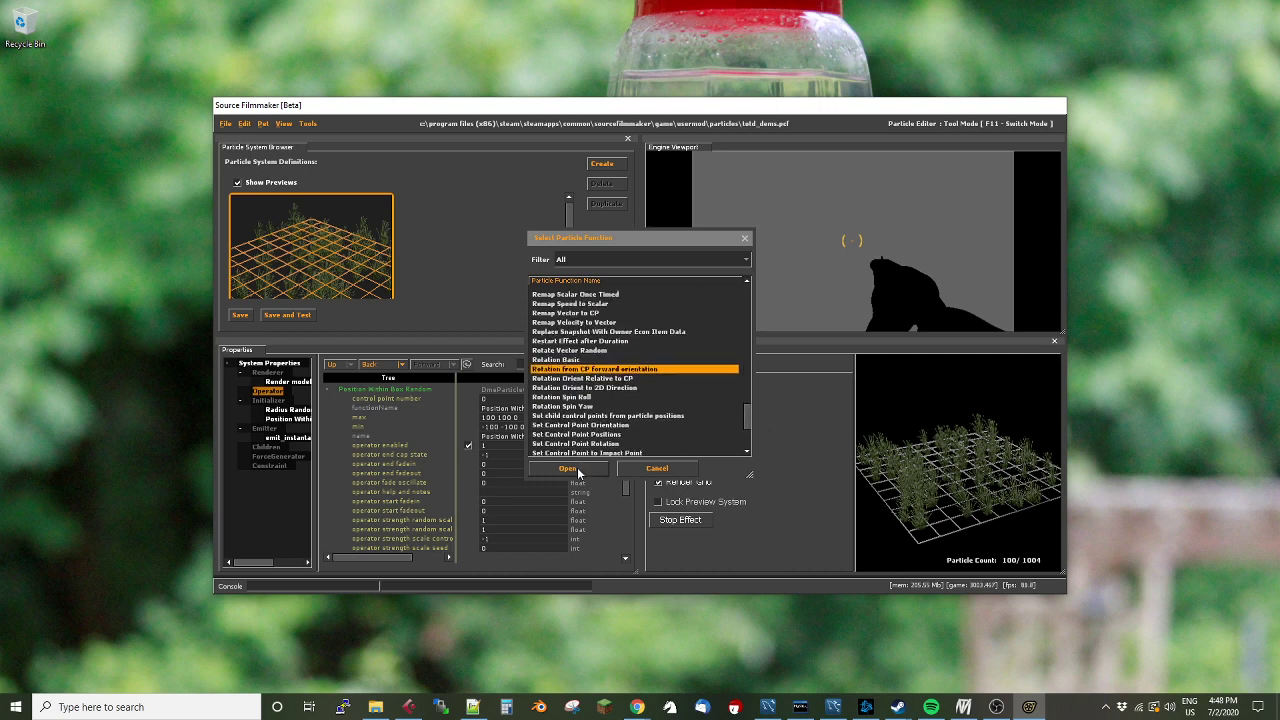
click(567, 468)
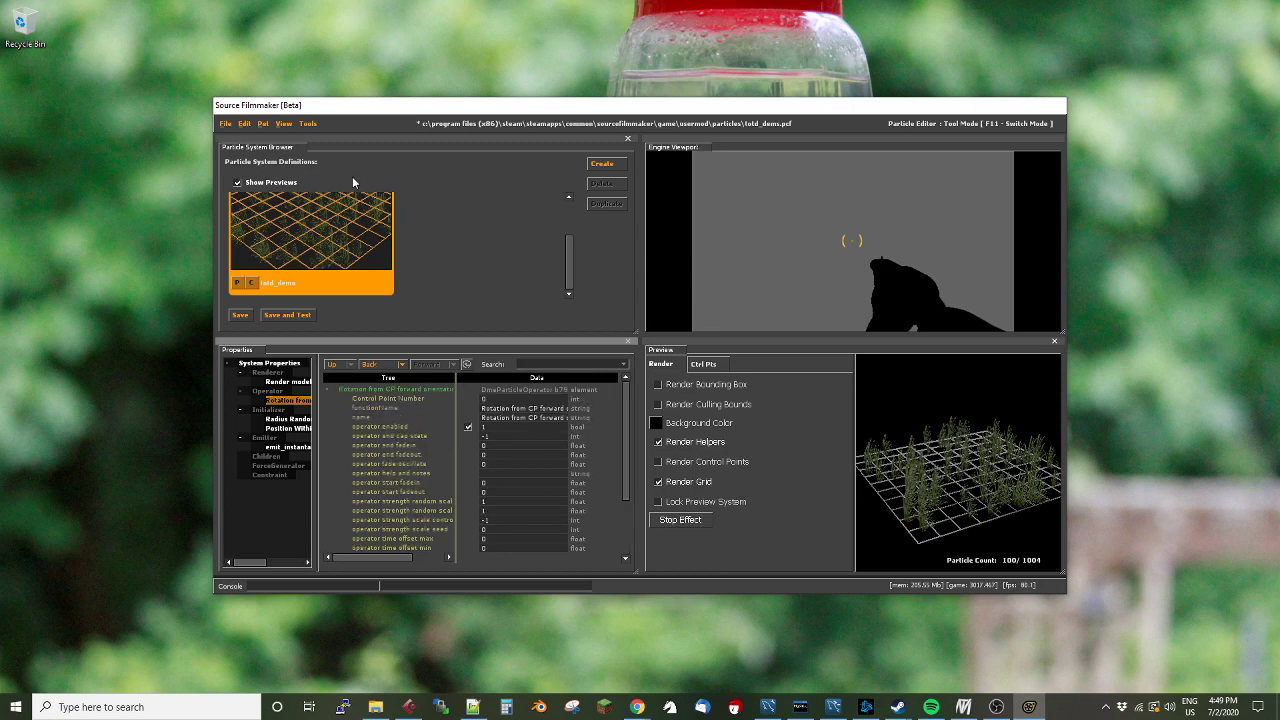
click(226, 123)
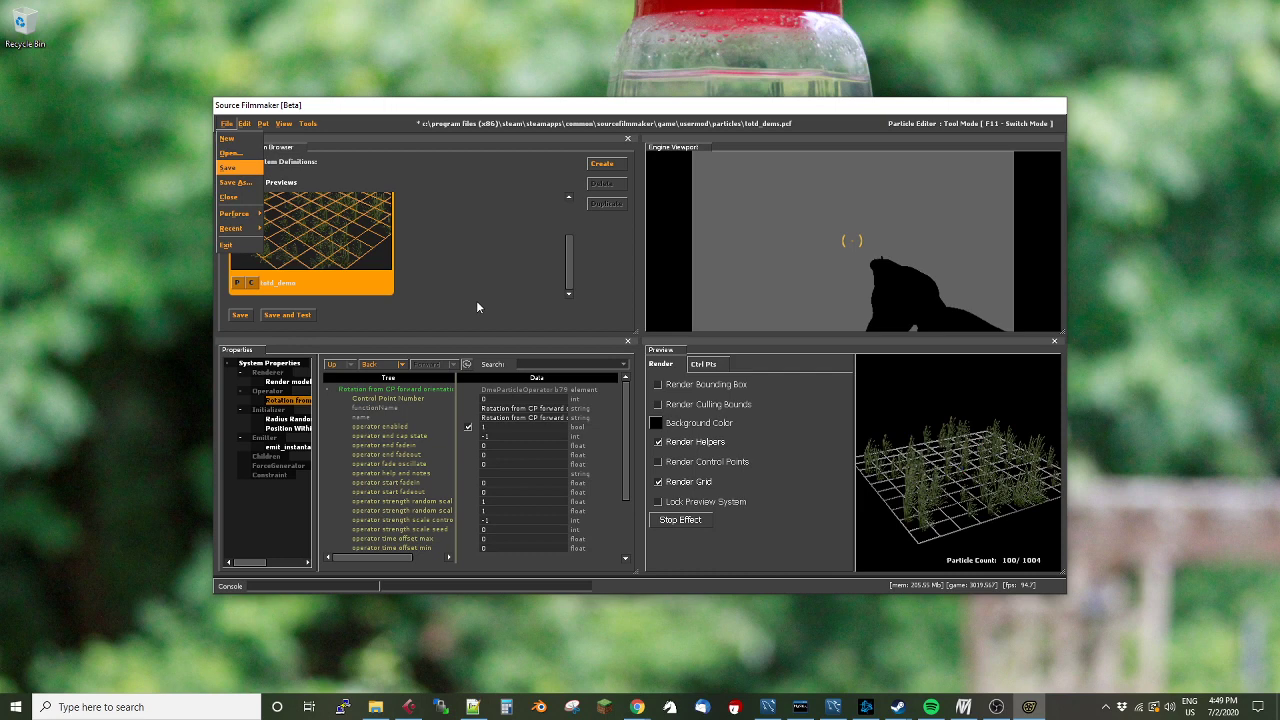
mouse_move(484, 207)
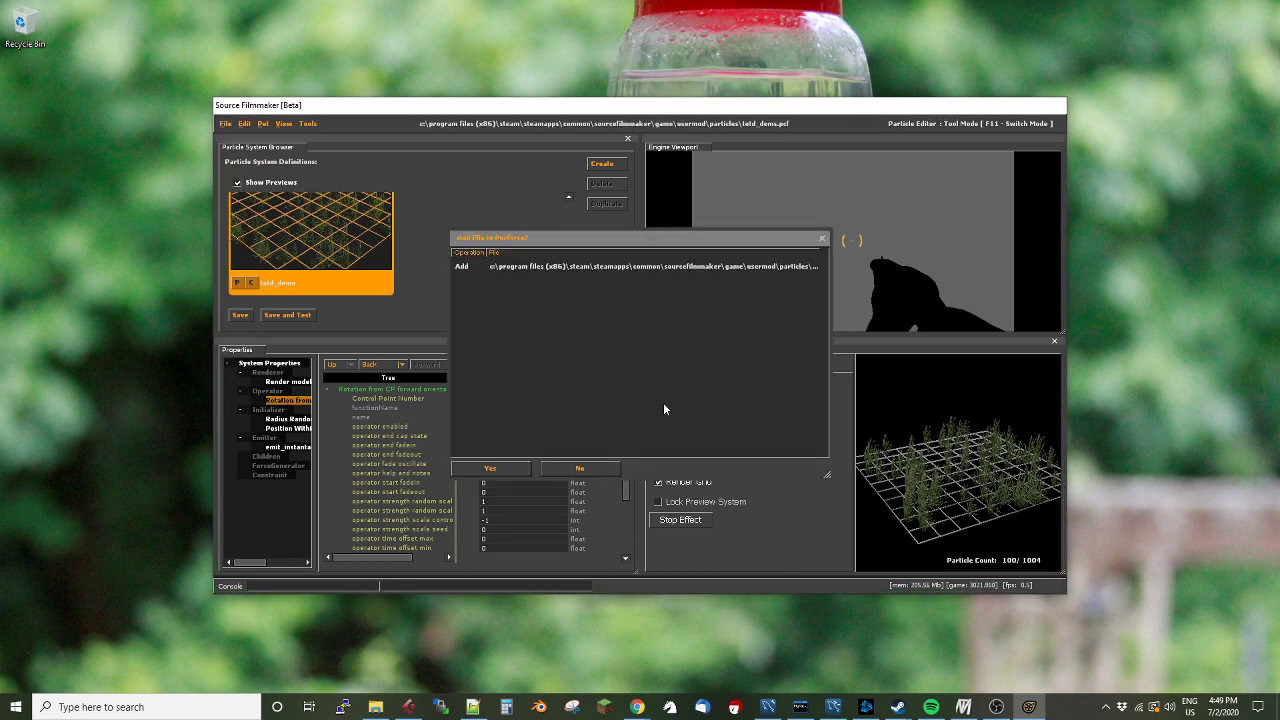
Save the particle file, declining to add it to Perforce source control
click(489, 468)
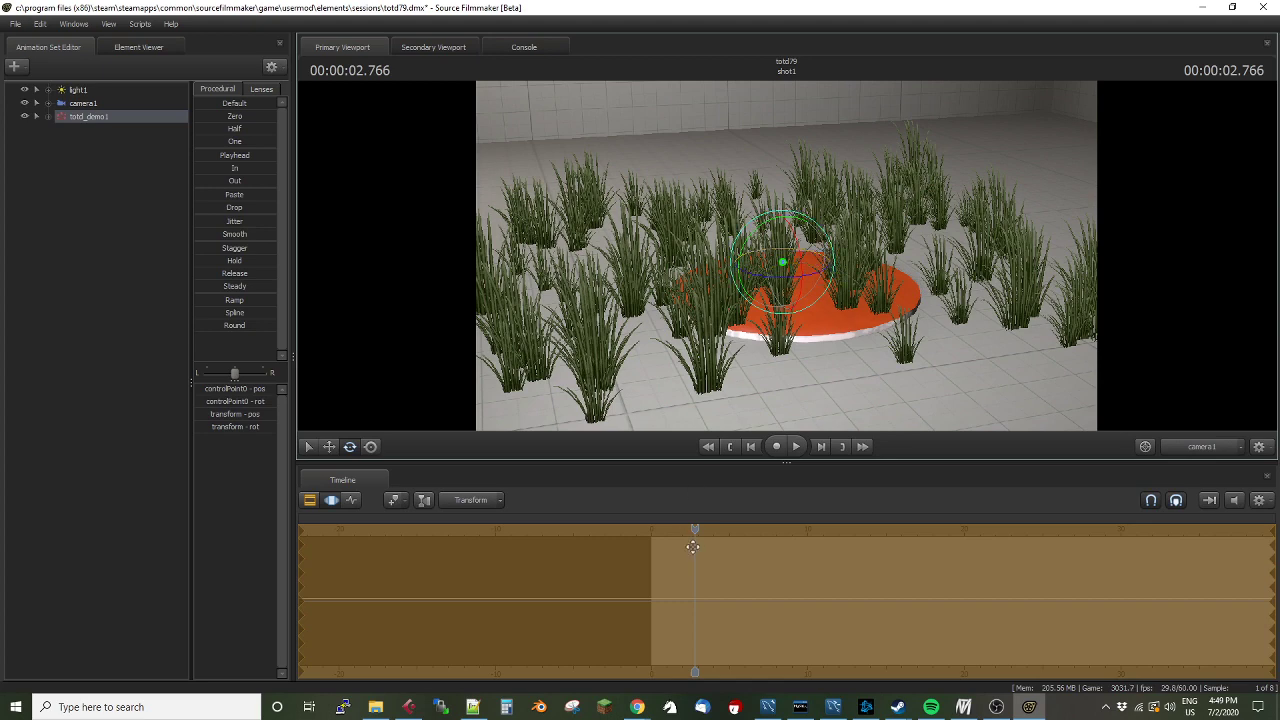
Scrub the timeline back to about 1.4 seconds, watching the grass tilt and sway
drag(695, 528, 677, 528)
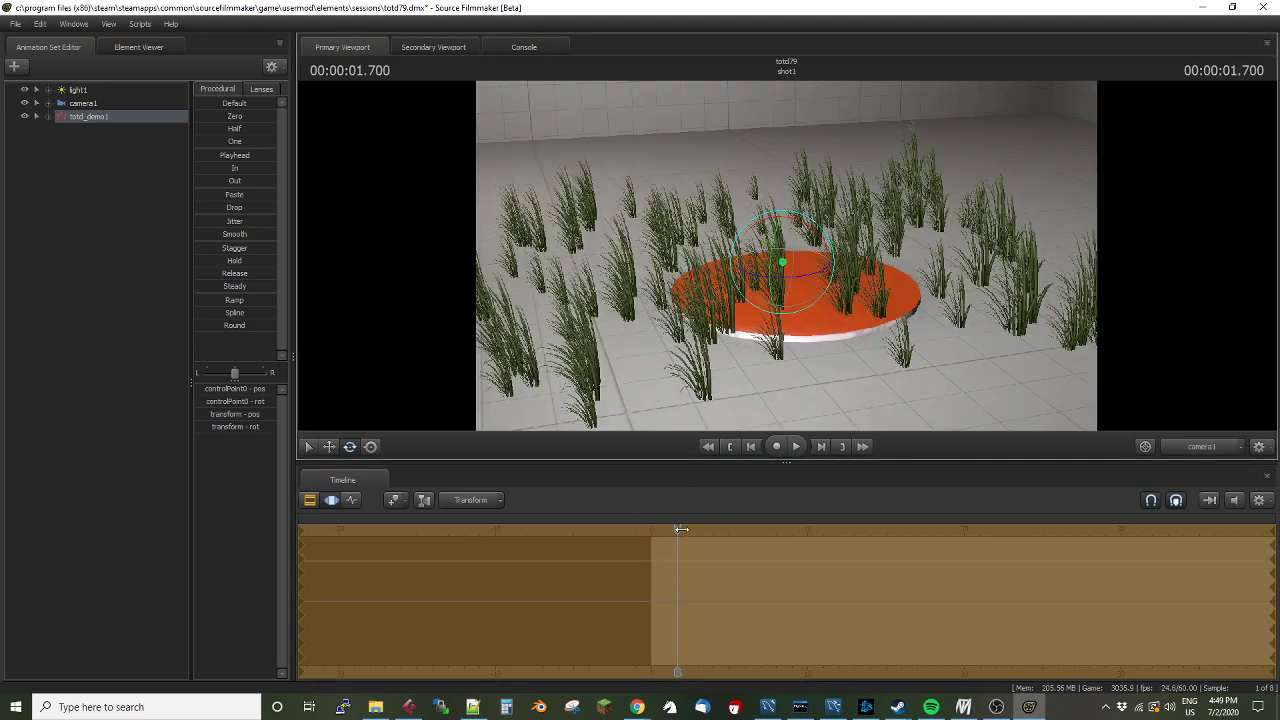
drag(680, 530, 673, 530)
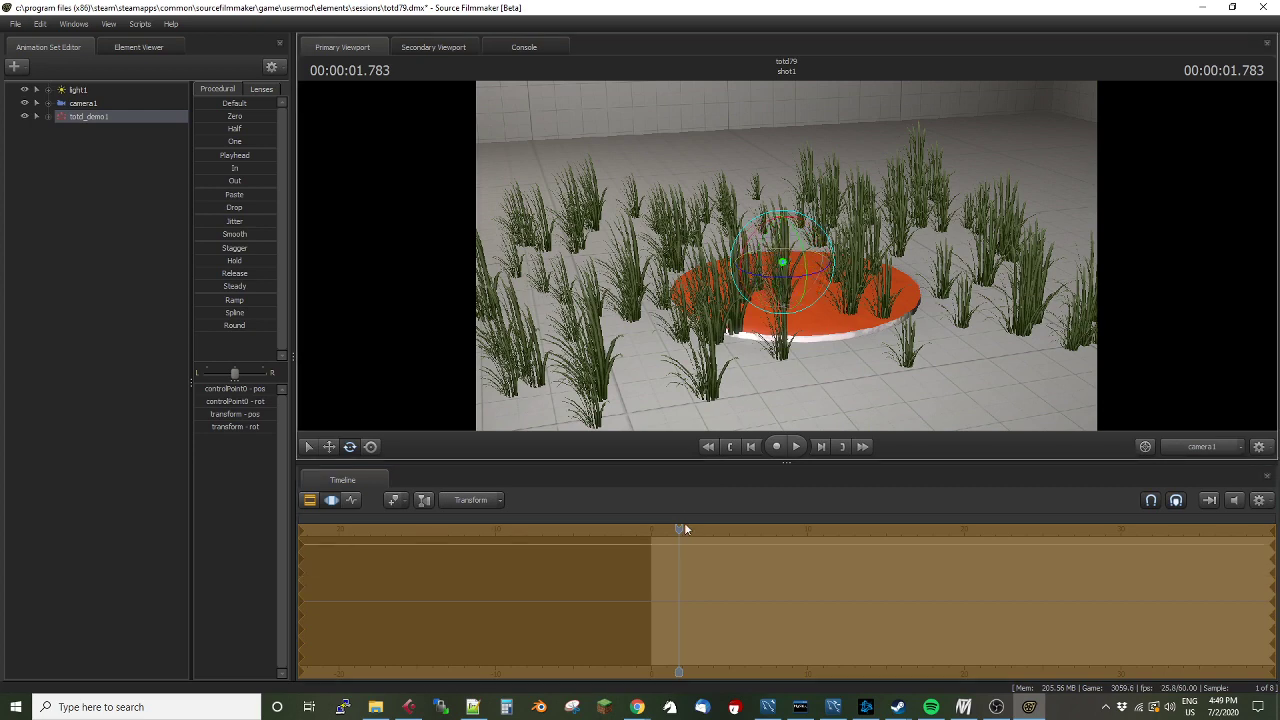
drag(680, 531, 674, 531)
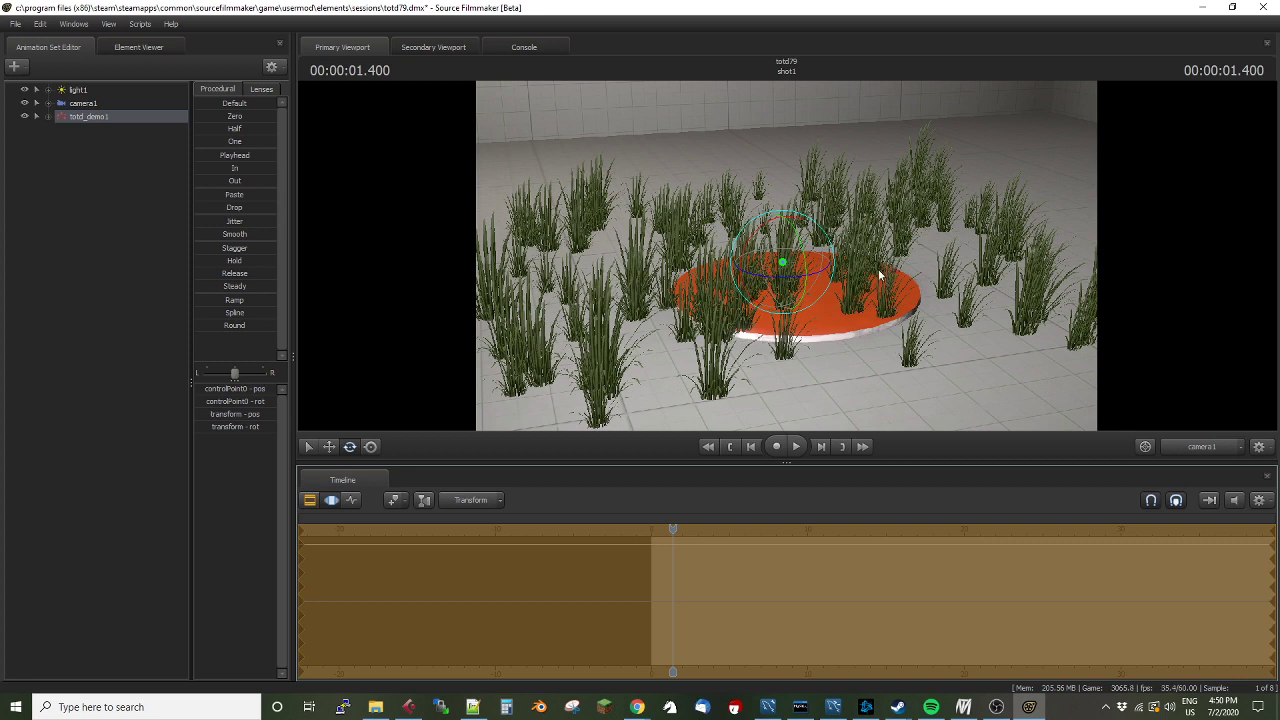
mouse_move(874, 285)
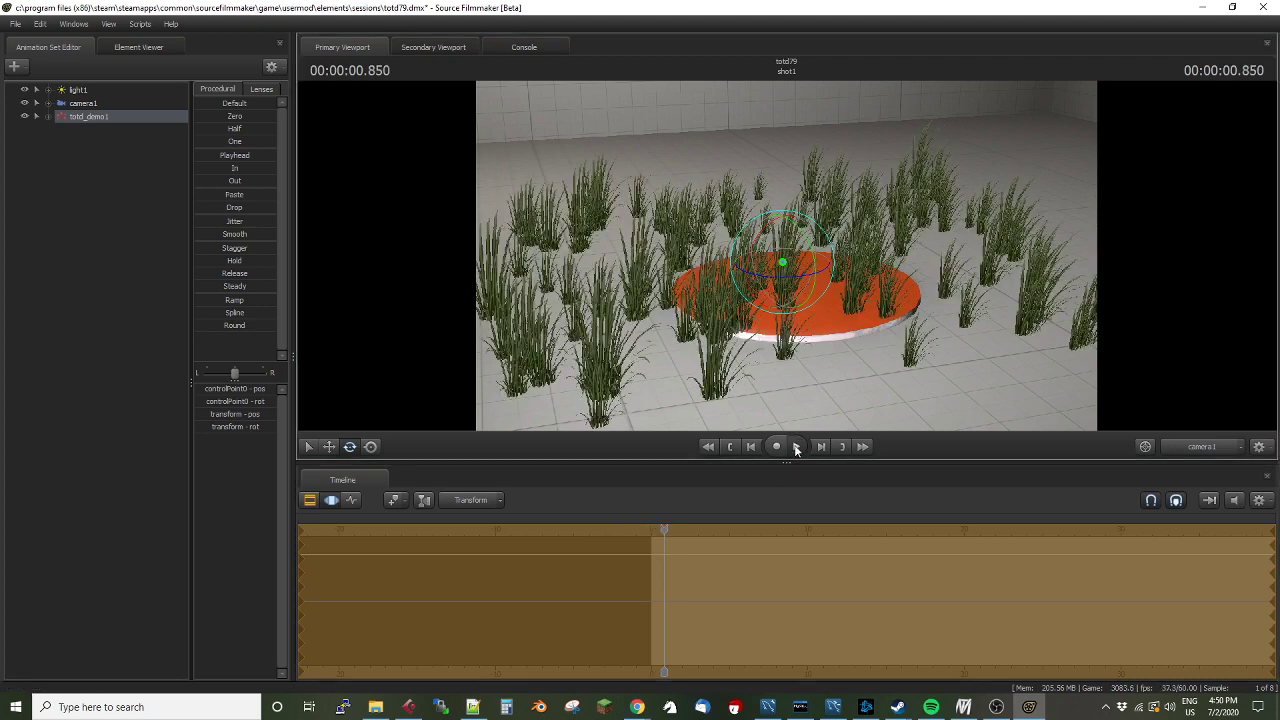
Play the animation, then open the Particle Editor Tool on totd_demo
click(776, 446)
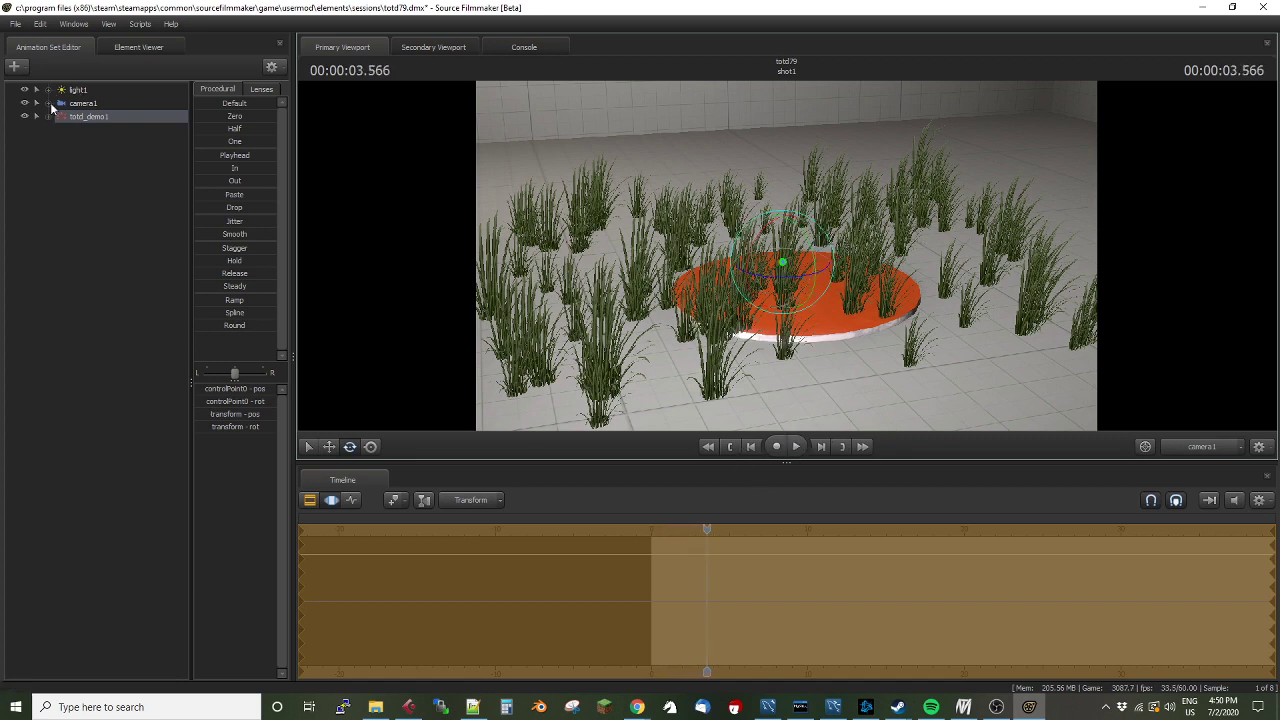
click(74, 23)
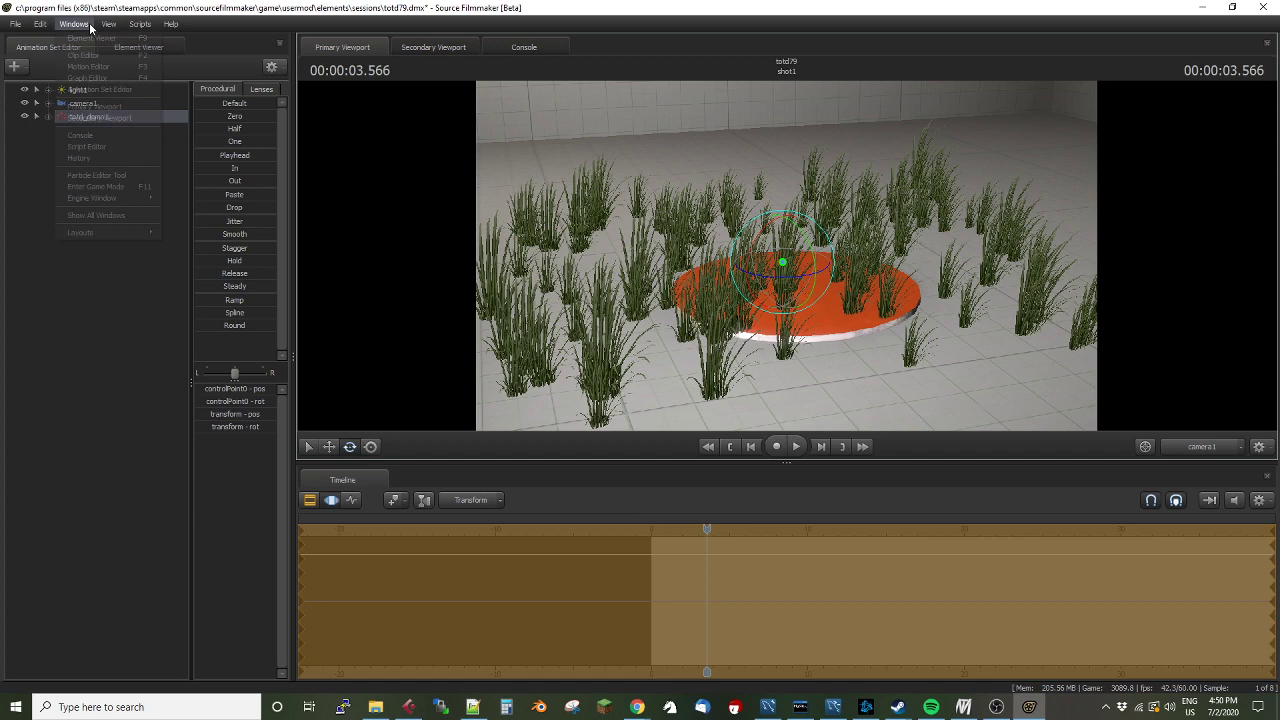
mouse_move(96, 187)
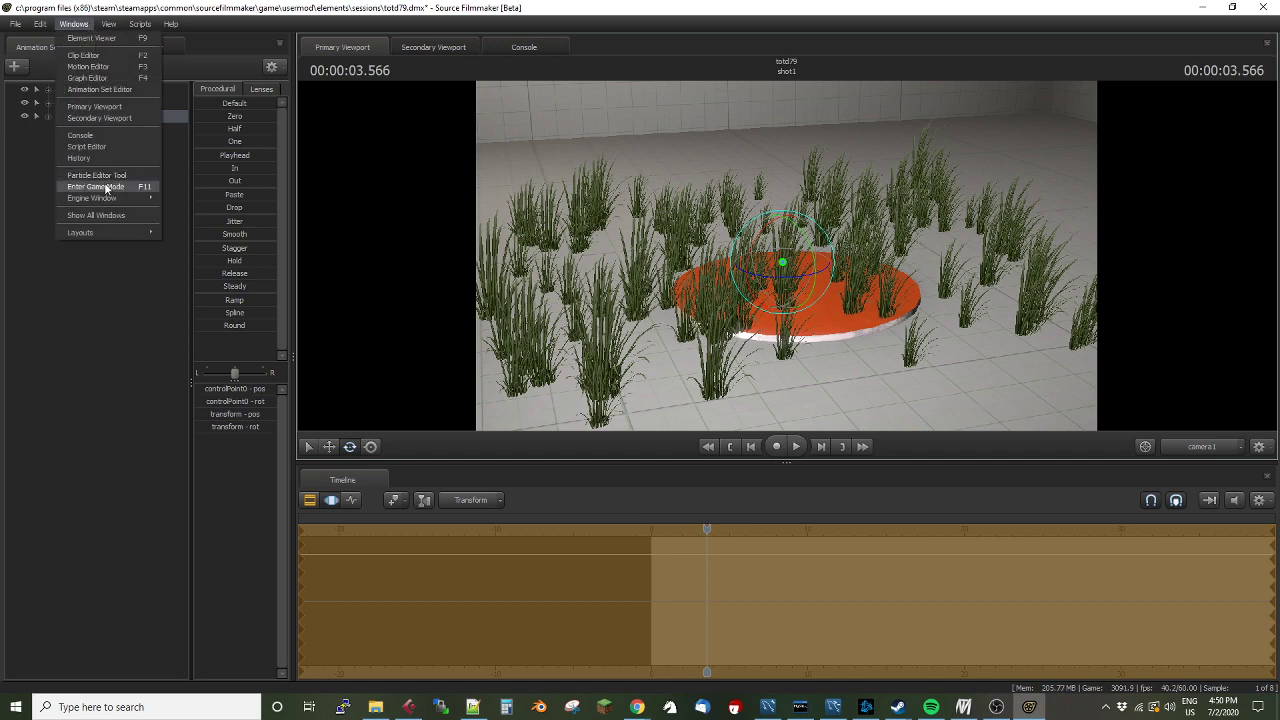
click(96, 174)
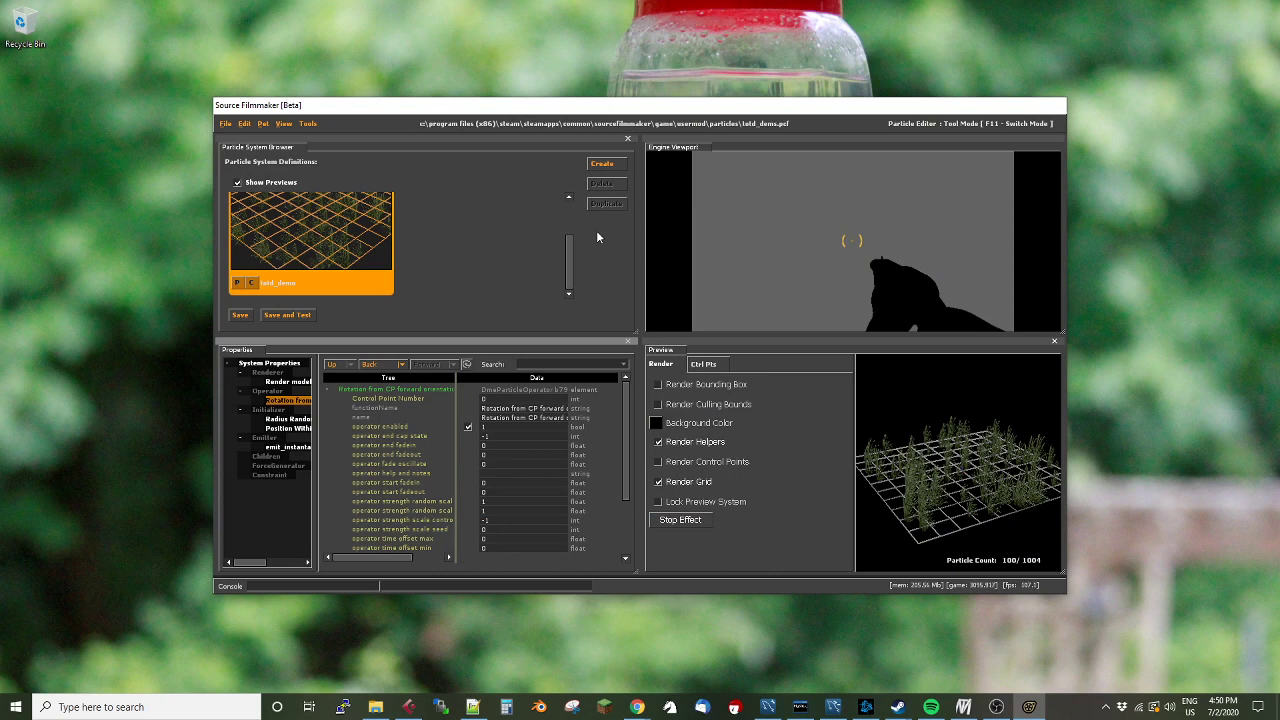
mouse_move(500, 224)
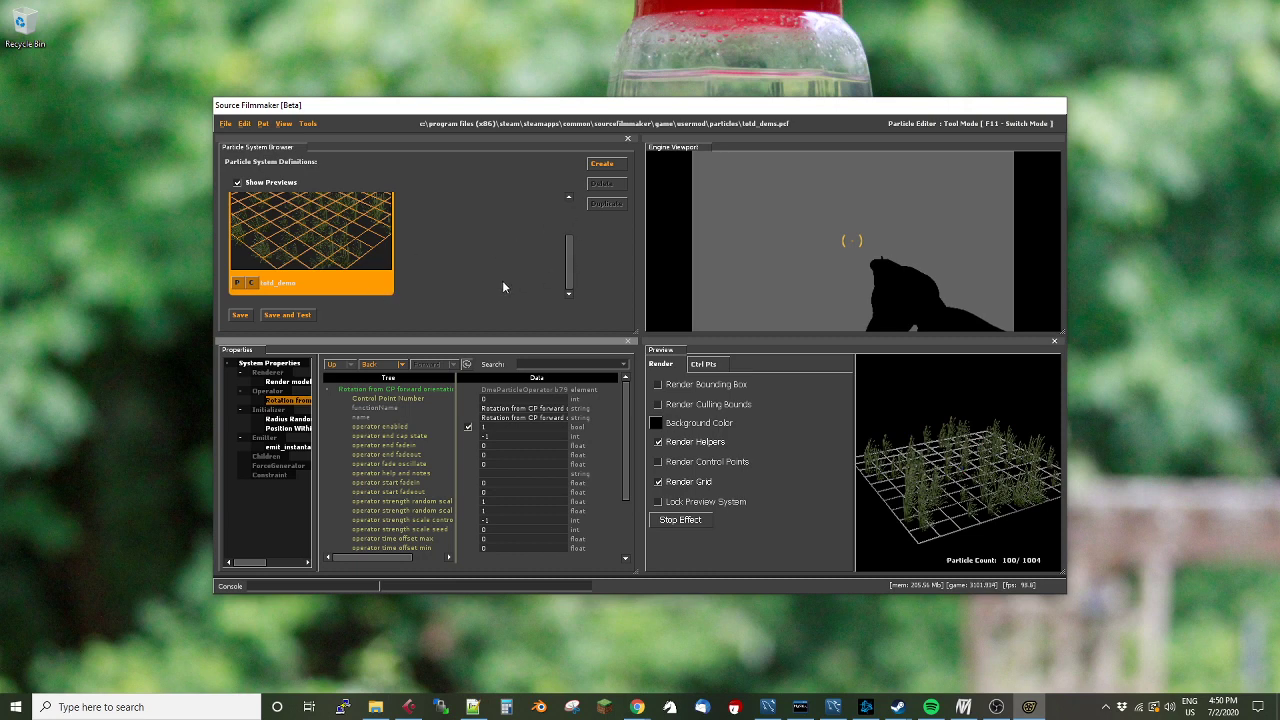
mouse_move(315, 431)
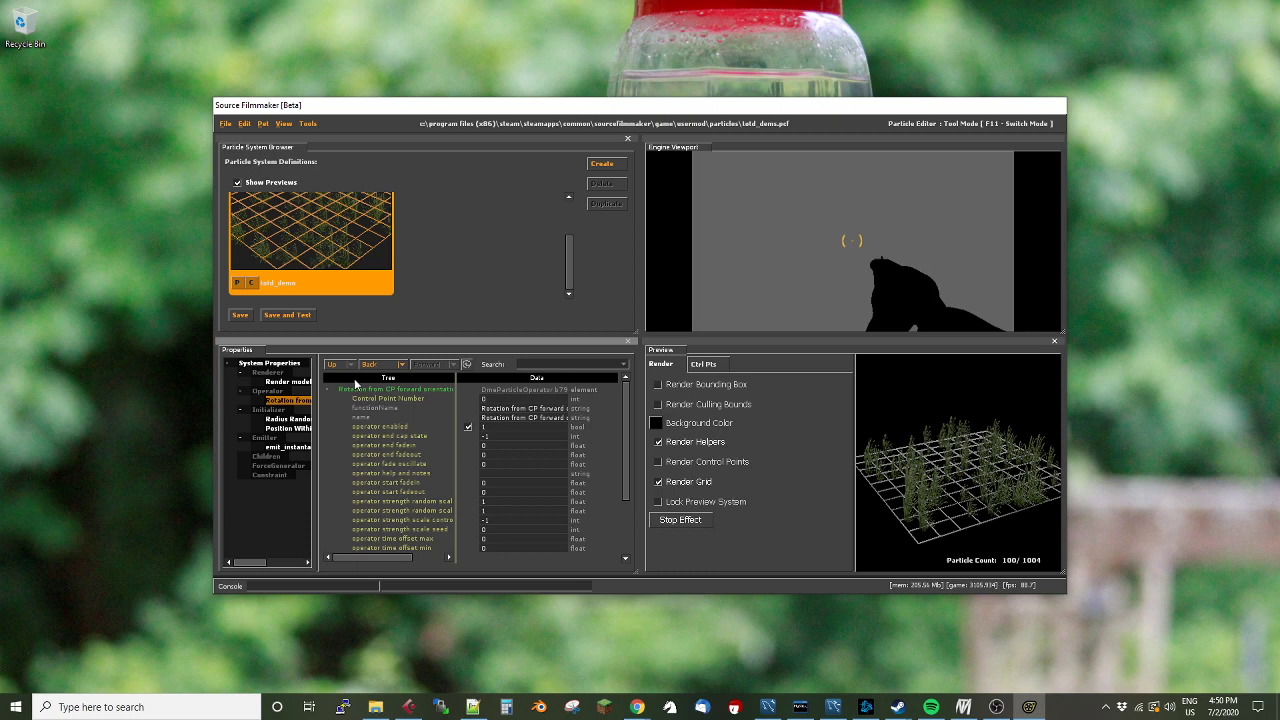
mouse_move(590, 331)
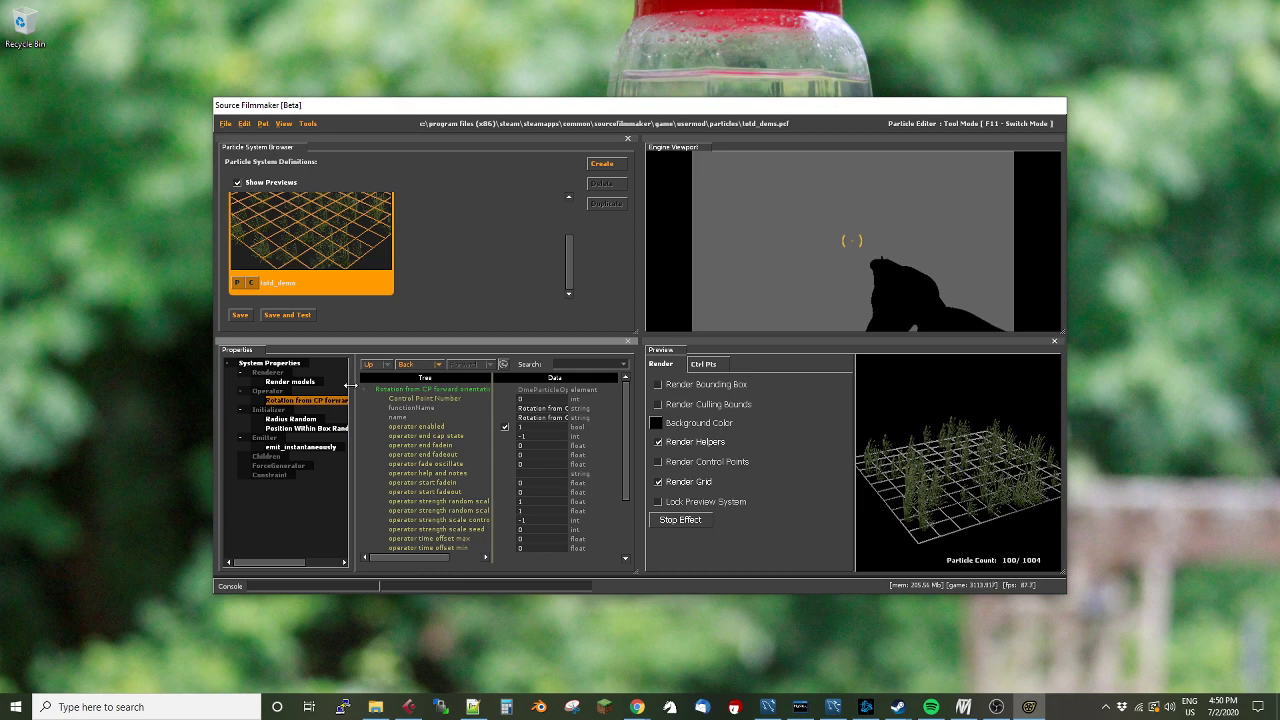
Add an Oscillate Vector operator from the Select Particle Function dialog
right_click(268, 390)
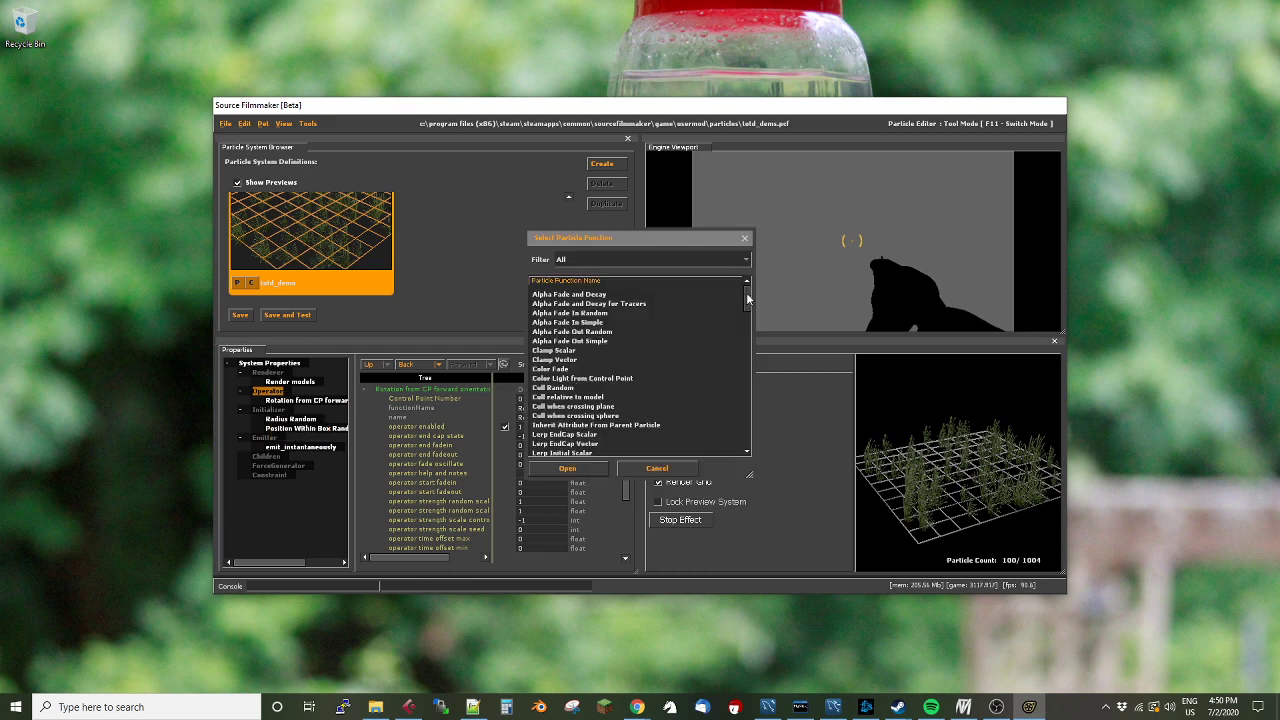
scroll(down, 3)
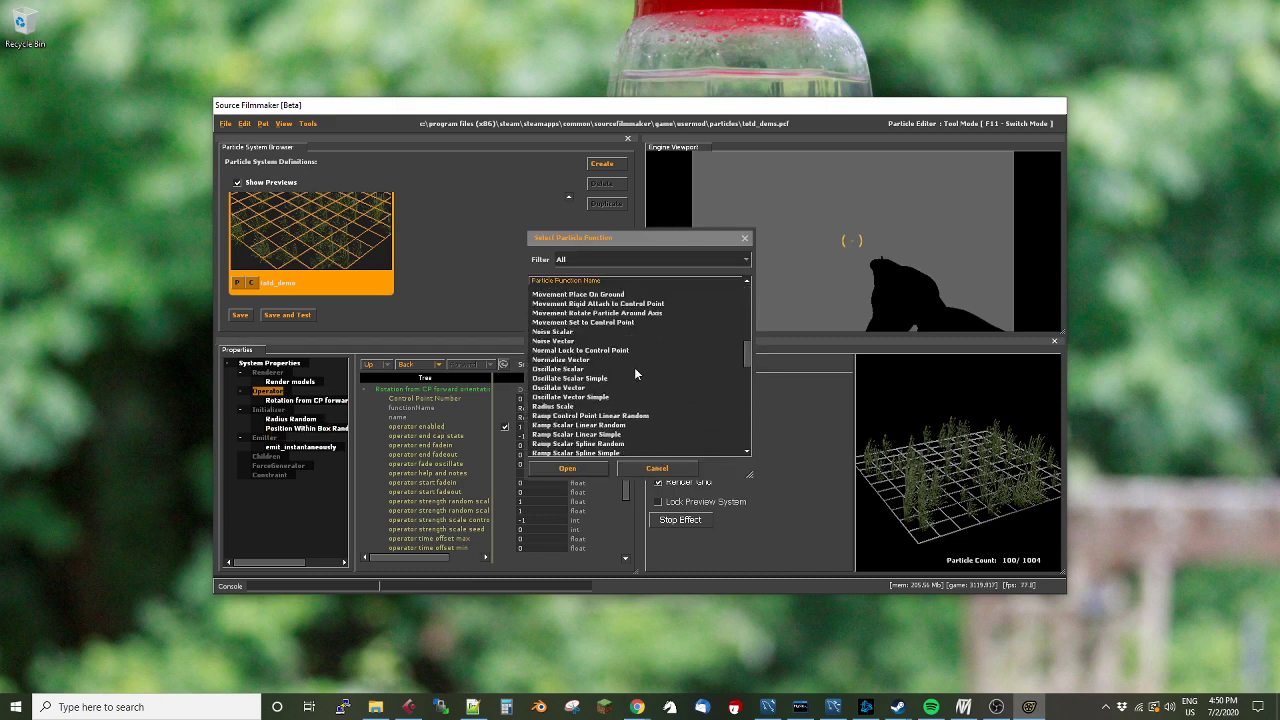
click(558, 387)
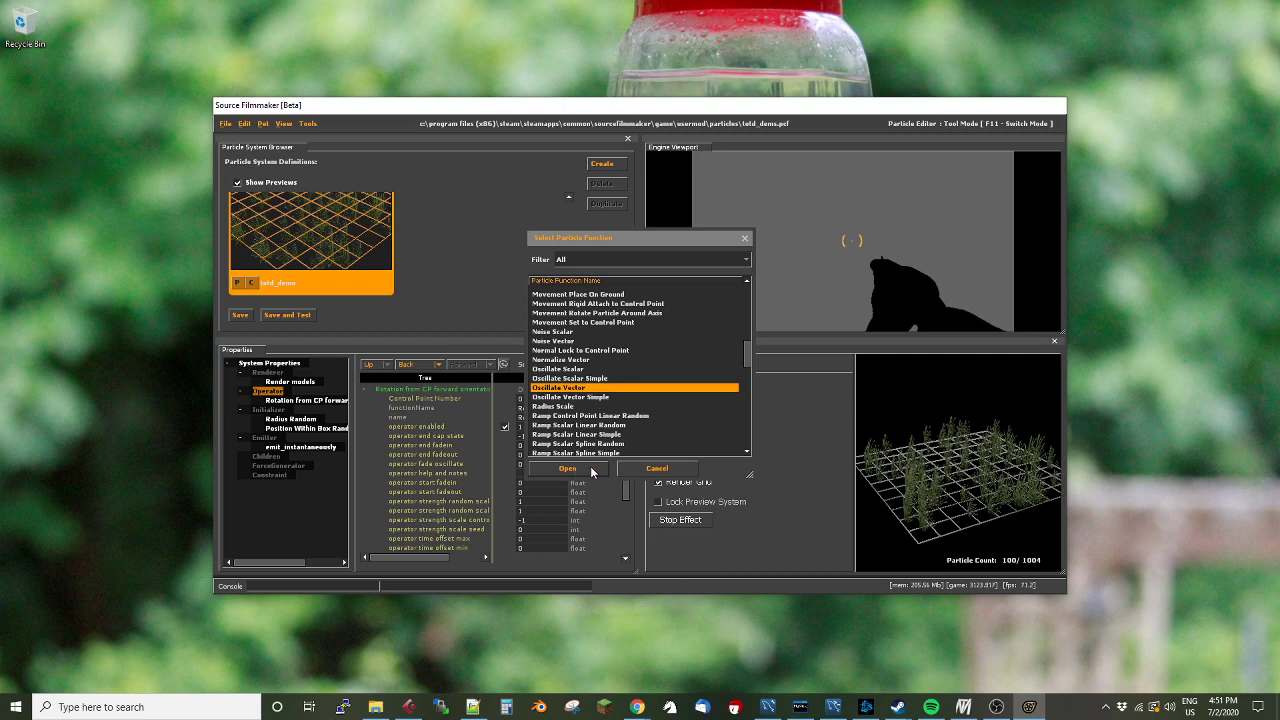
click(567, 468)
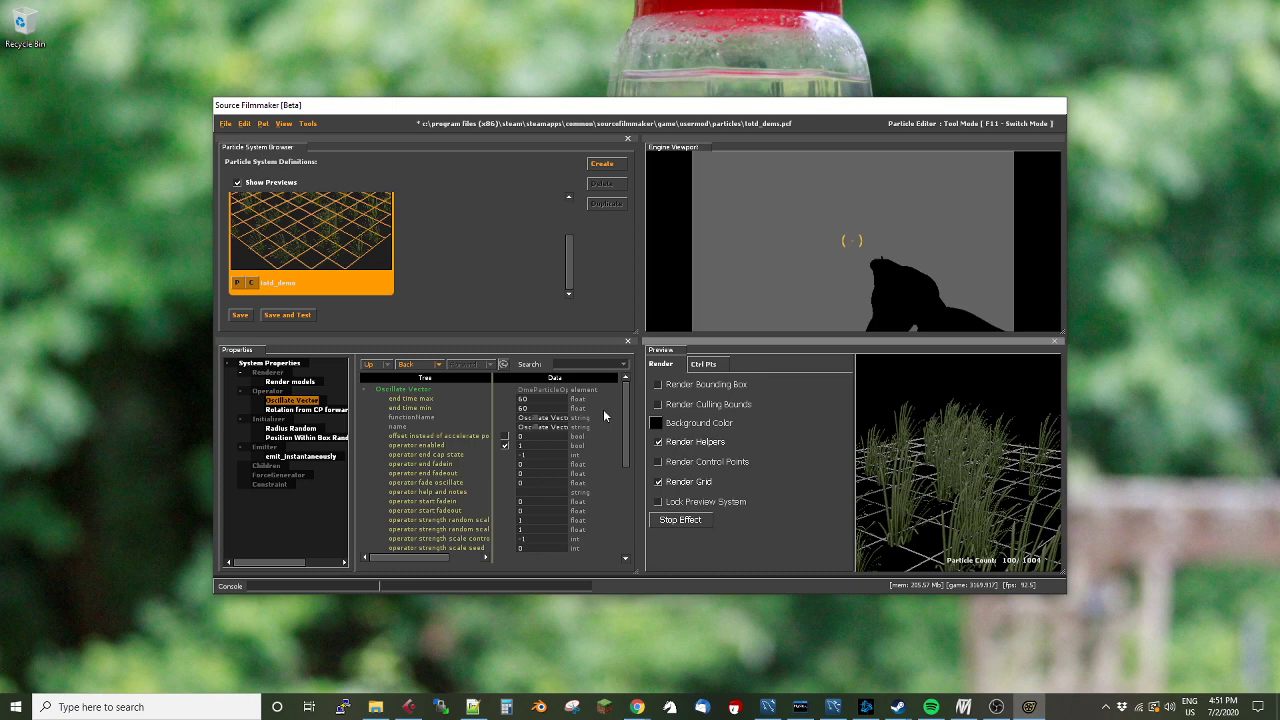
Set Oscillate Vector rate max to 1 1 1 and rate min to 0.5 0.5 0.5
scroll(down, 3)
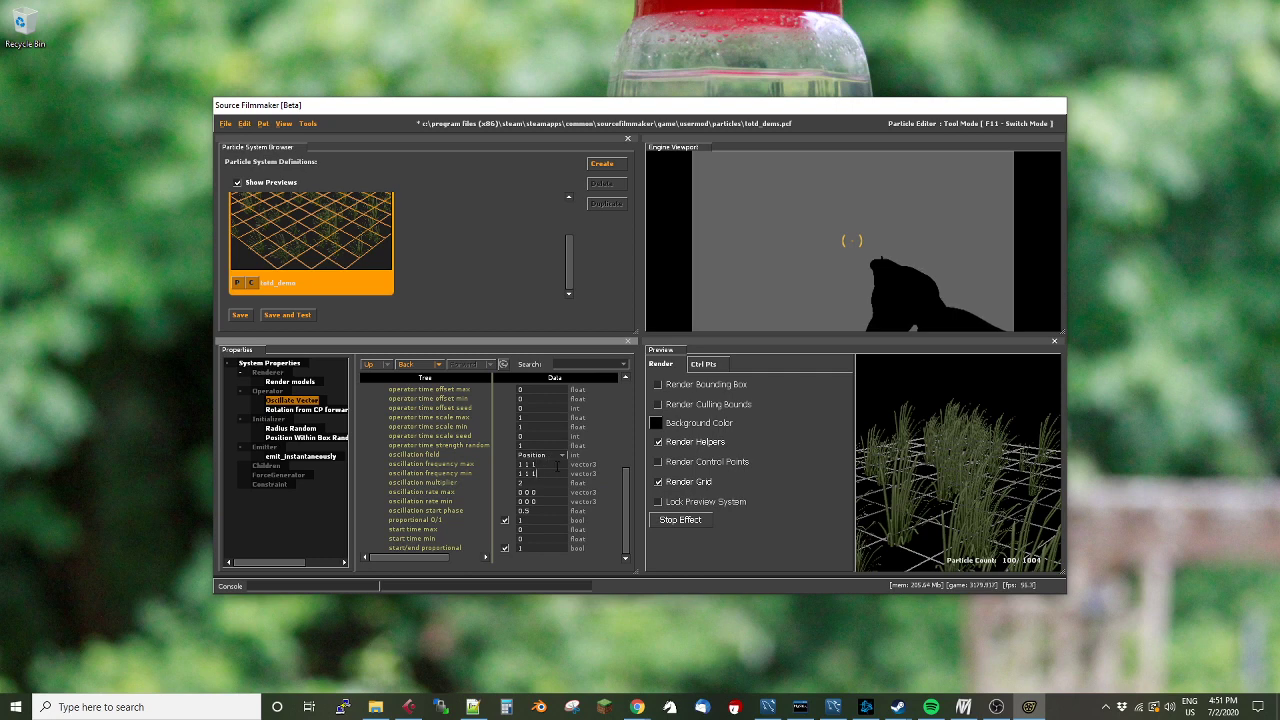
click(530, 473)
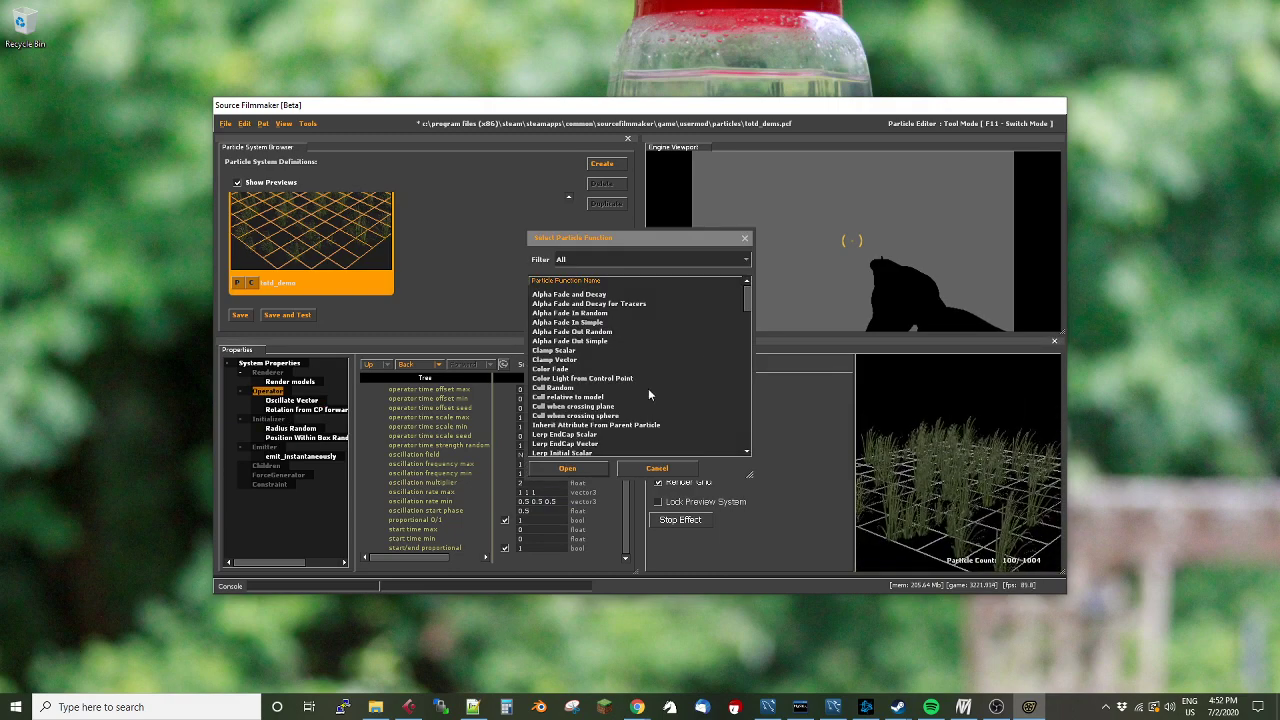
Set Noise Vector output to Normal with output maximum '0.3 90', then select it for removal
scroll(down, 3)
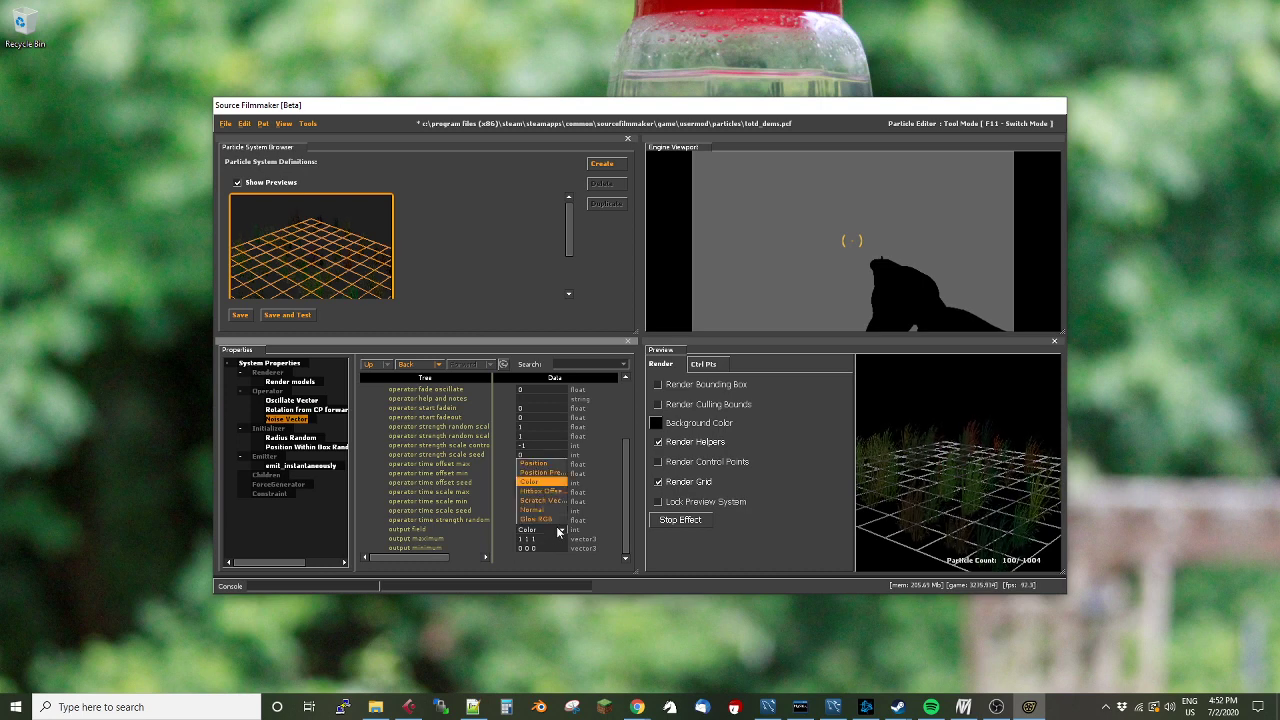
click(540, 510)
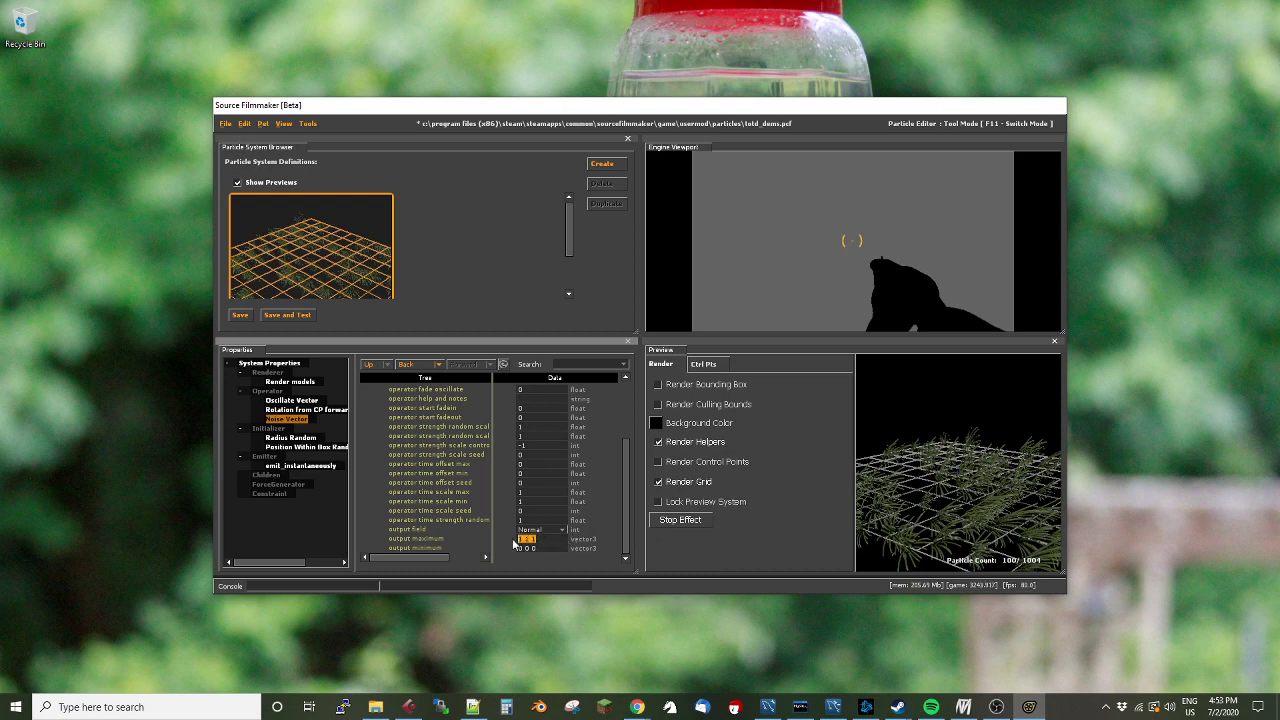
click(527, 538)
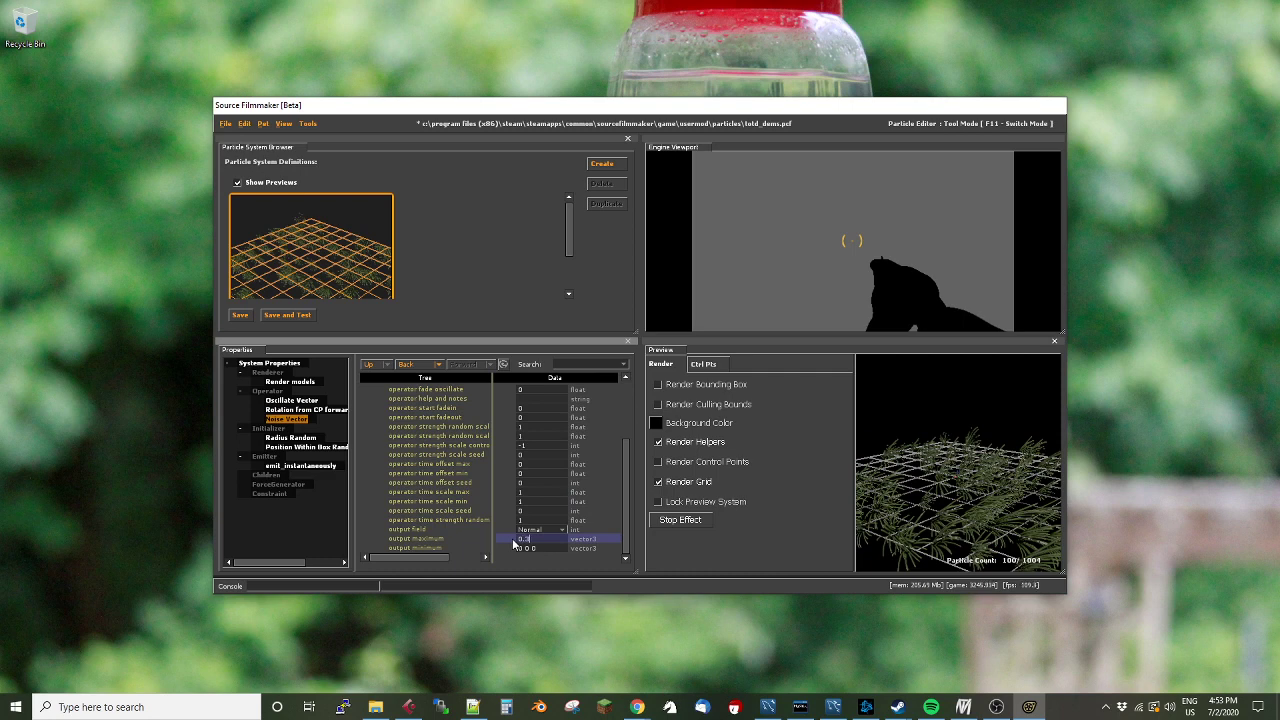
text(0.3 90)
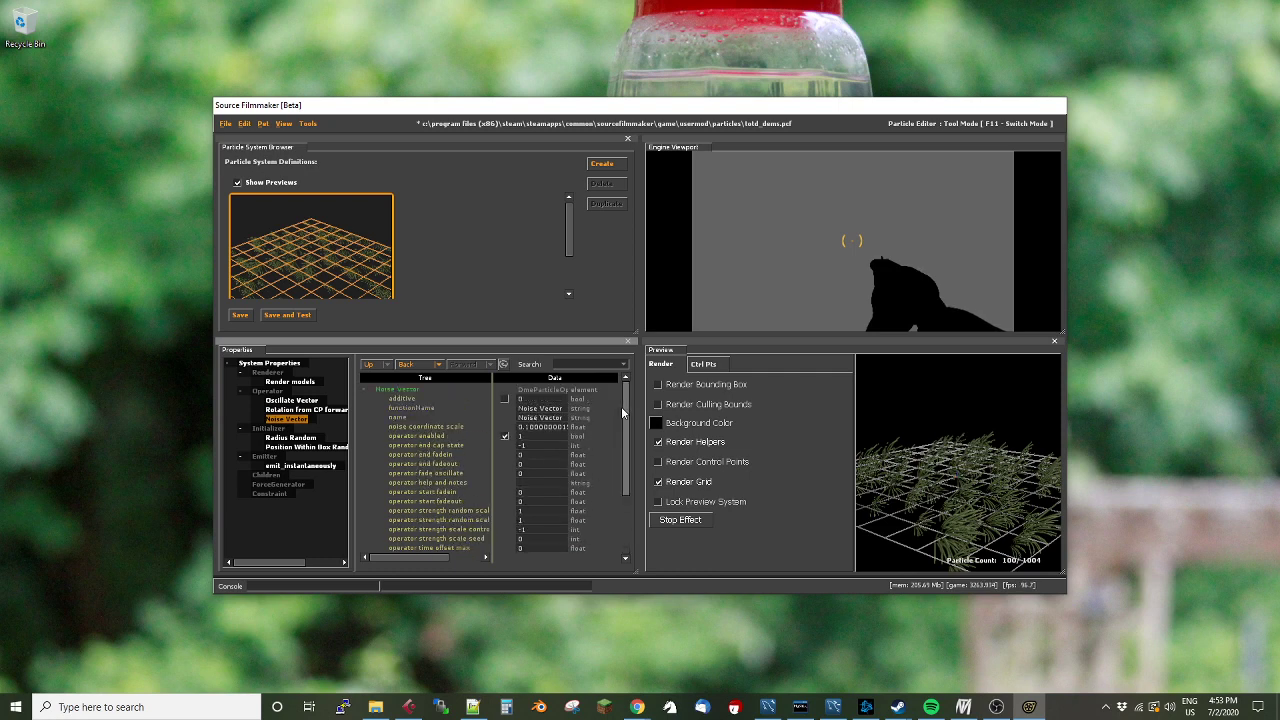
scroll(down, 3)
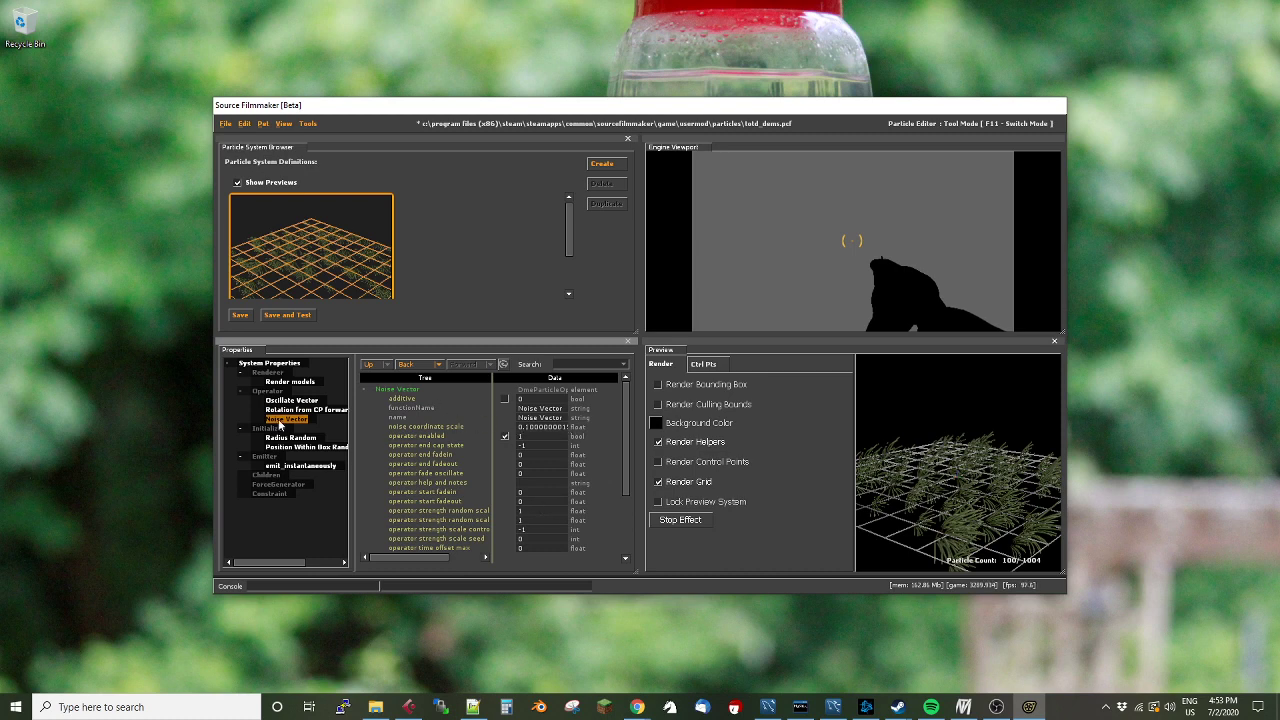
click(291, 427)
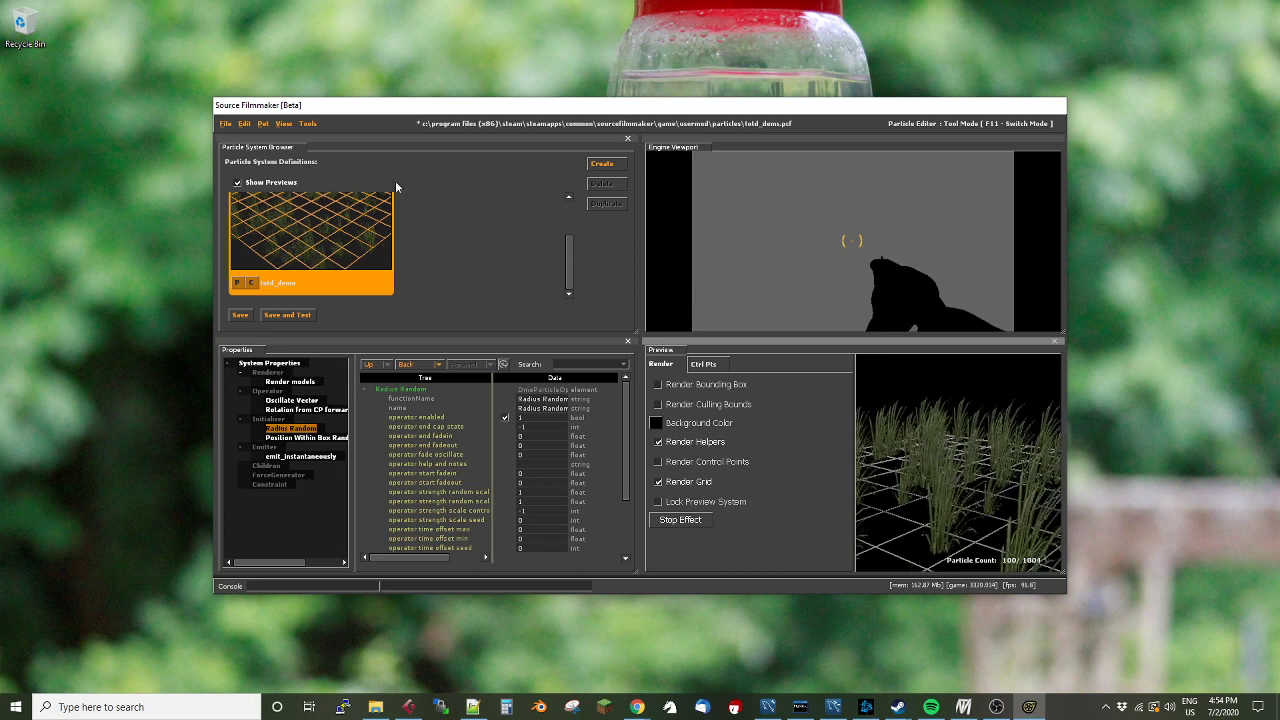
Open the Particle Editor's File menu to save the particle system
click(225, 123)
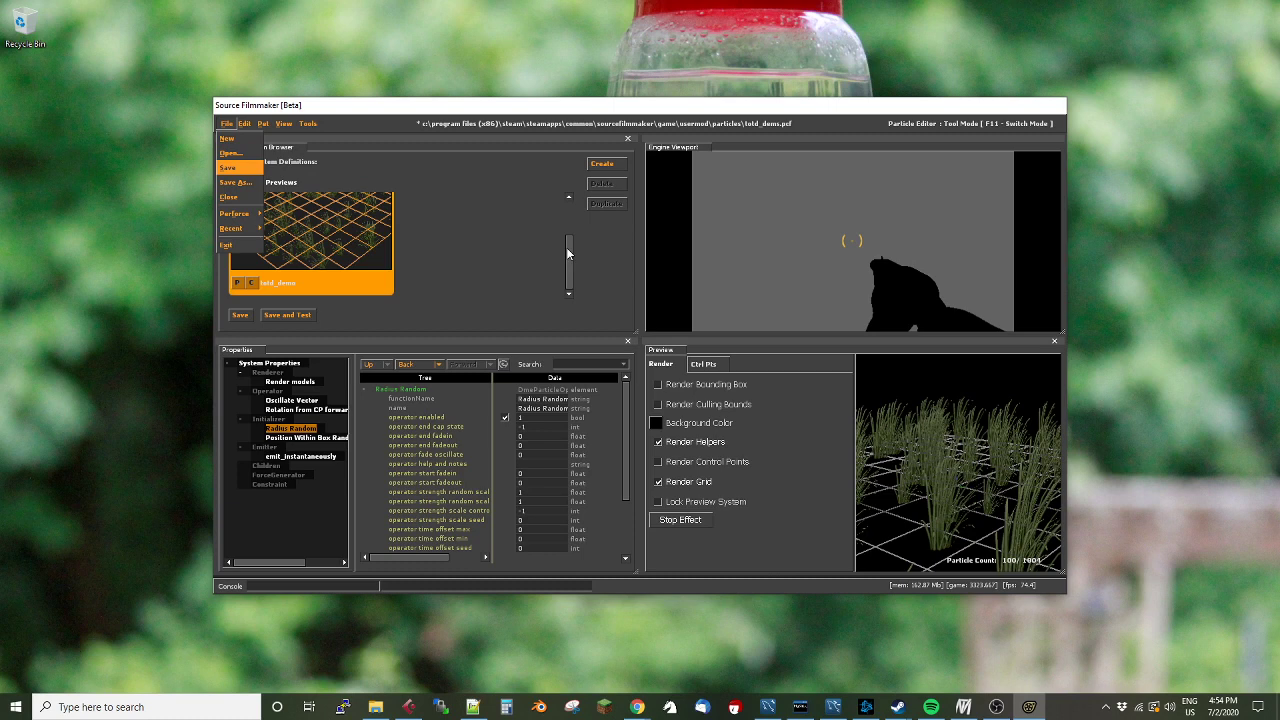
mouse_move(725, 378)
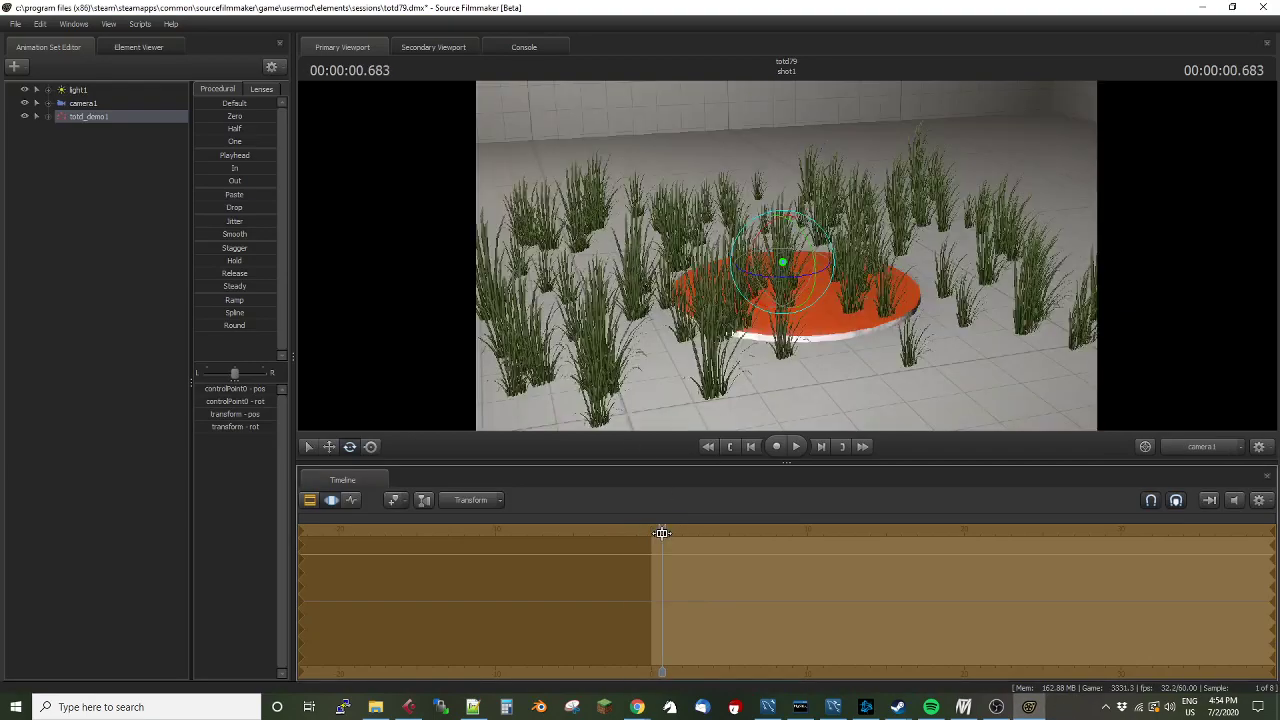
Record the control point swaying back and forth from near the shot start, then play it back
click(776, 446)
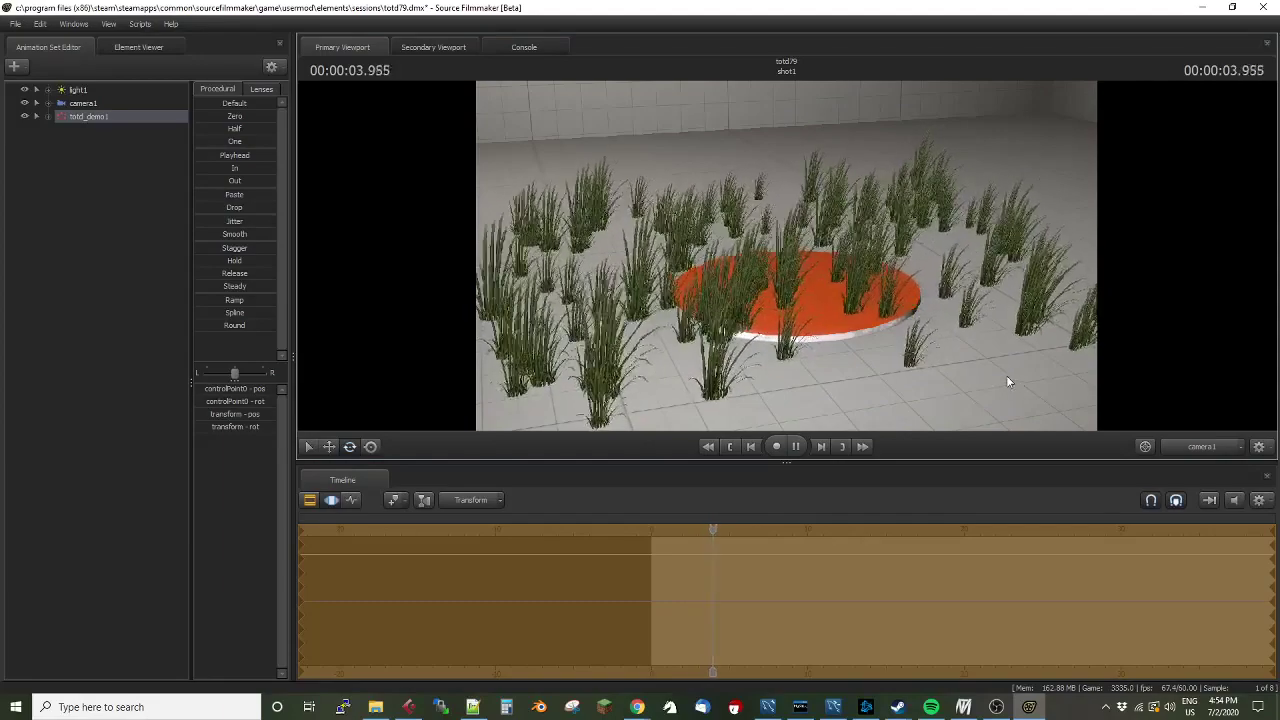
right_click(922, 357)
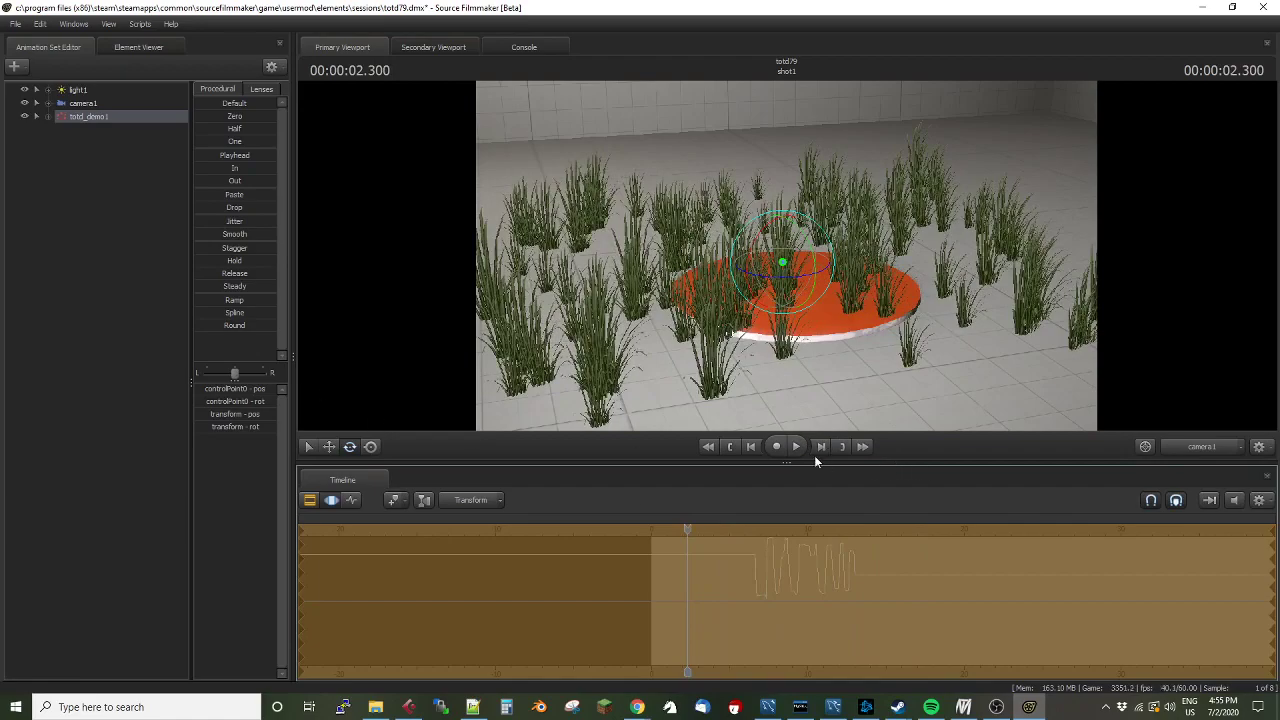
click(796, 446)
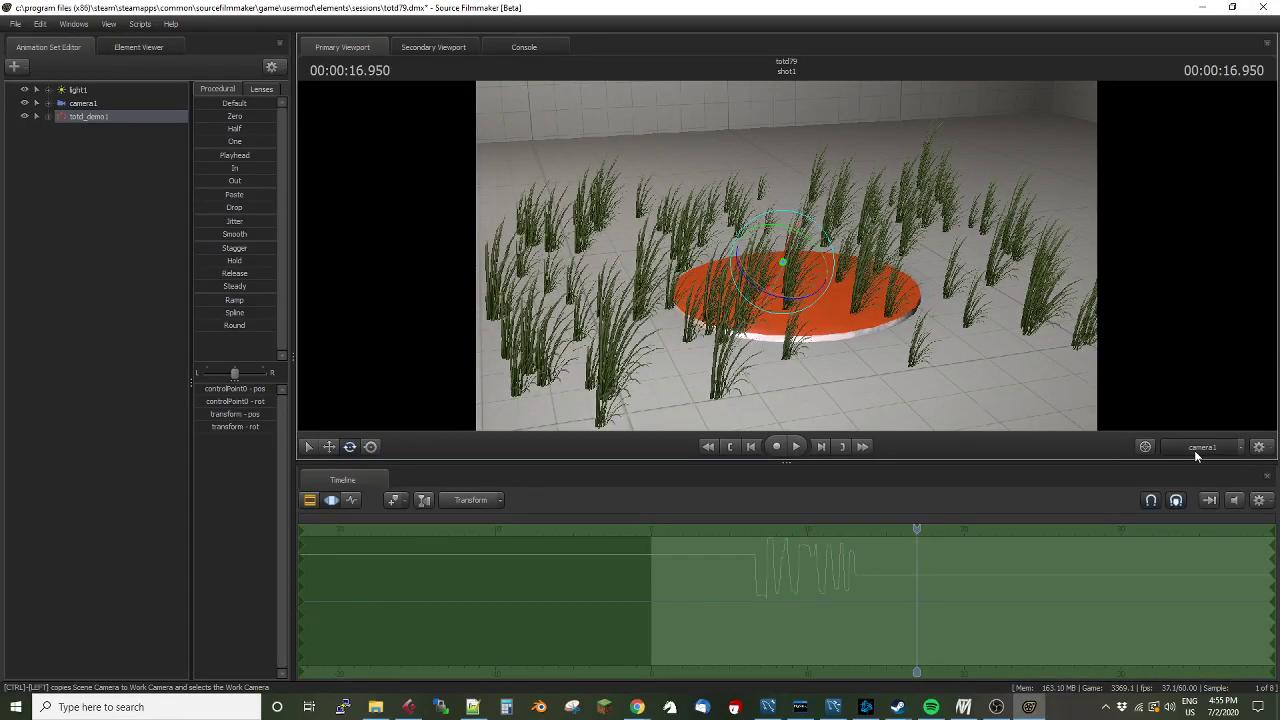
View the scene through Work Camera instead of camera1 and scrub back to about 8.9 seconds
click(1201, 446)
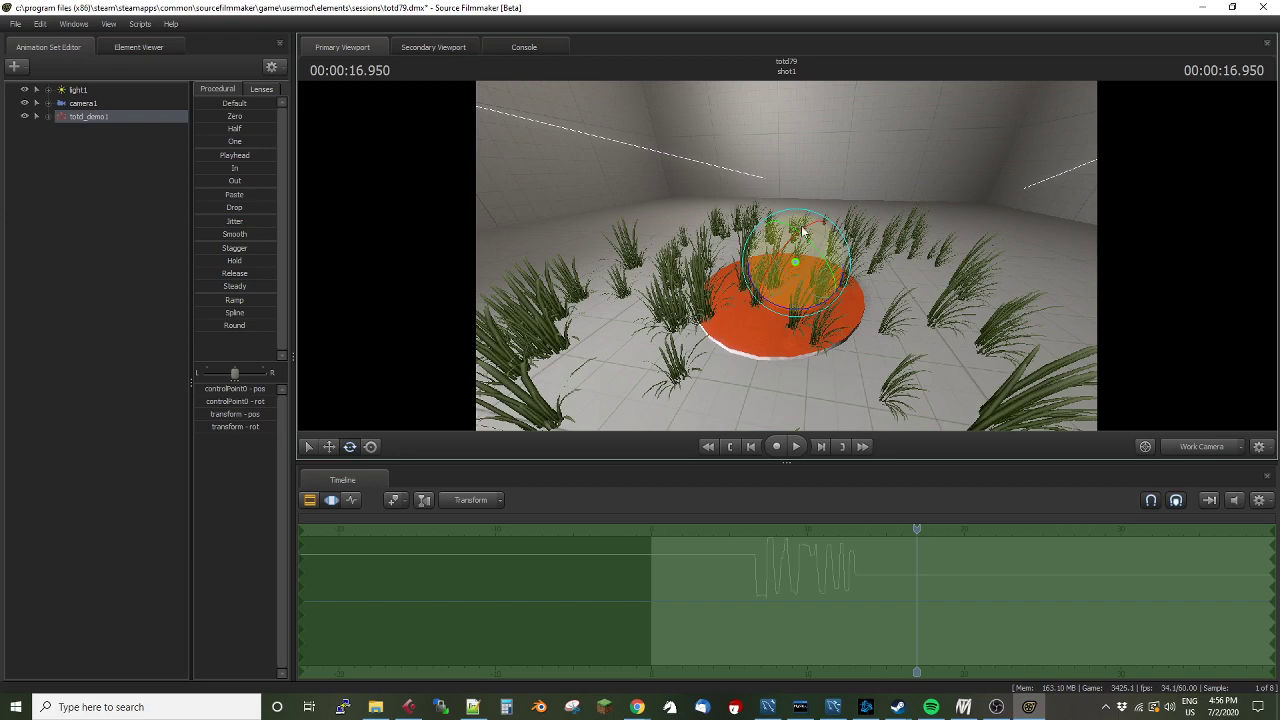
drag(917, 530, 790, 530)
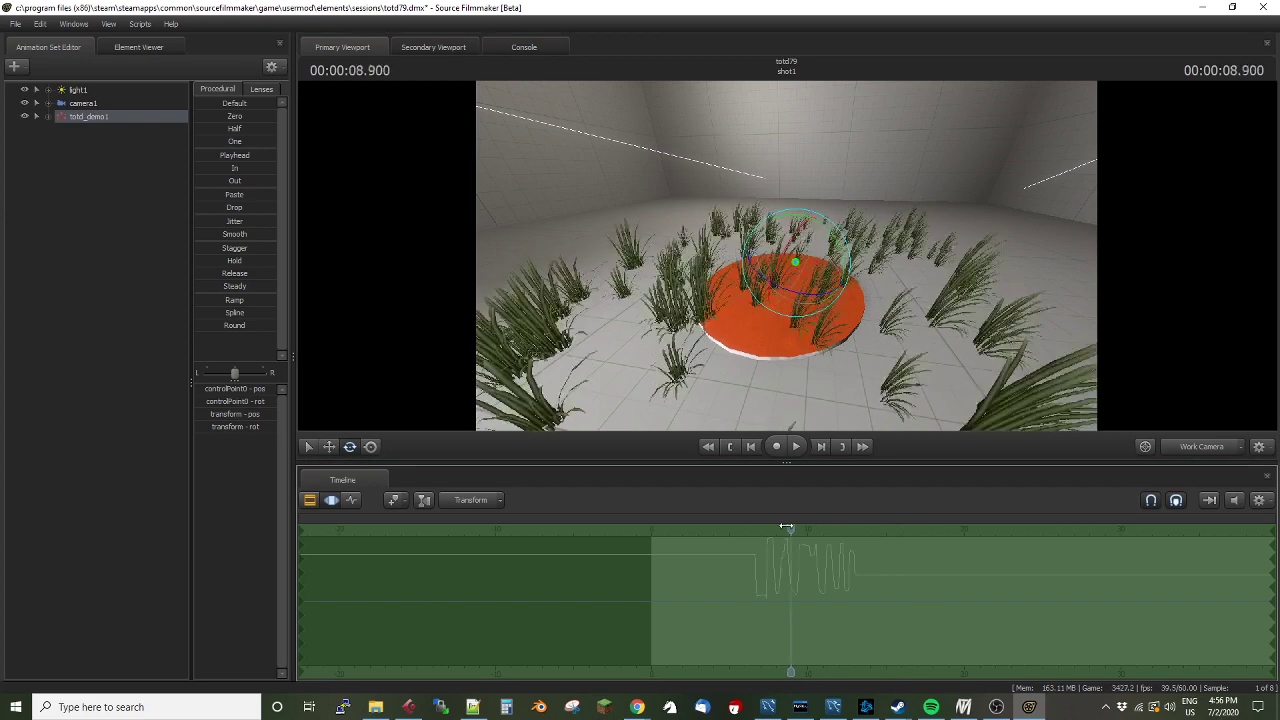